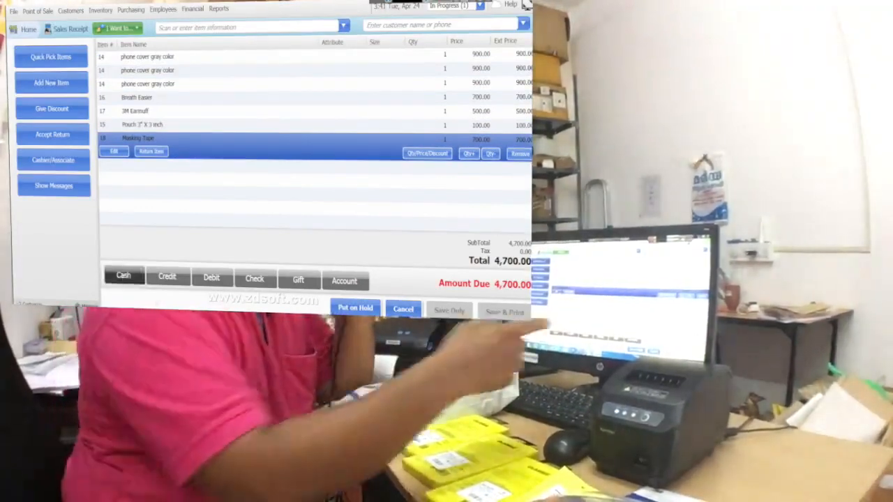
Step: Tender the 4,700.00 sale in cash and save and print the receipt
click(122, 276)
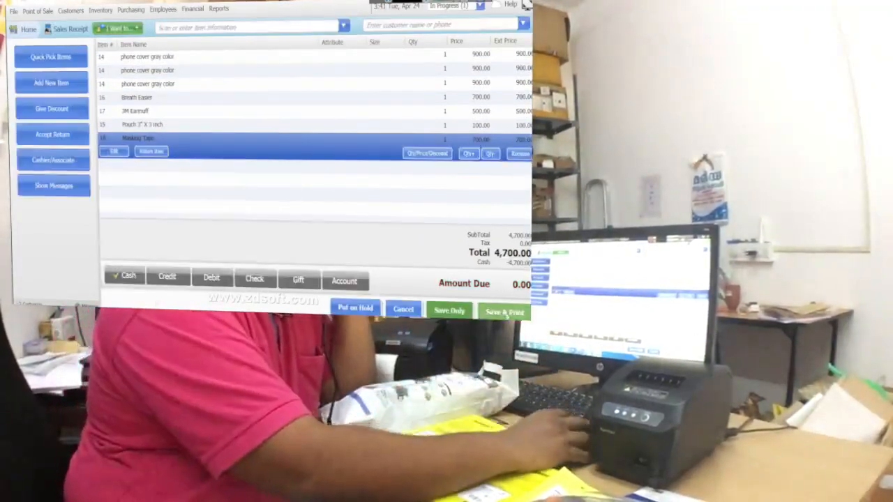
click(504, 311)
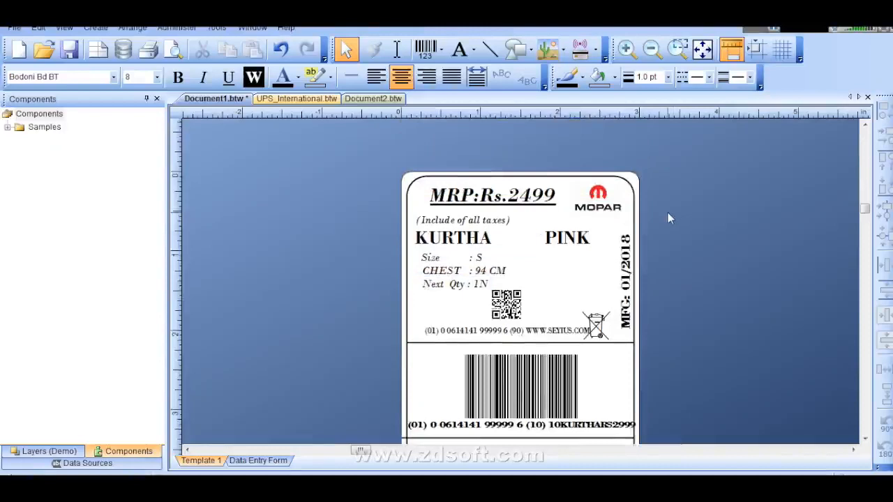
mouse_move(469, 162)
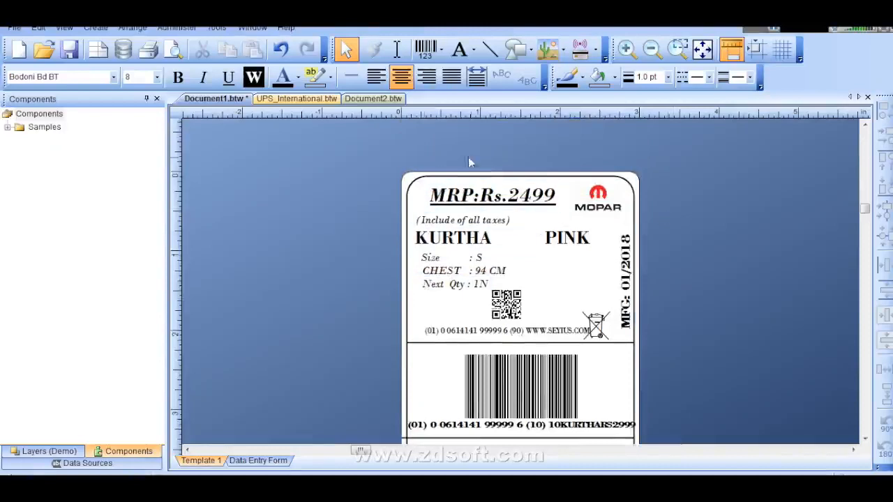
scroll(down, 3)
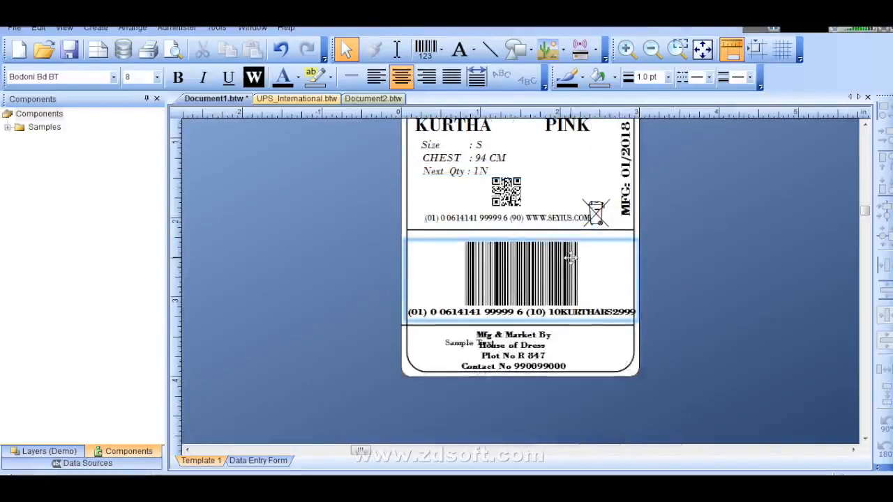
scroll(up, 3)
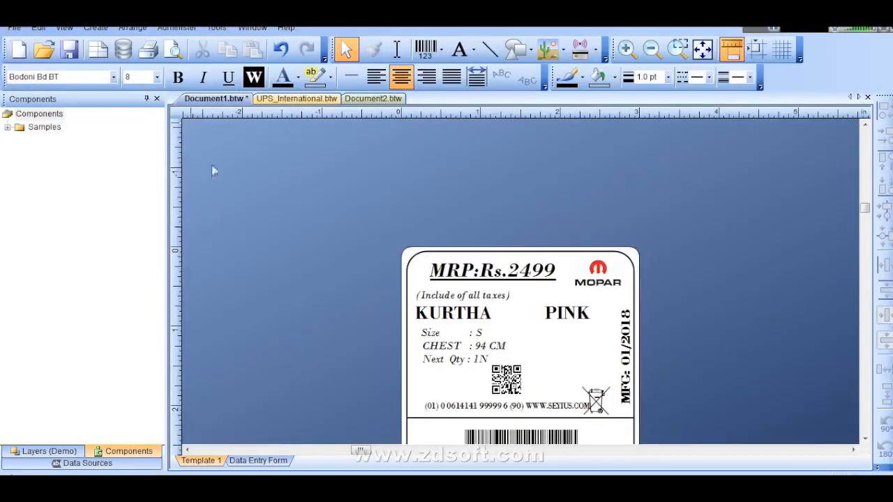
scroll(up, 3)
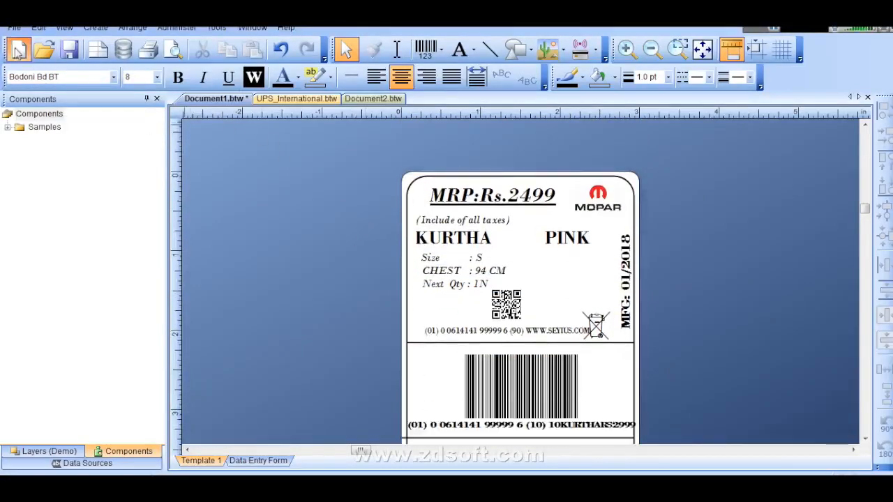
Step: Start a new blank-template label for the Xprinter XP-365B #2, one label per page, default edges
click(16, 49)
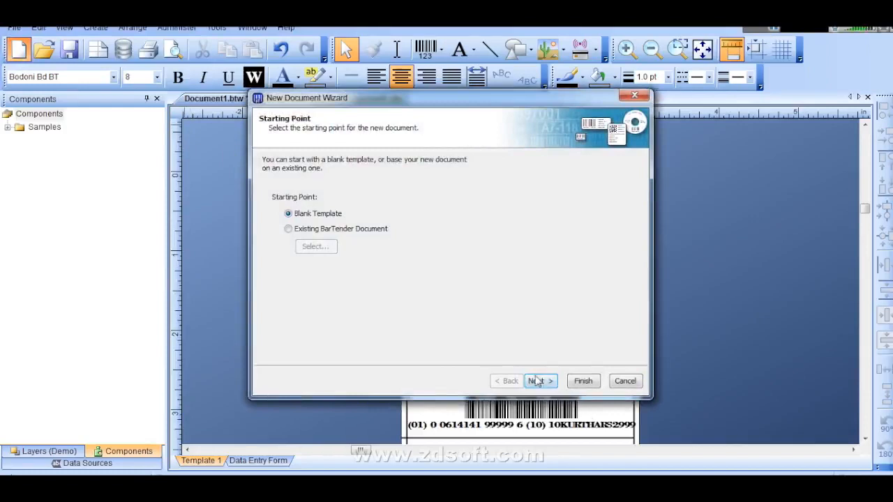
click(536, 381)
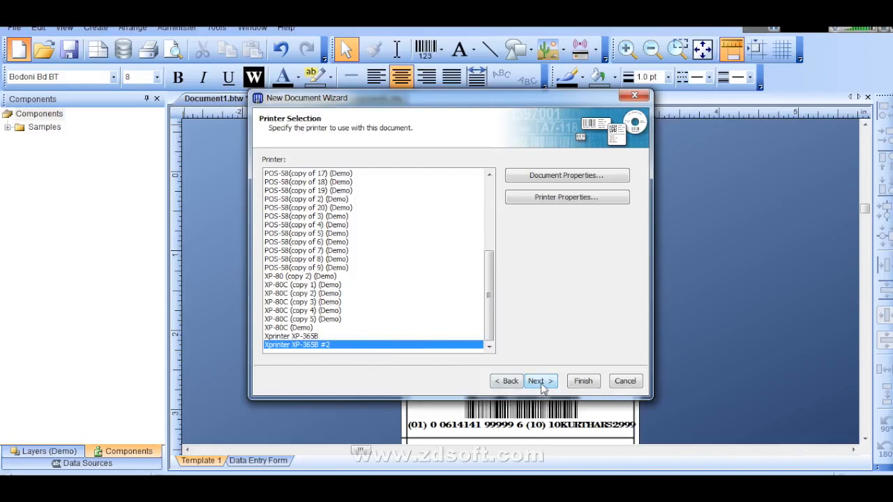
click(537, 381)
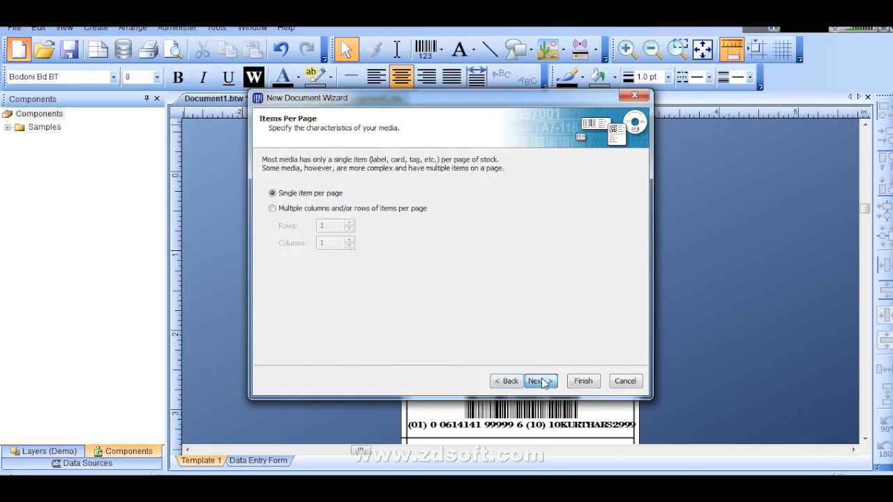
click(537, 381)
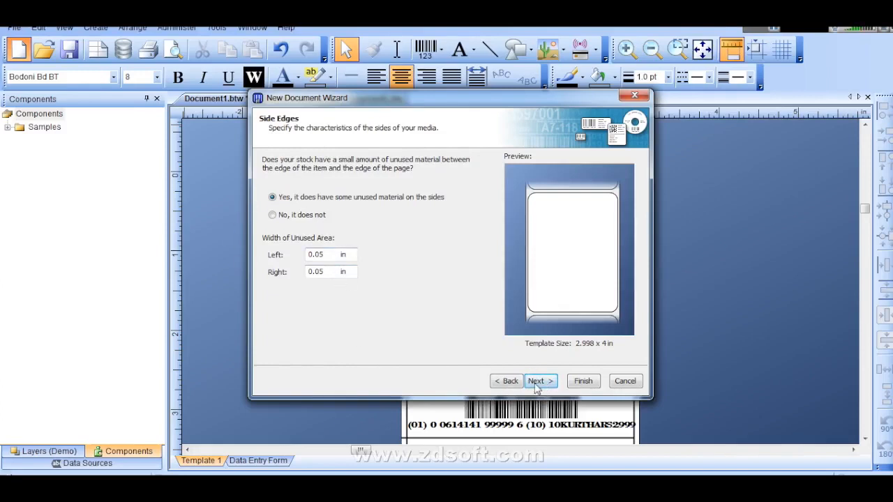
click(542, 381)
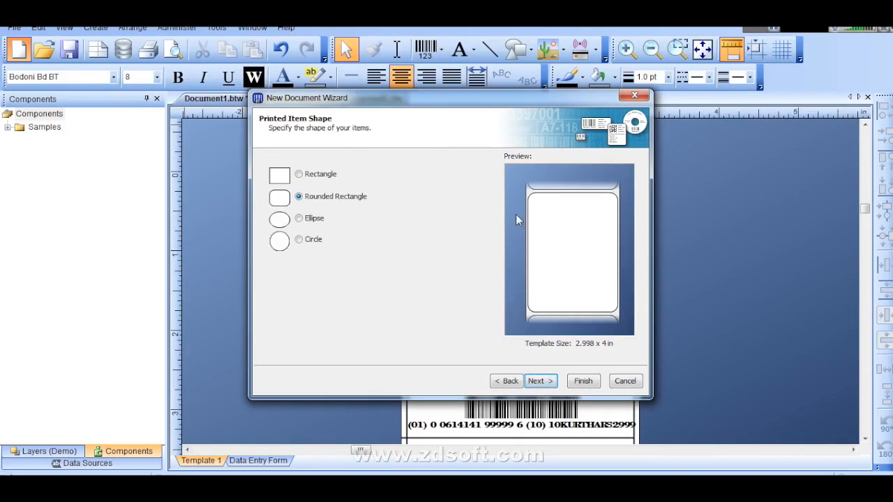
mouse_move(277, 170)
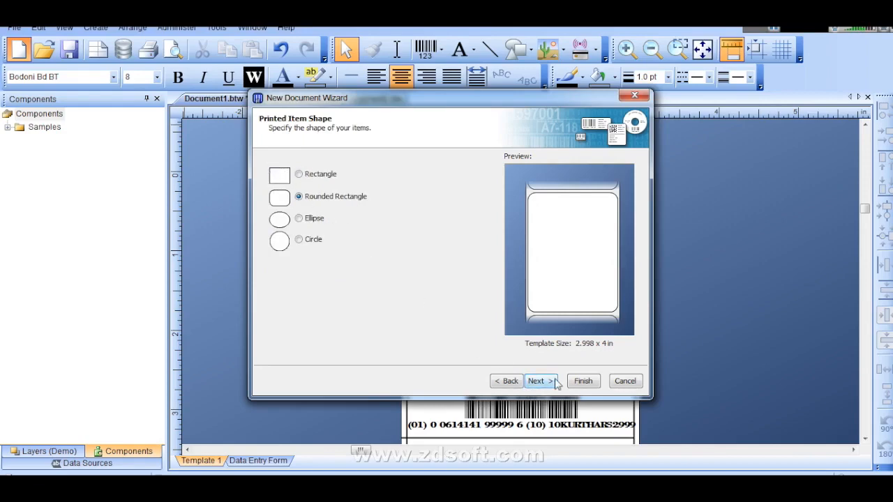
Step: Keep the rounded-rectangle shape at 2.998 × 4 in, skip background and finish the wizard
click(540, 381)
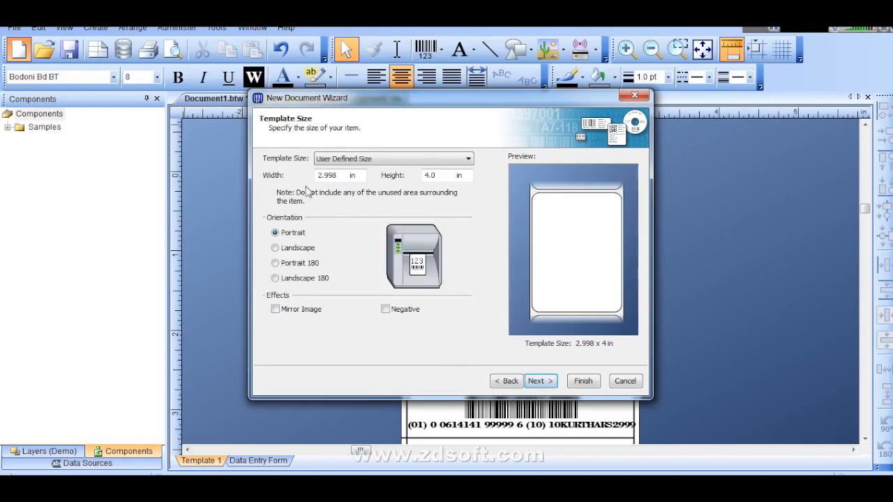
click(340, 176)
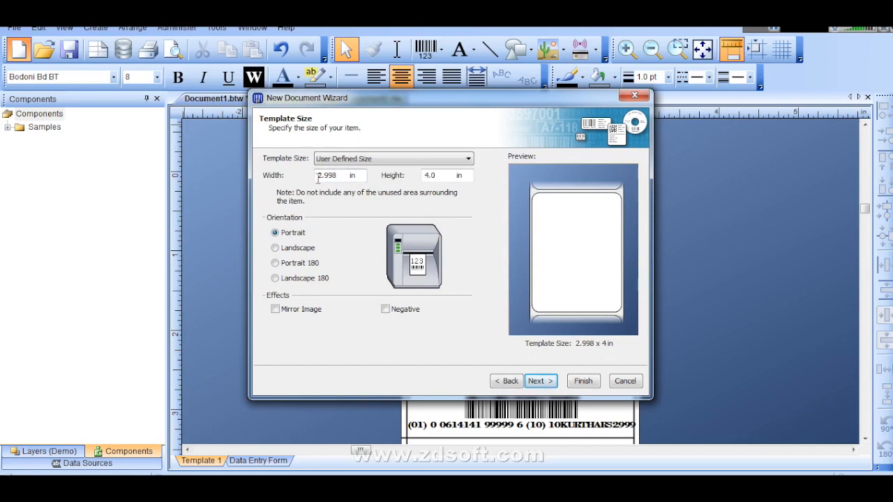
mouse_move(602, 209)
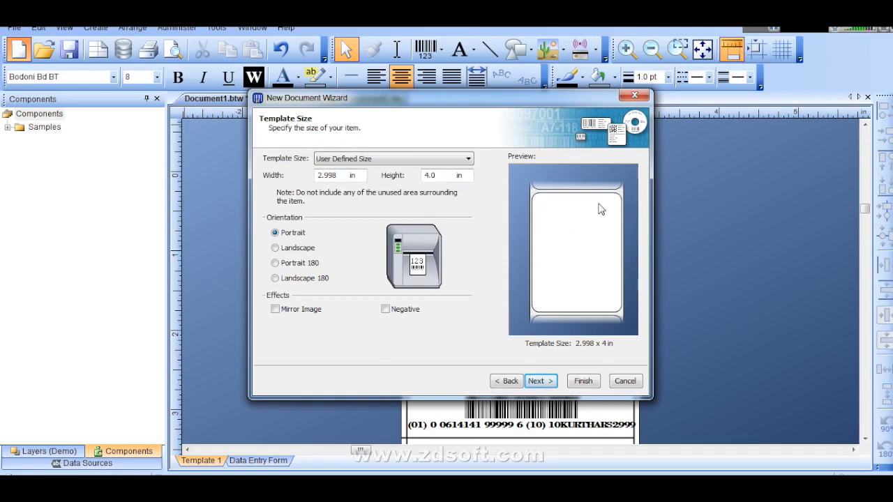
click(537, 381)
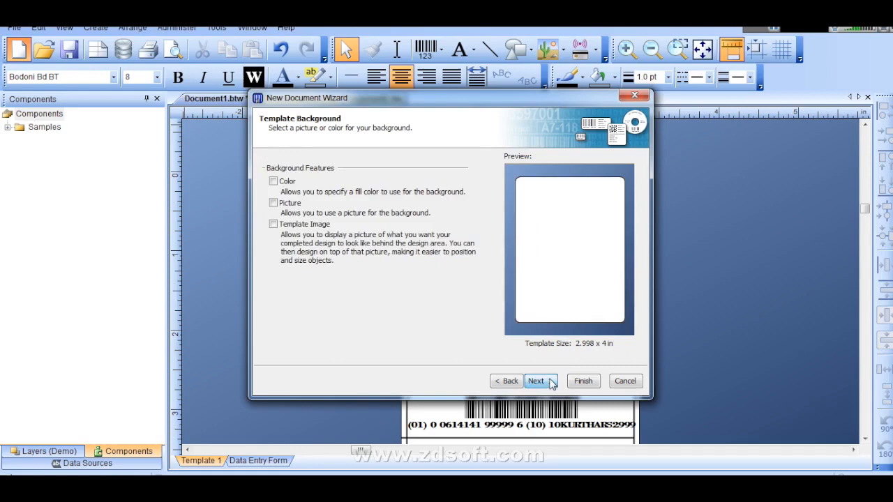
click(536, 381)
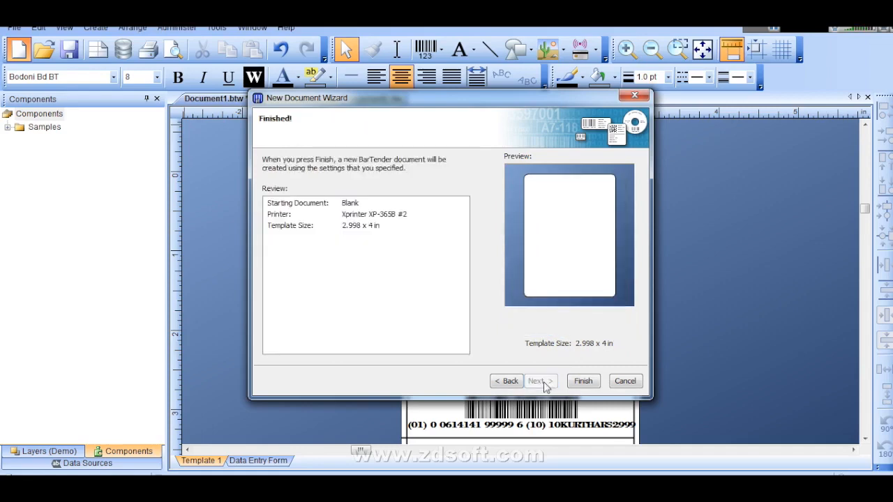
click(584, 381)
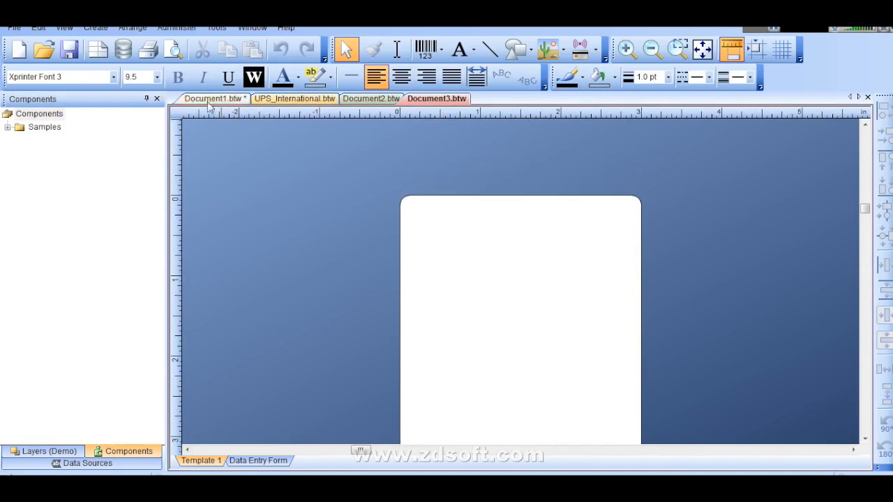
Step: Return to Document1 and select the MRP:Rs.2499 heading on the Kurtha label for removal
click(294, 98)
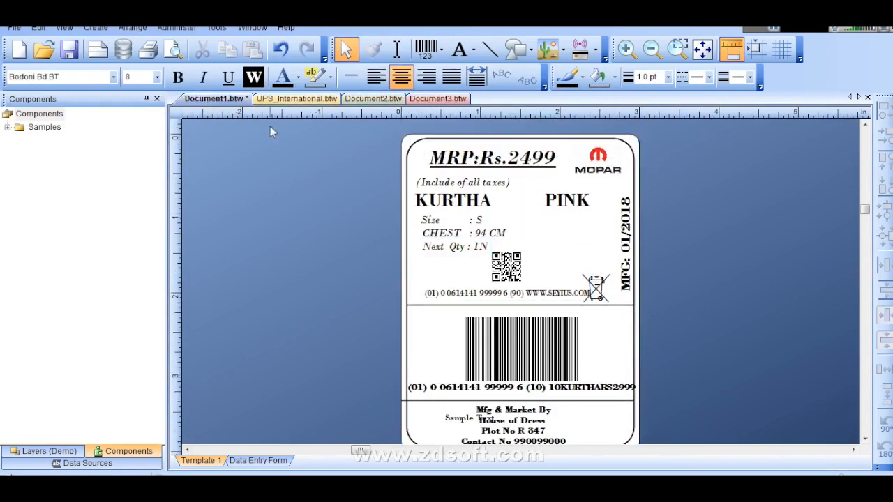
click(296, 98)
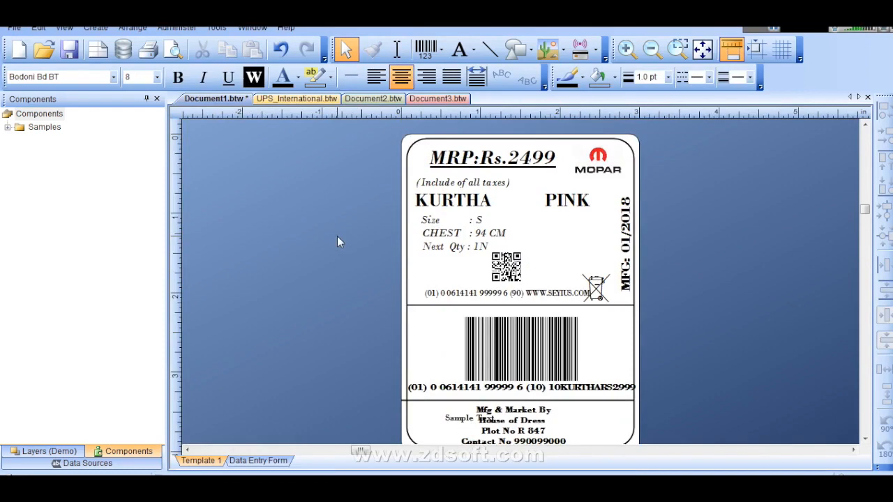
click(491, 158)
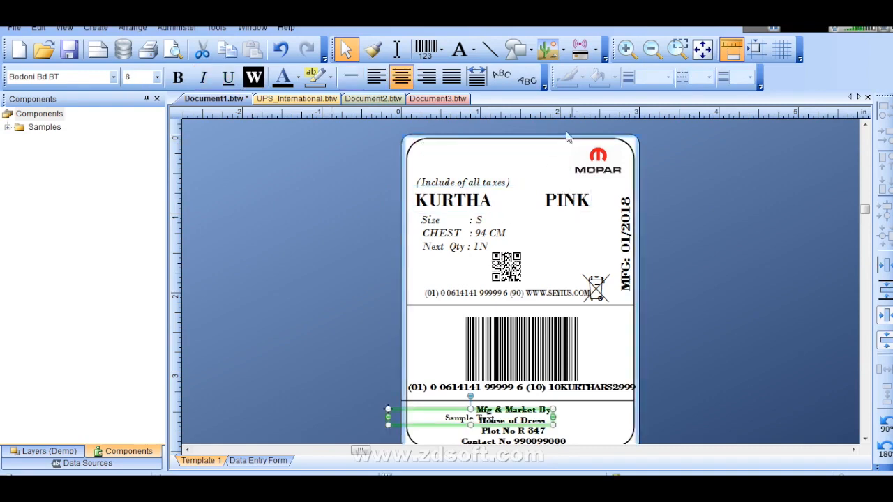
Step: Add a single-line text object at the label's top-left and select its Sample Text
click(458, 49)
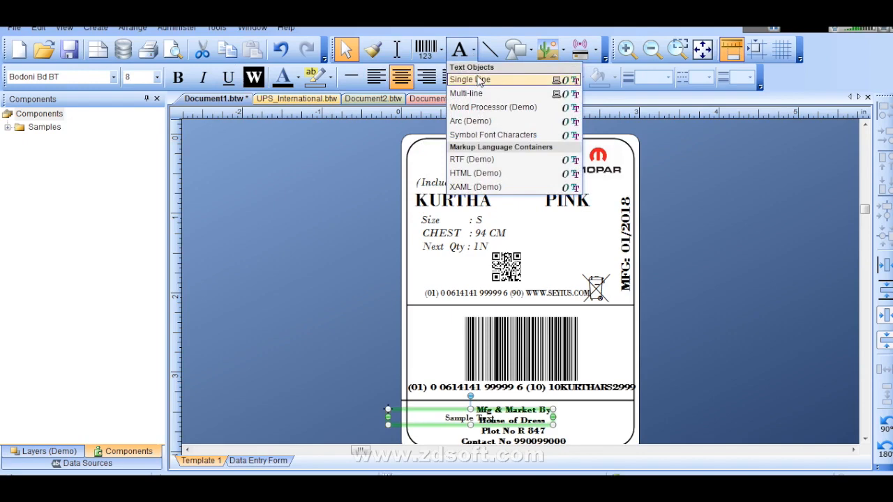
click(469, 79)
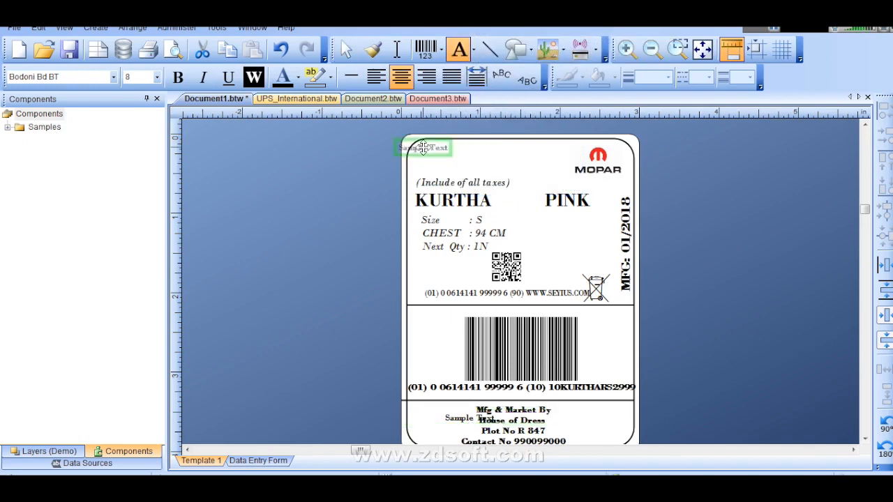
click(425, 148)
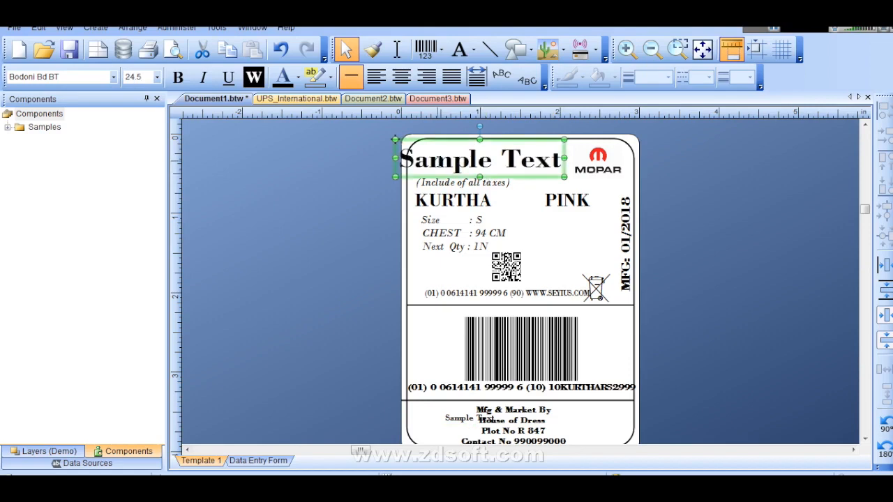
double_click(480, 159)
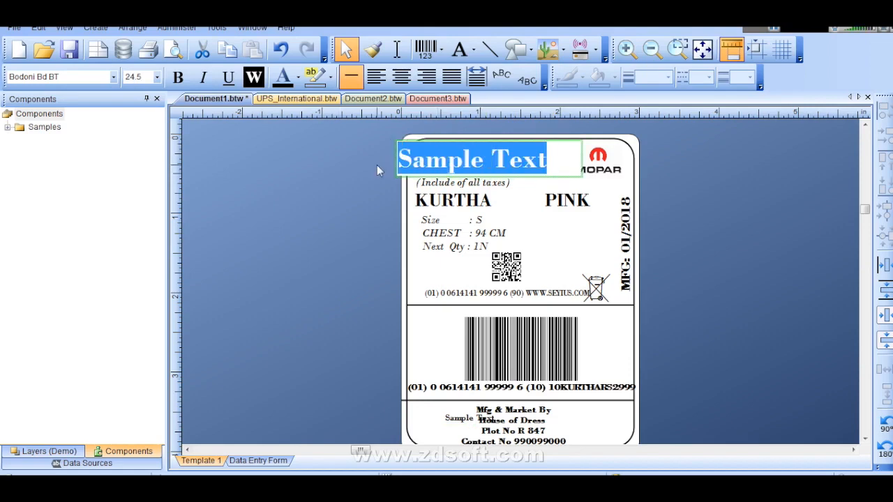
Step: Replace the sample text so the top line reads MRP Rs :-2999
text(mrp)
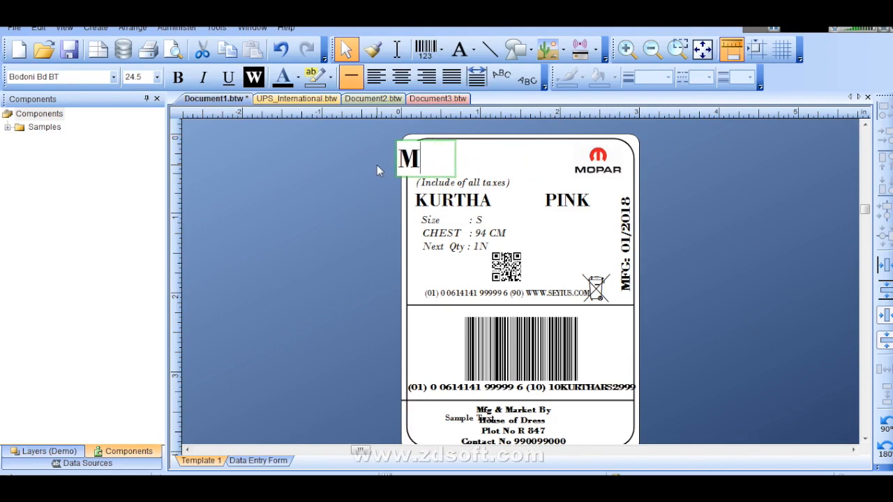
text(RP)
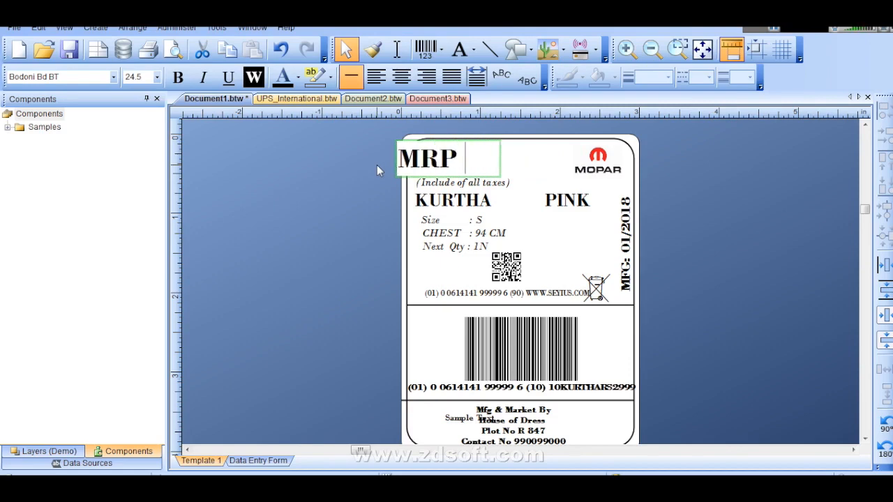
text(R)
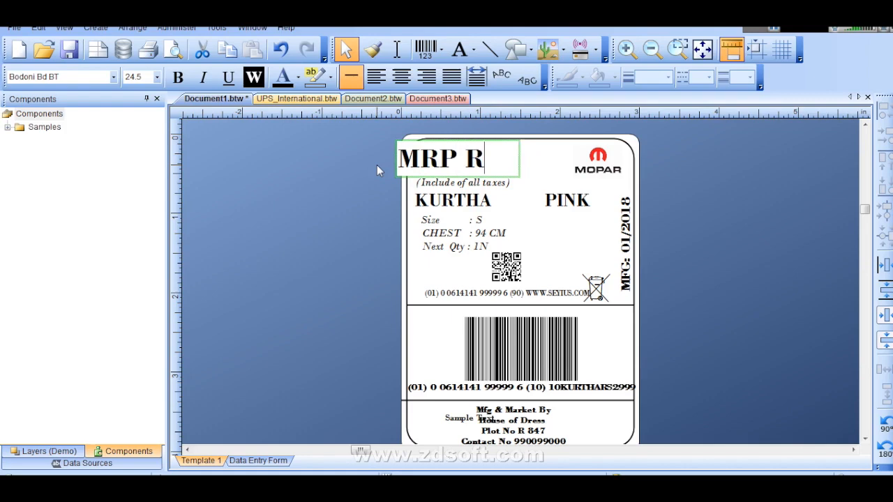
text(s)
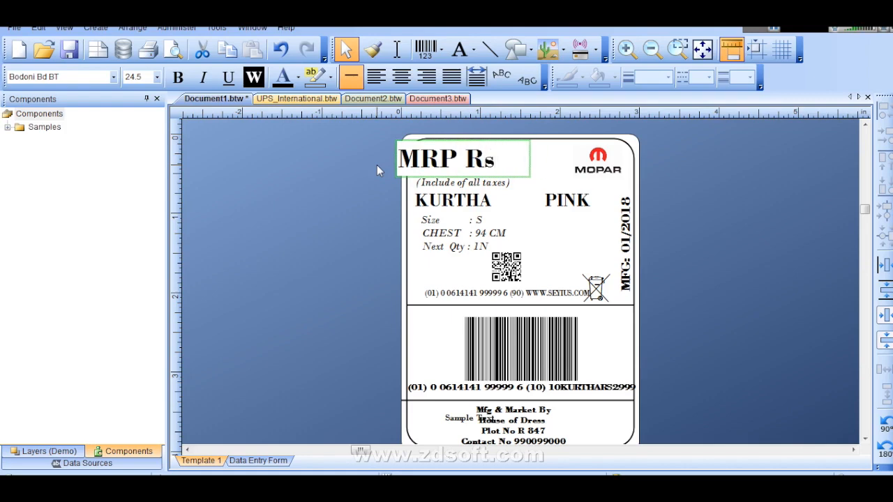
text(:-)
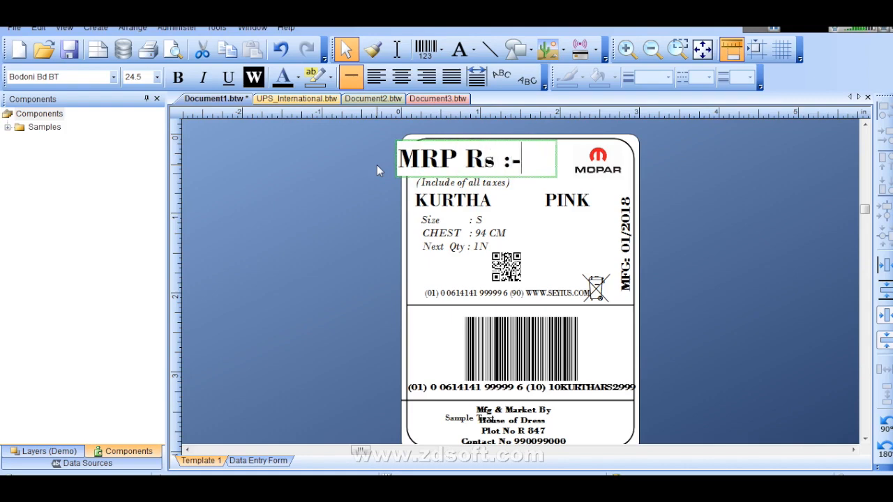
text(2999)
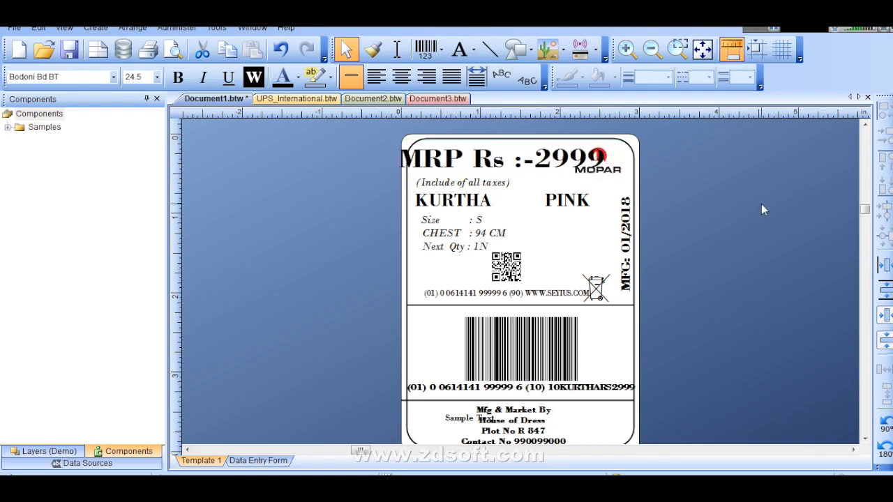
click(491, 157)
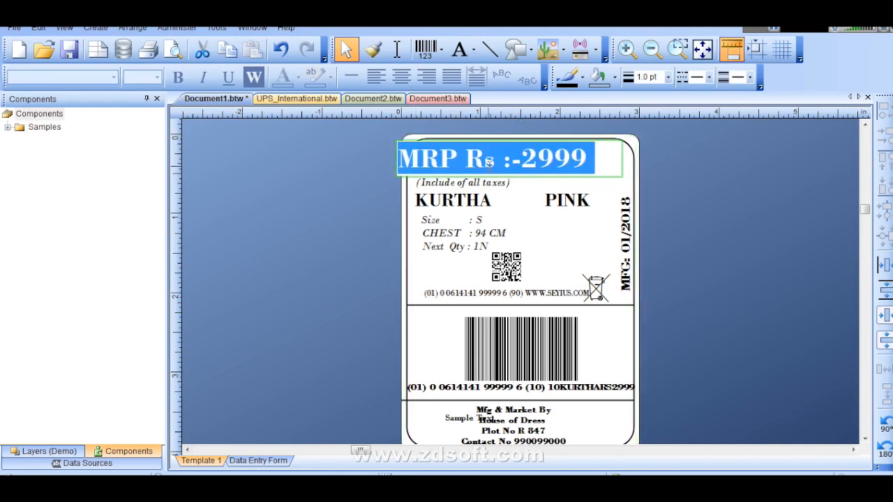
click(495, 156)
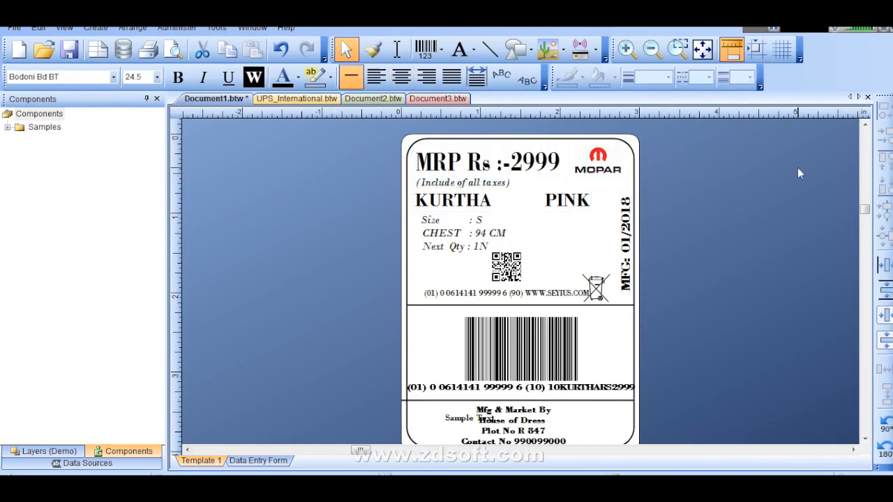
Step: Shrink the price text's font size and browse the font list
click(489, 157)
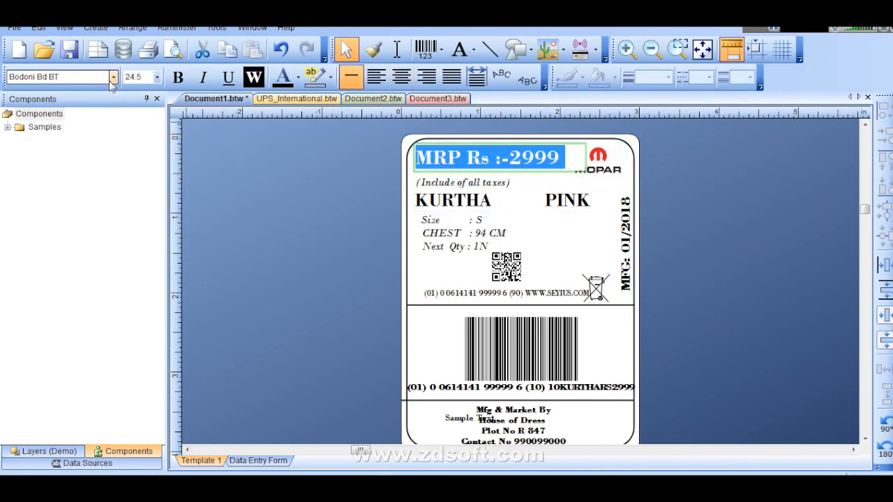
click(156, 76)
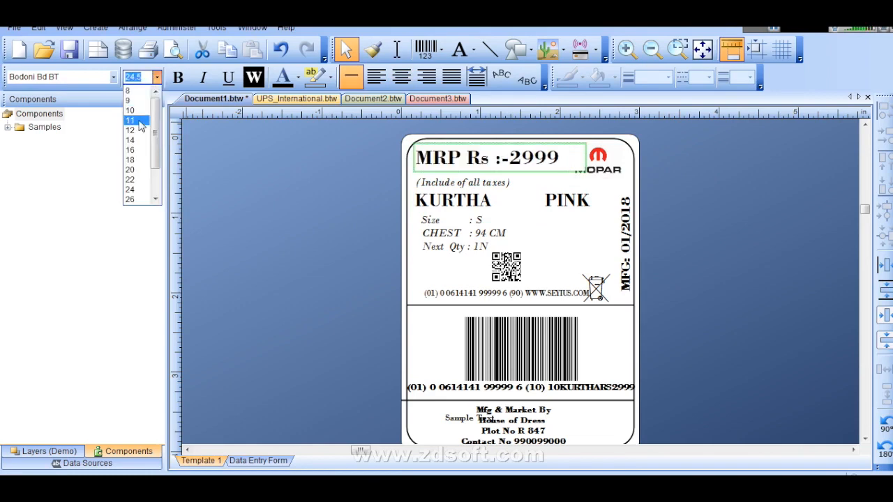
click(130, 110)
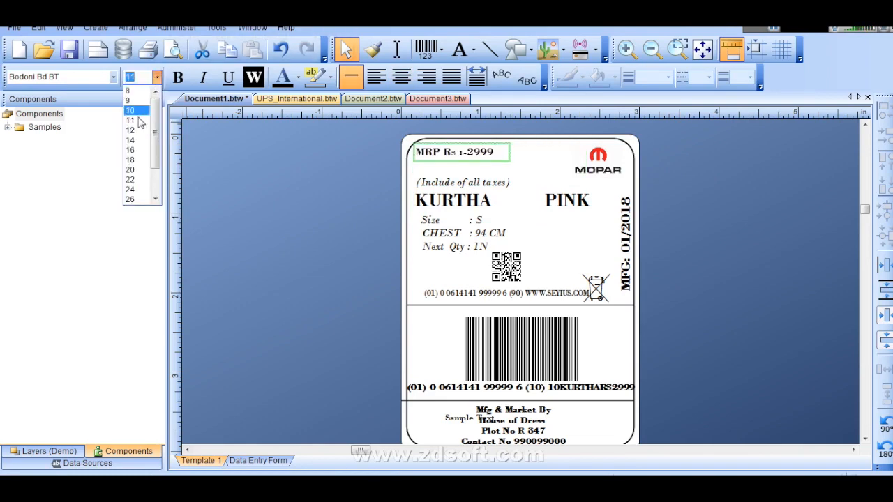
click(114, 76)
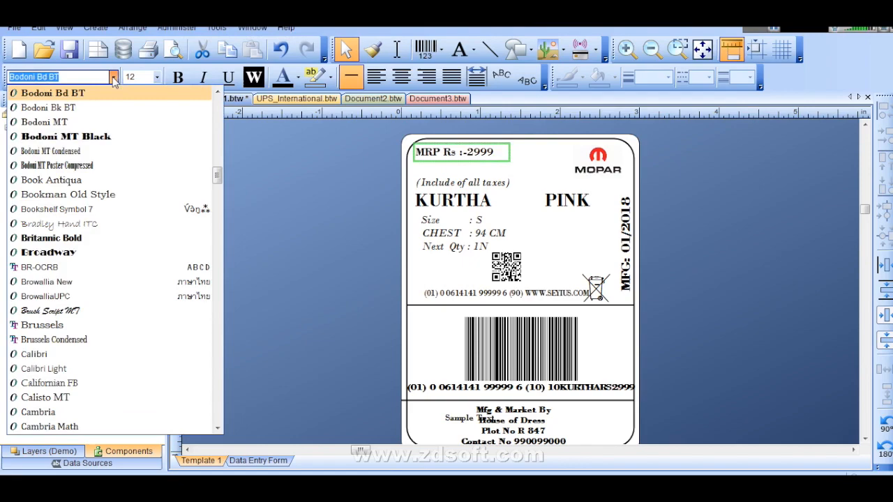
scroll(down, 3)
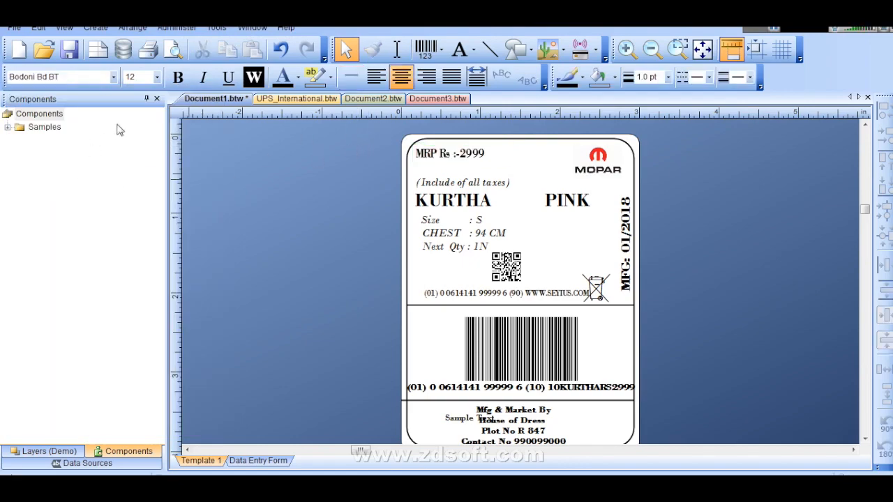
click(450, 153)
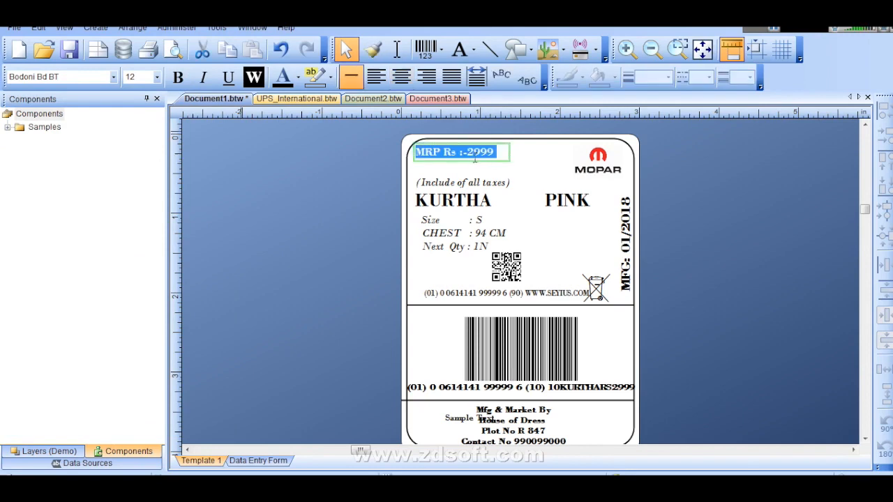
mouse_move(287, 156)
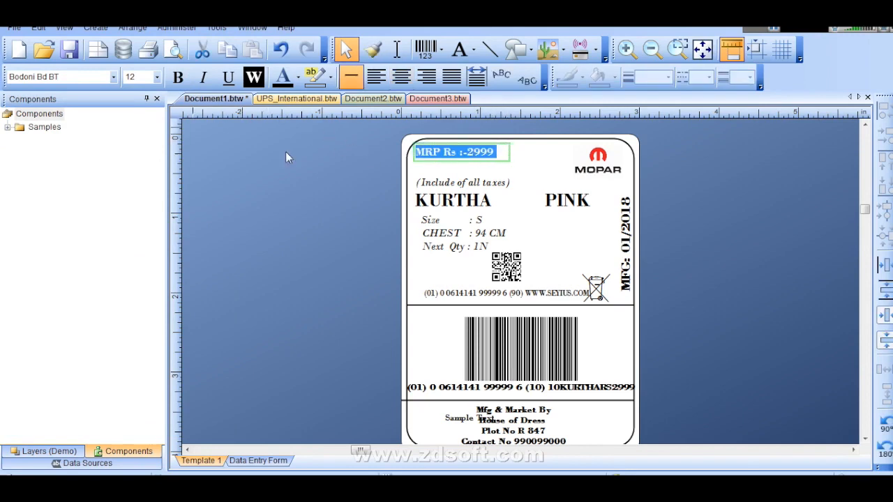
Step: Make the MRP Rs :-2999 line italic and underlined at size 18, clear of the logo
click(179, 77)
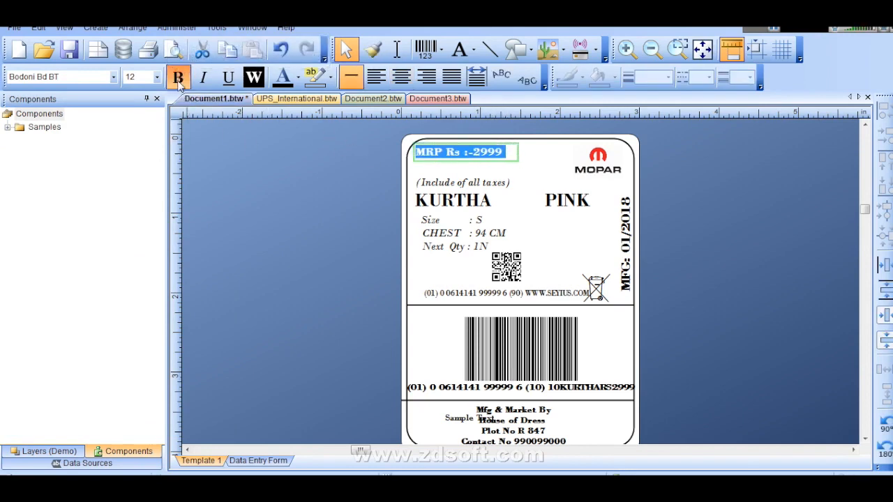
click(179, 77)
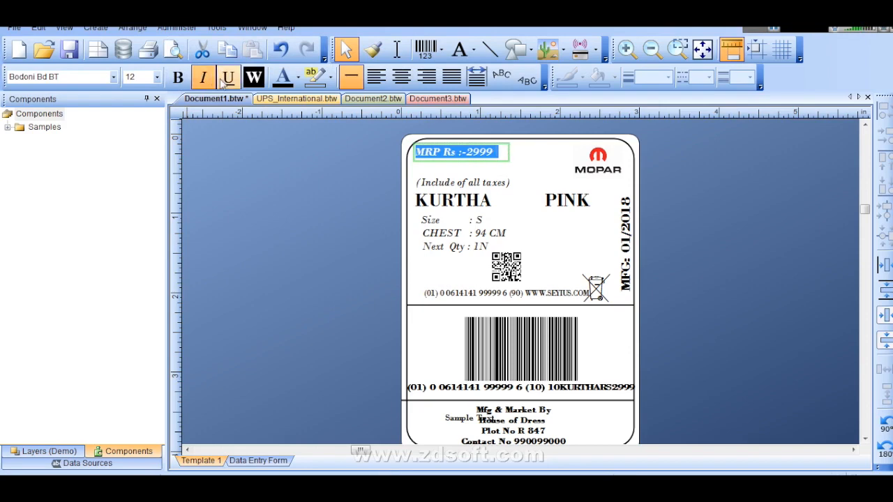
click(502, 201)
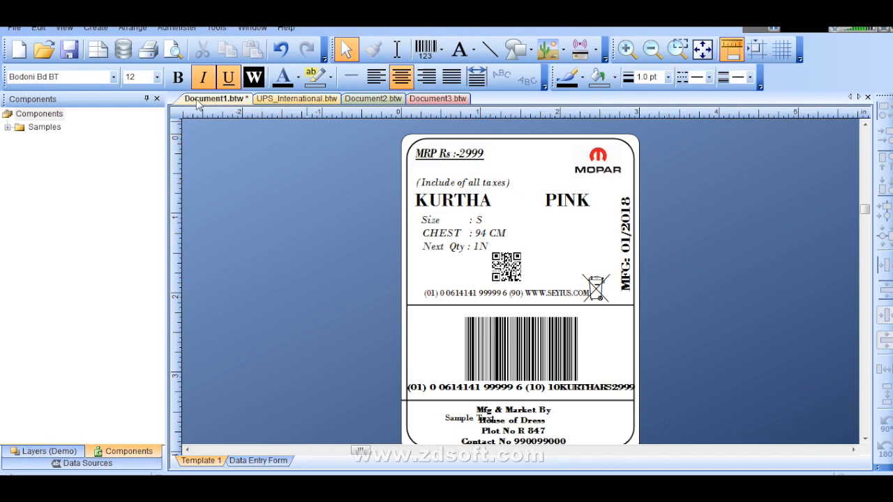
click(156, 77)
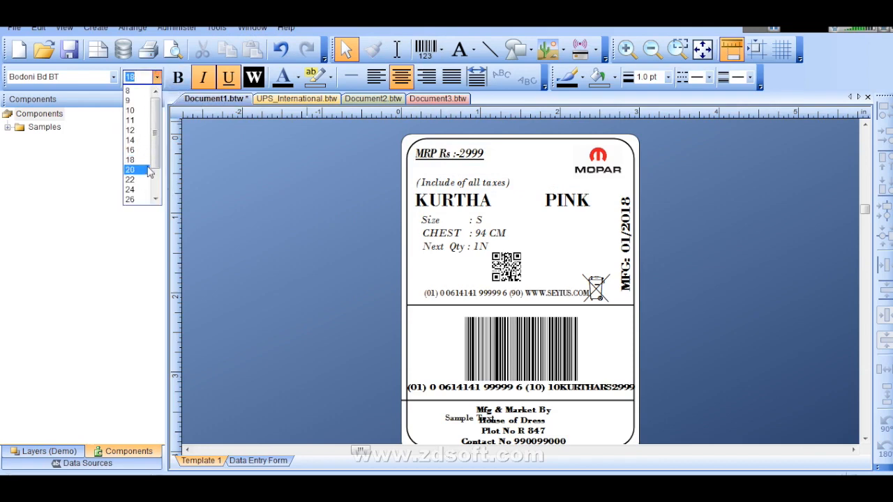
click(128, 130)
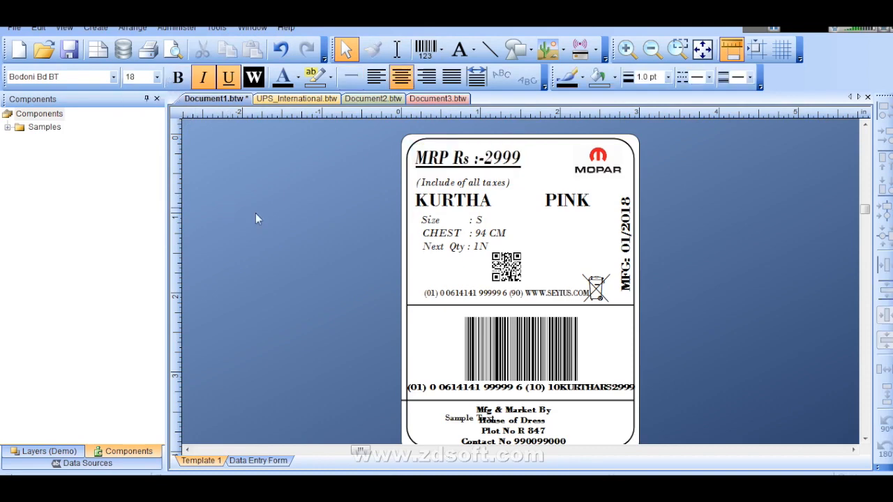
click(597, 162)
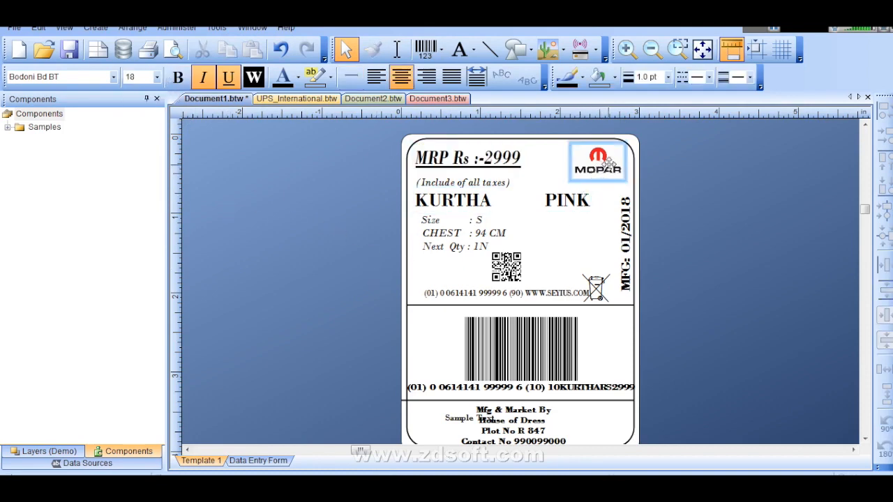
click(597, 162)
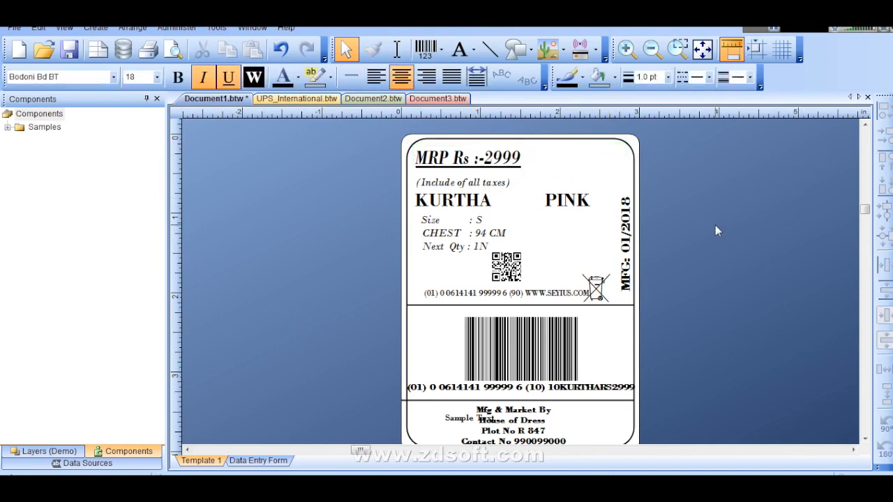
Step: Insert the MOPAR logo picture and position it in the label's top-right corner
click(519, 286)
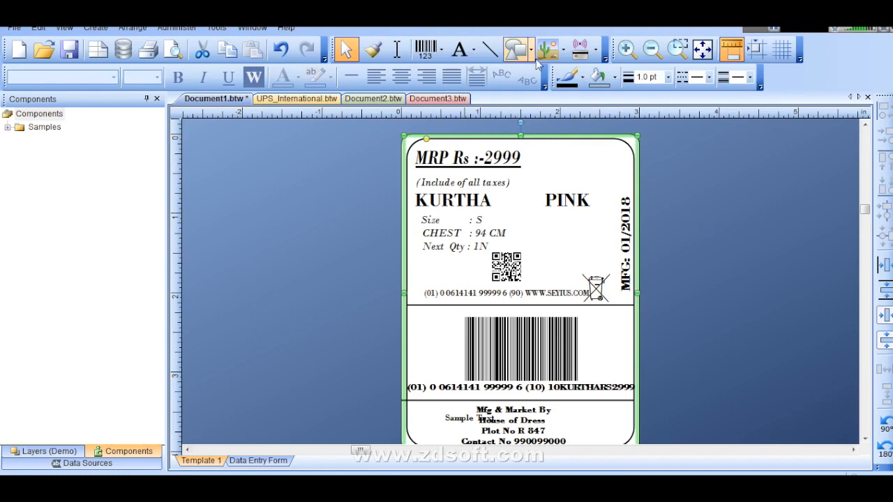
click(547, 49)
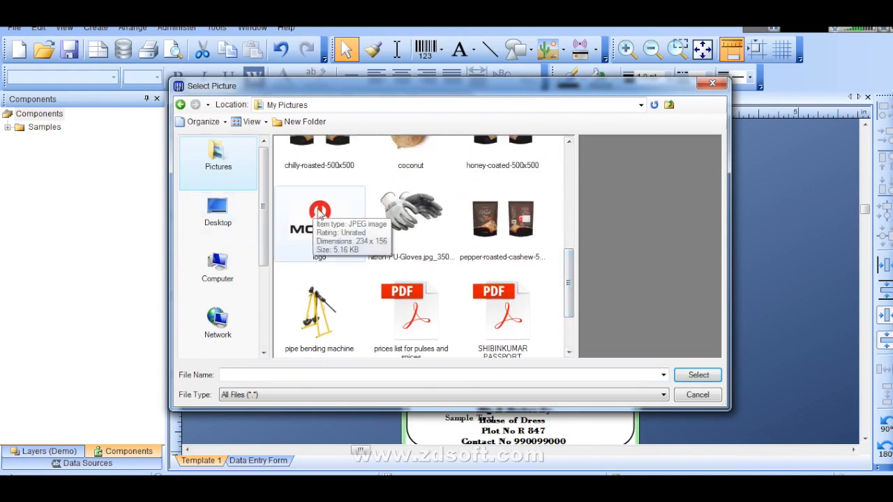
double_click(318, 220)
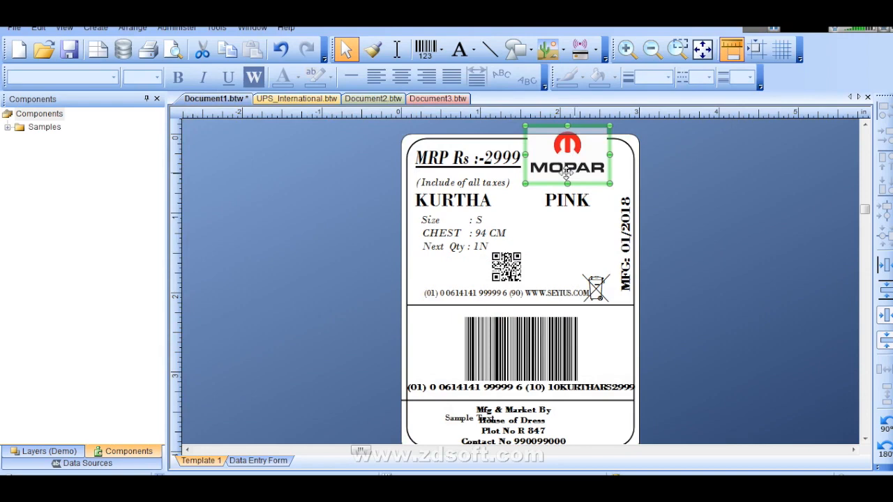
drag(567, 173, 575, 147)
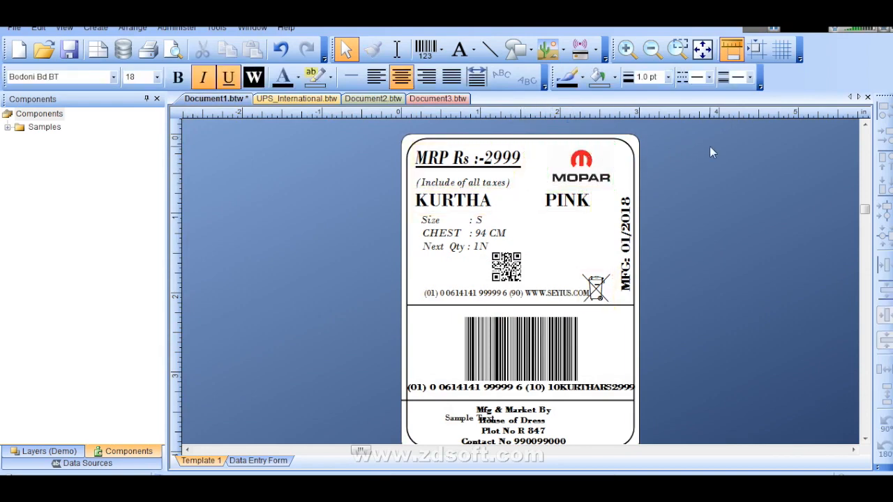
click(502, 201)
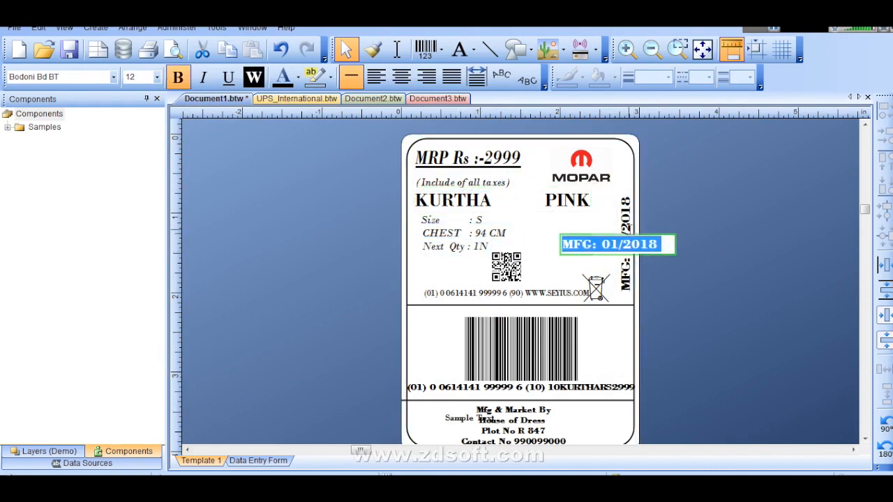
mouse_move(714, 235)
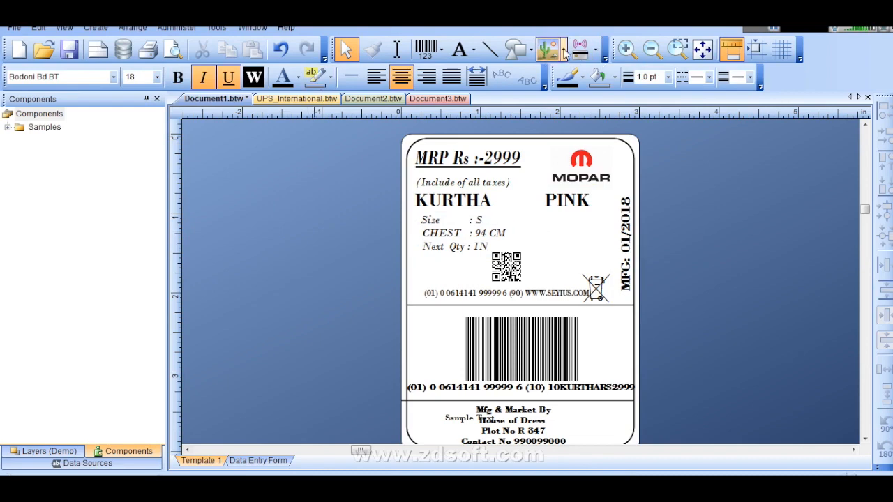
Step: Add a single-line text object reading the date 23-04-2018
click(471, 49)
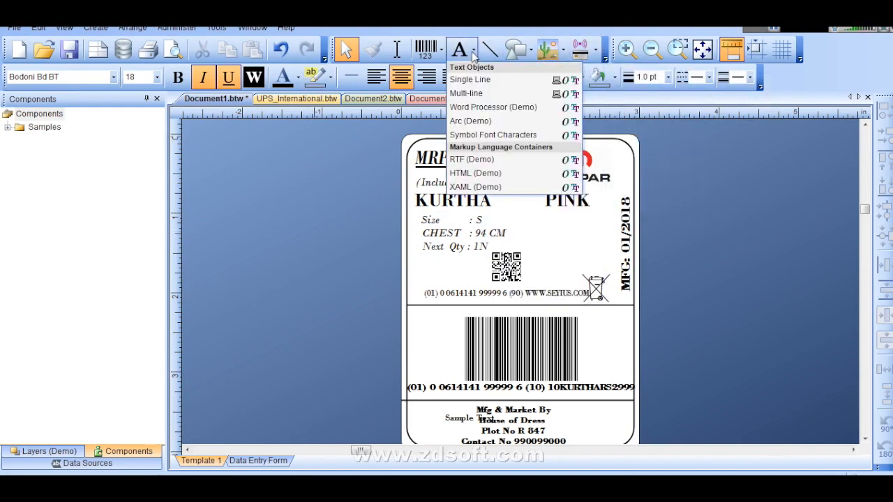
click(470, 79)
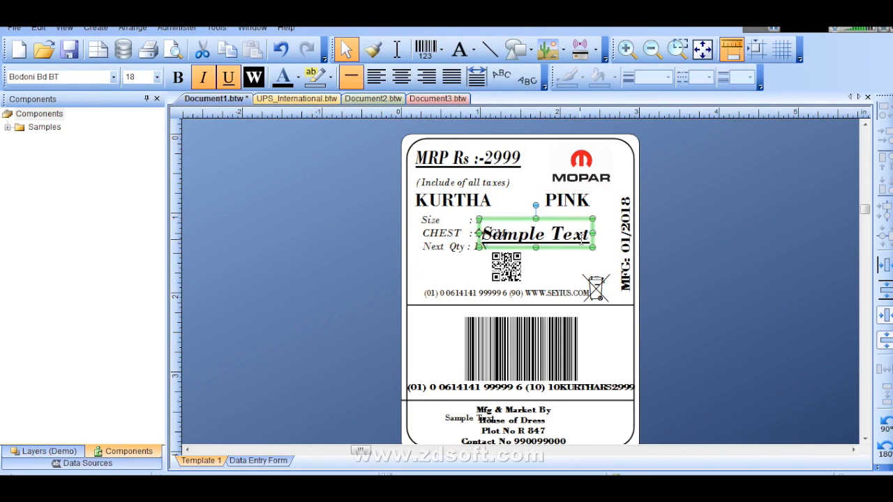
double_click(536, 233)
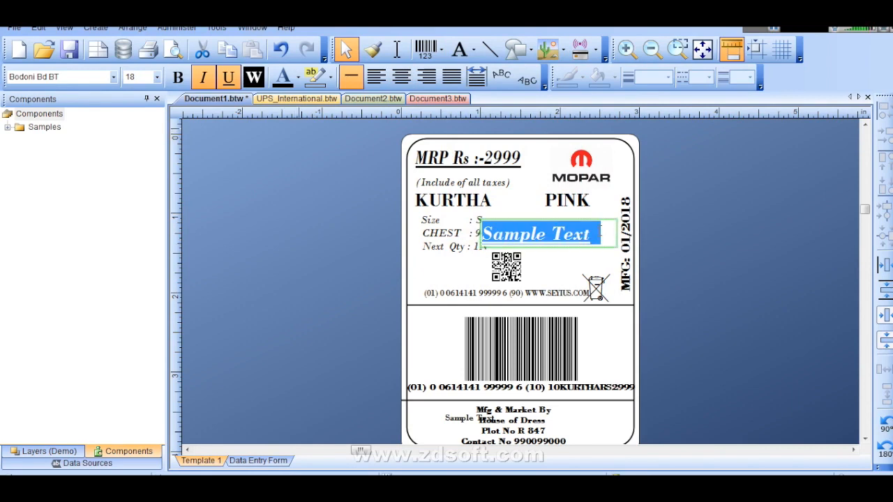
text(23-)
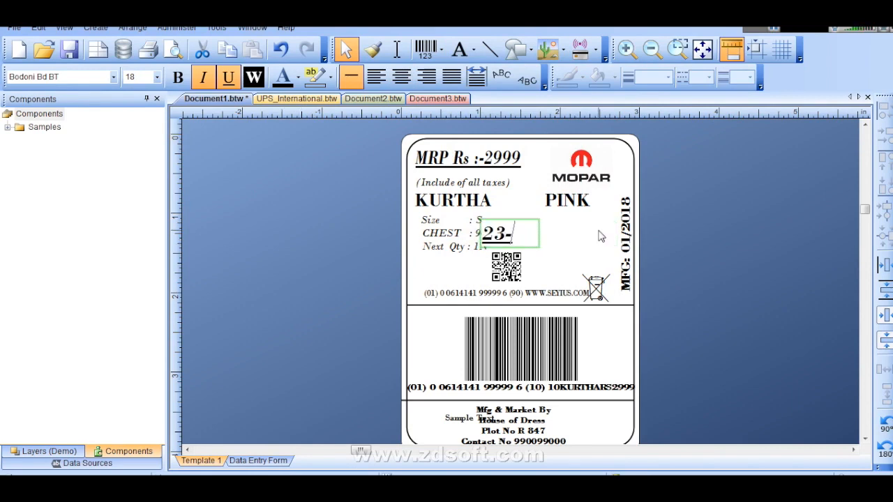
text(04-2018)
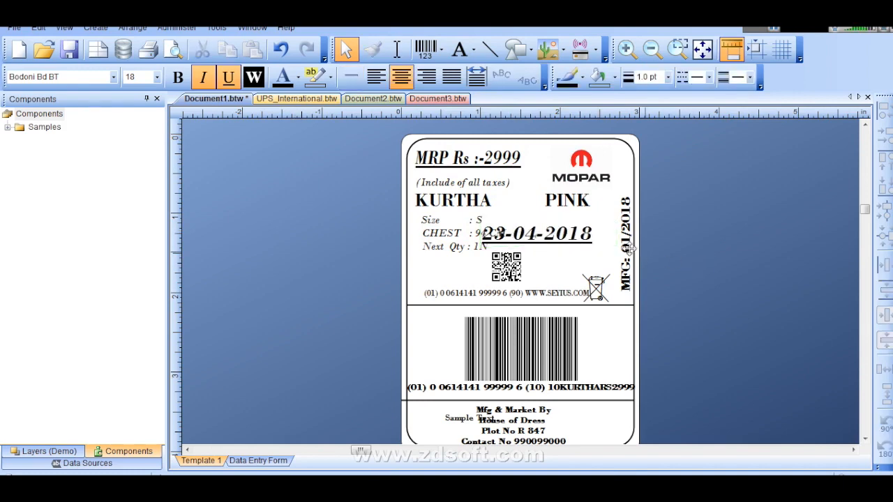
Step: Rotate the date vertical beside the barcode, then delete it from the label
click(536, 233)
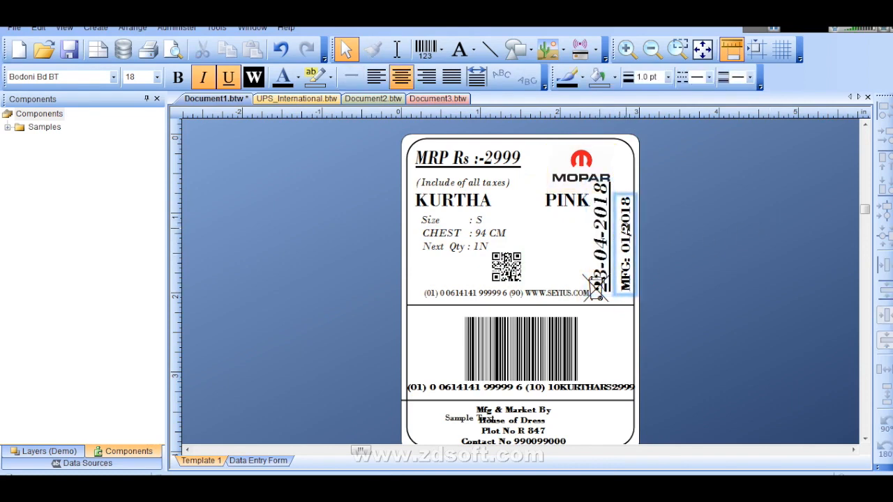
click(597, 244)
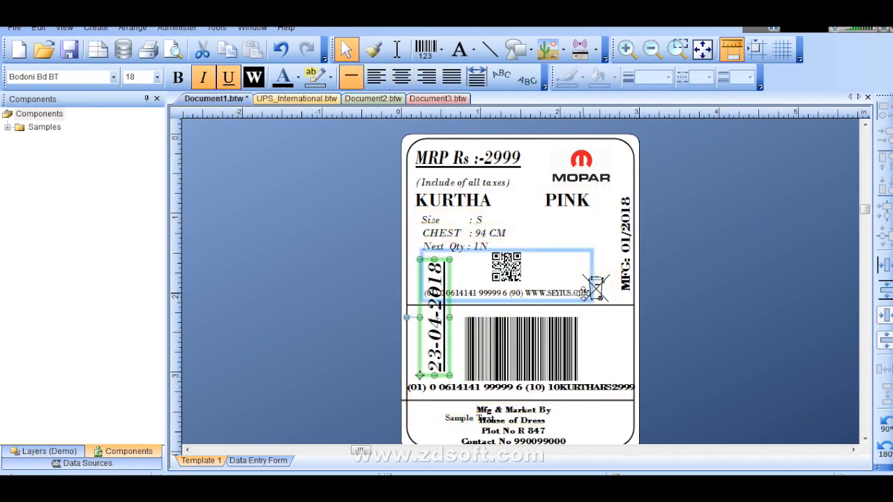
click(654, 366)
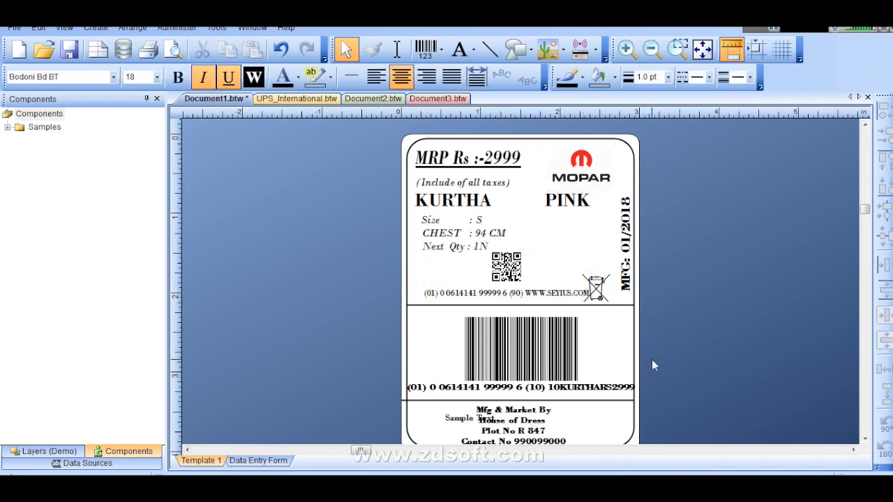
Step: Select around the small QR code block and bring up the full barcode type chooser
click(505, 272)
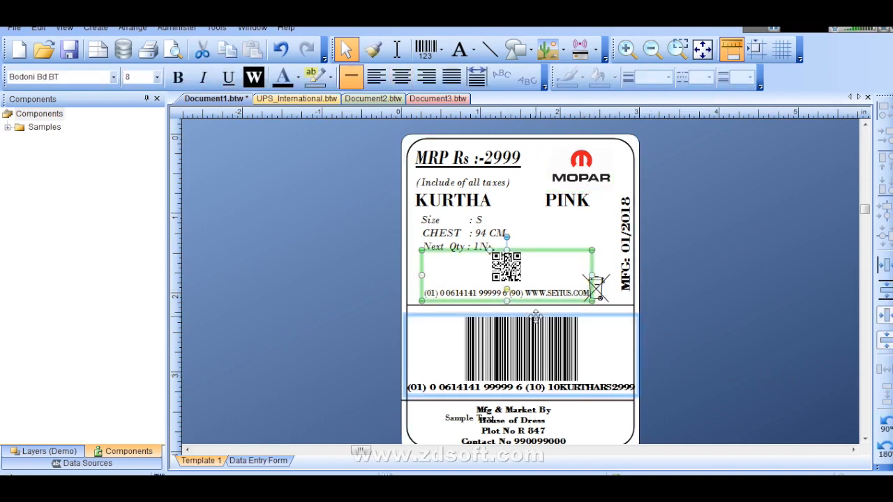
click(467, 157)
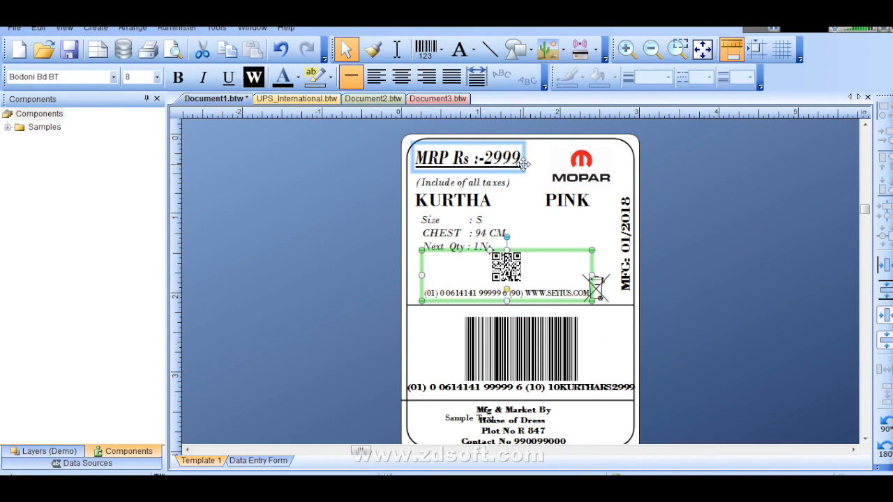
click(541, 201)
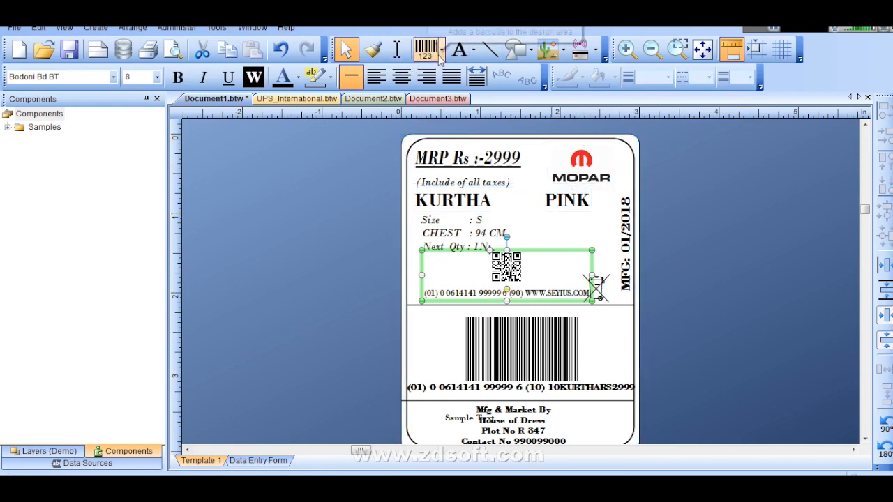
click(429, 49)
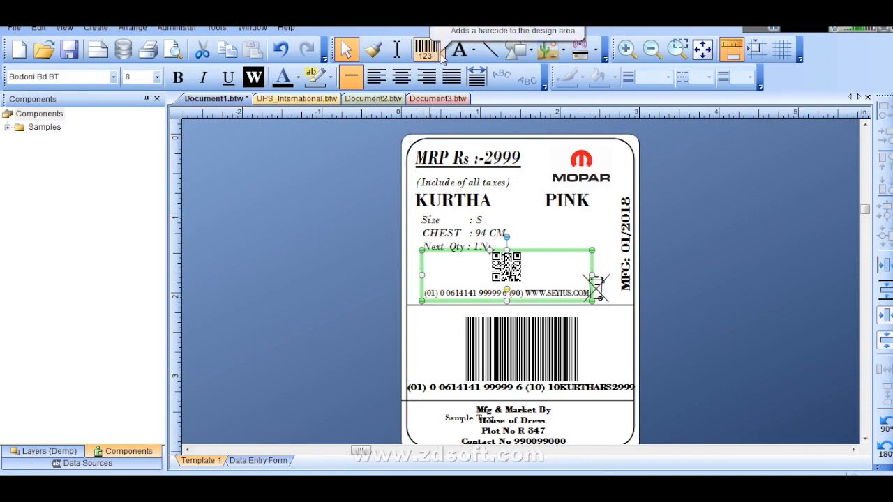
click(424, 50)
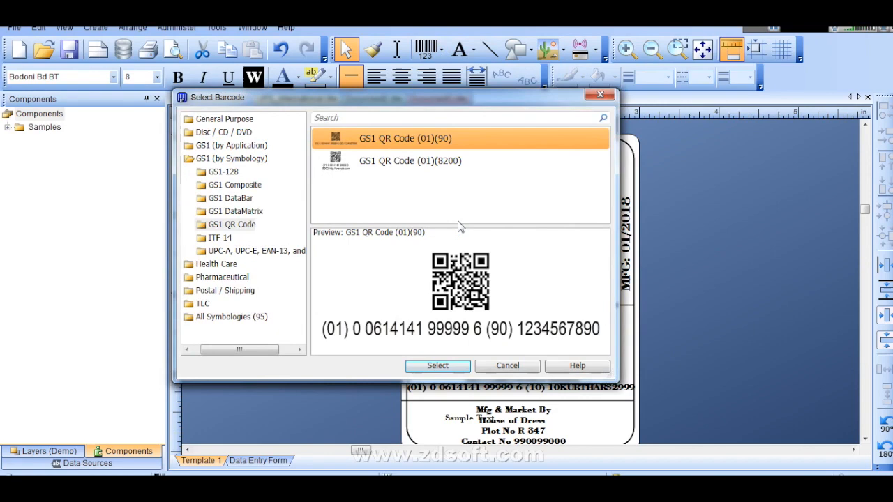
mouse_move(369, 198)
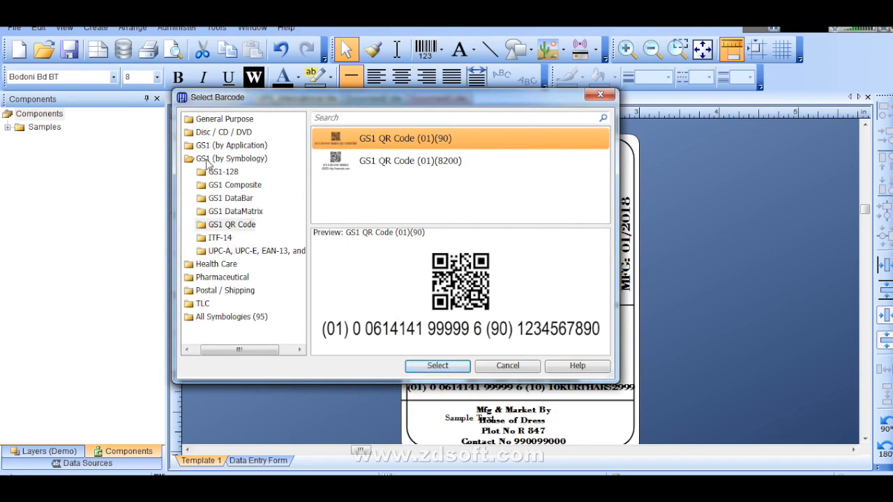
Step: Choose GS1 QR Code (01)(90) under GS1 by Symbology and place it near the label top
click(232, 160)
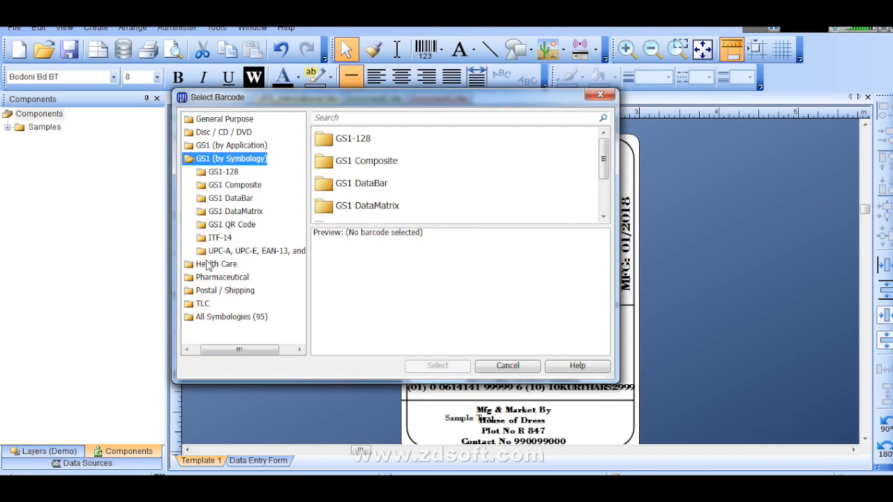
mouse_move(223, 229)
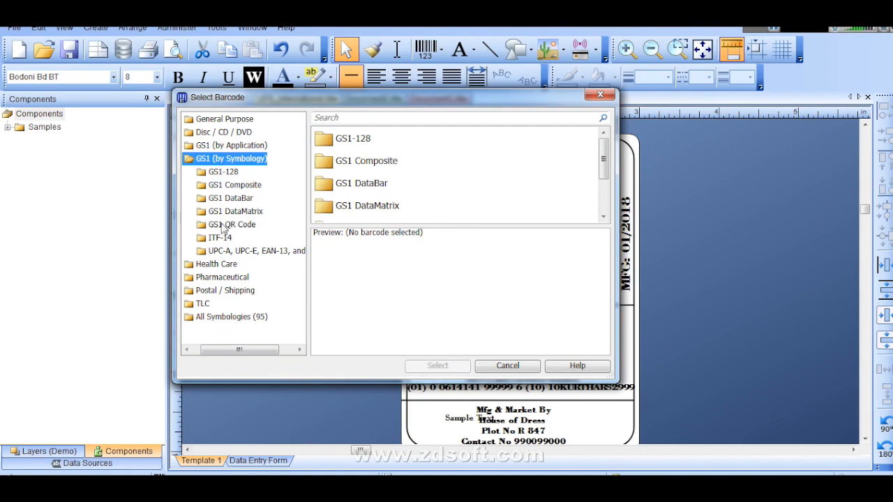
click(236, 223)
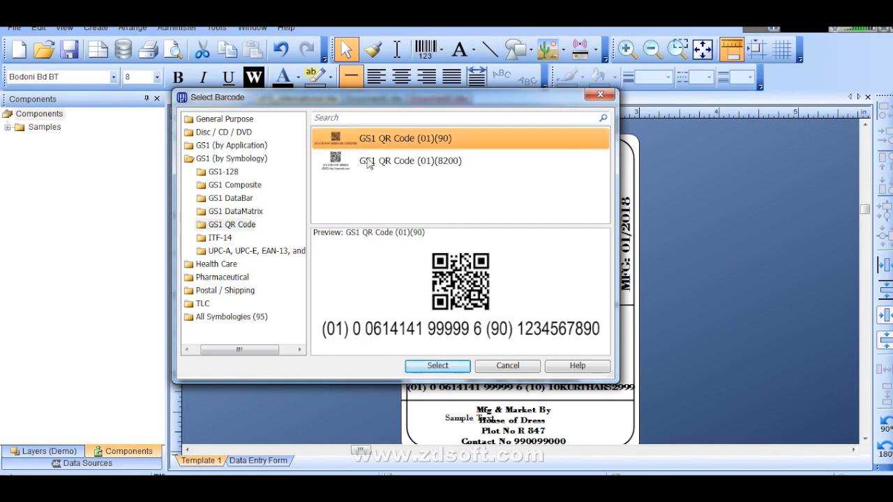
click(438, 365)
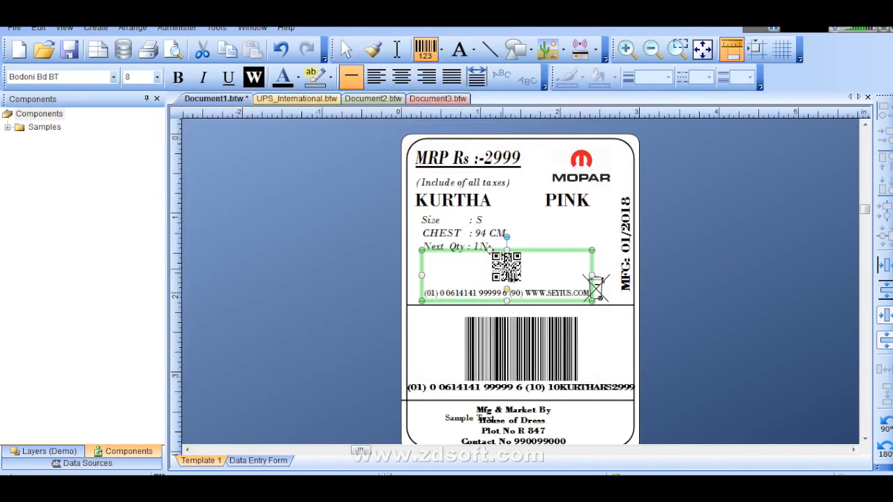
drag(505, 274, 538, 218)
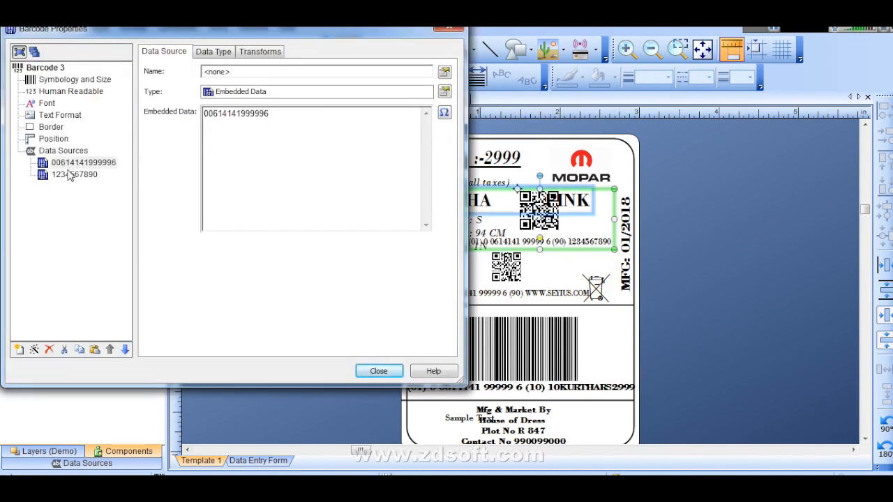
click(83, 162)
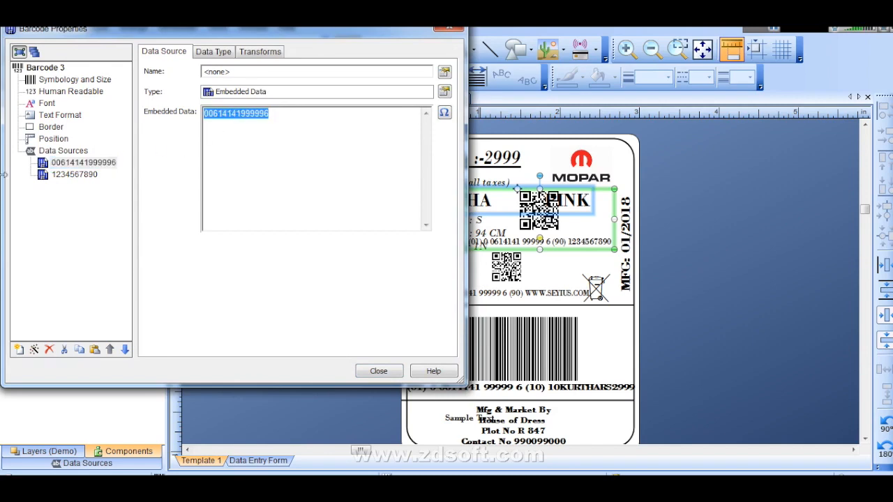
text(www.)
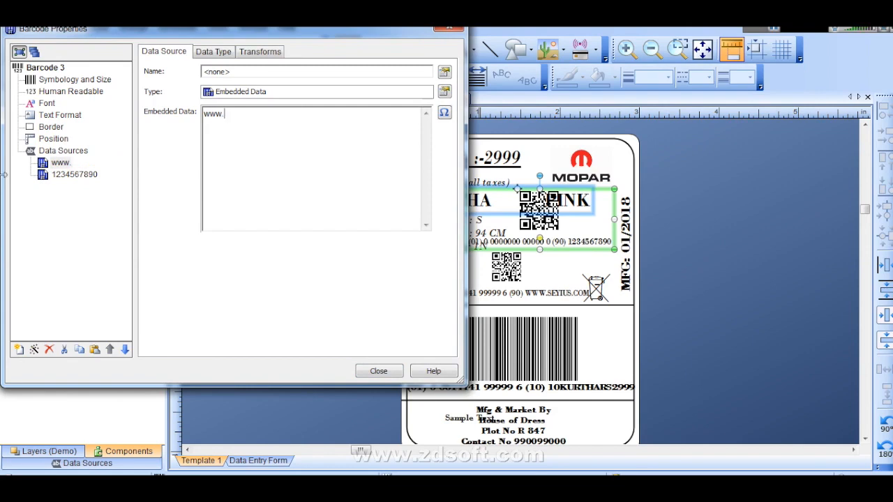
text(sey)
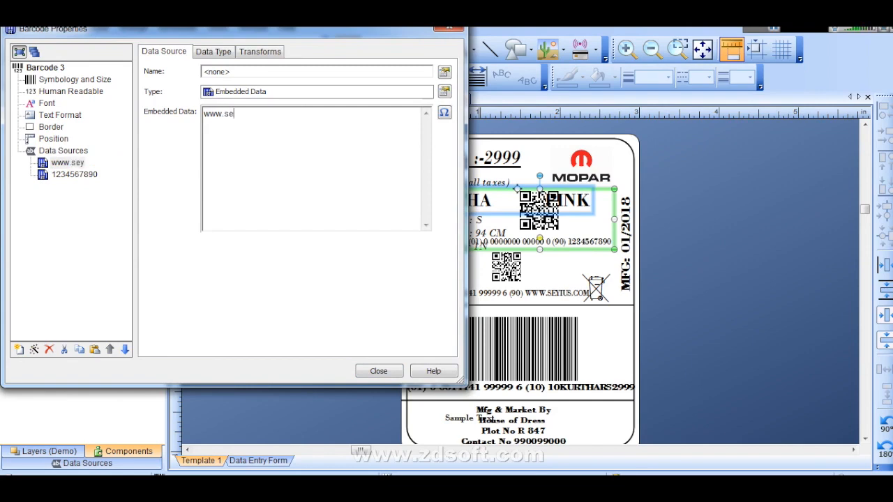
text(yius.co)
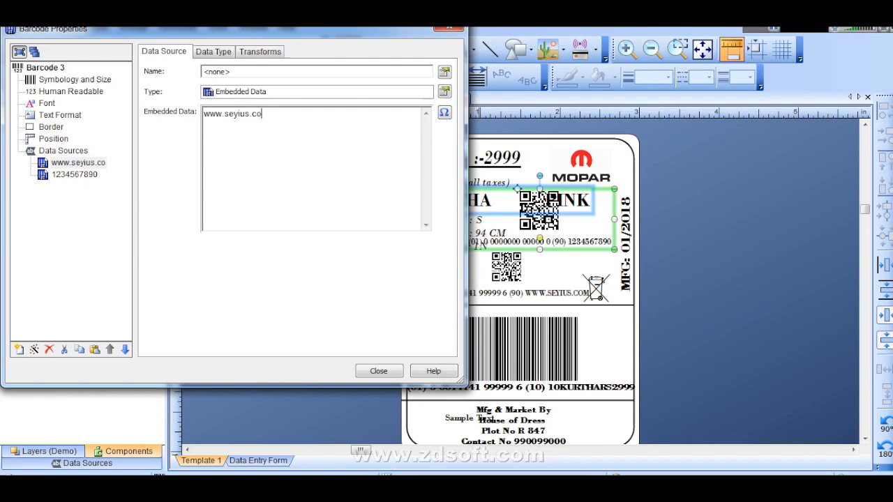
text(m)
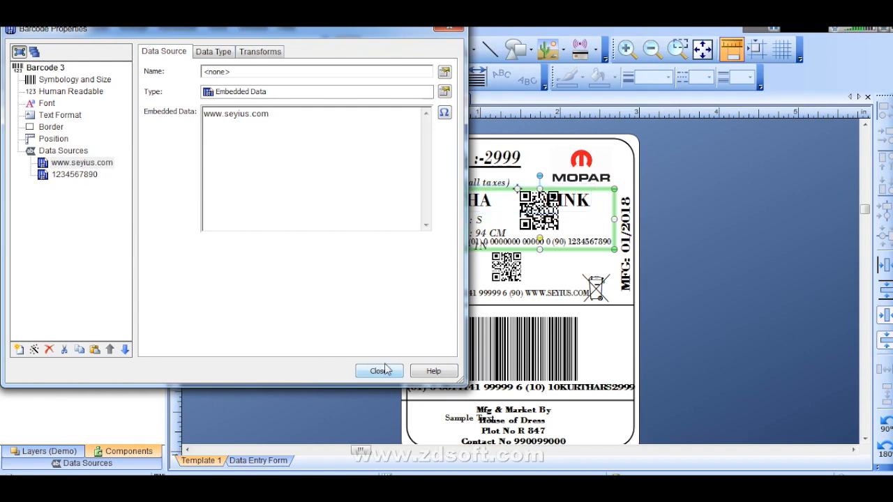
click(379, 371)
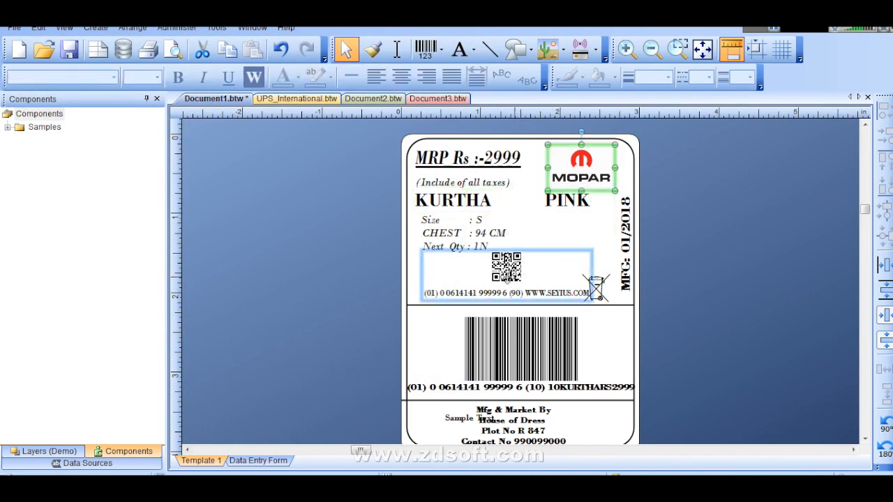
double_click(505, 271)
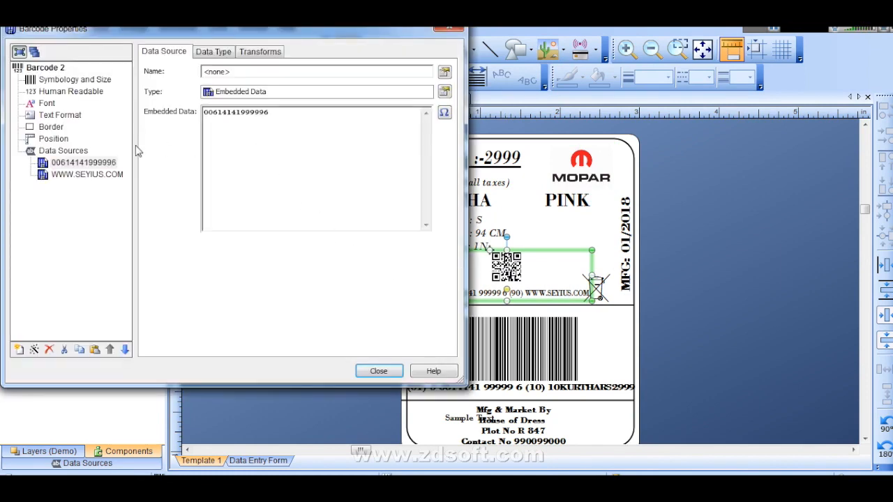
click(86, 174)
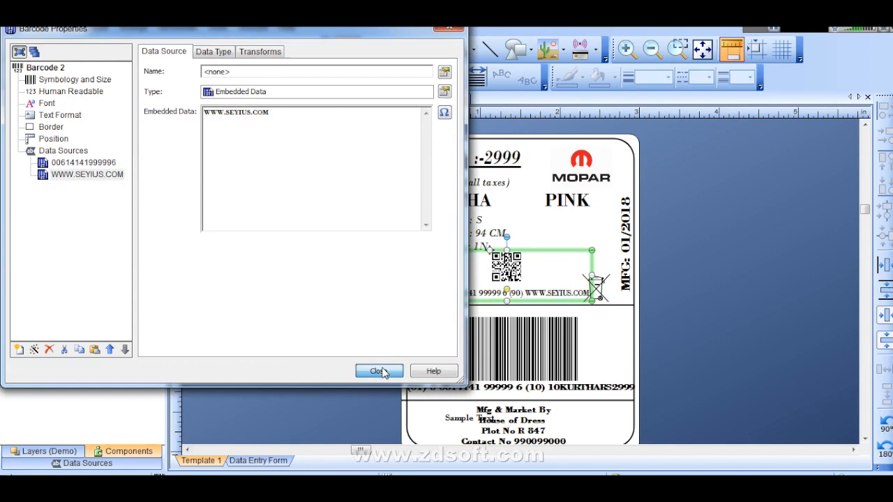
click(380, 371)
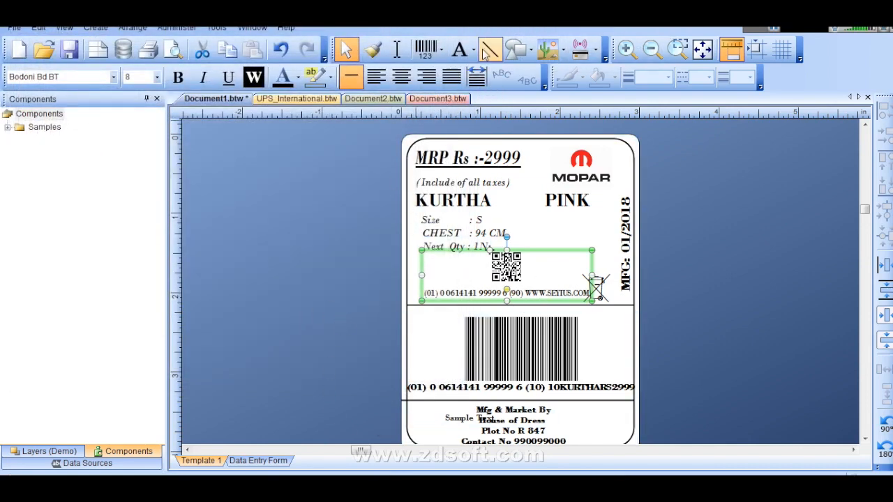
Step: Browse the barcode type chooser and cancel it without adding a barcode
click(437, 49)
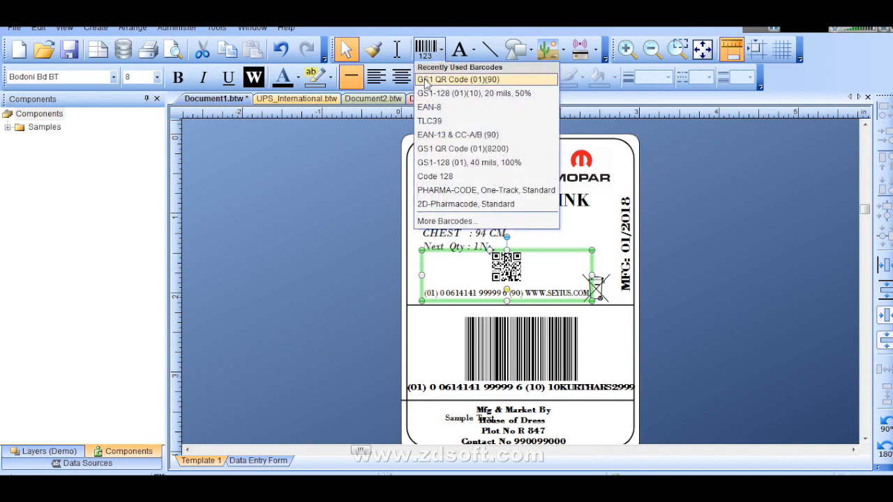
click(447, 221)
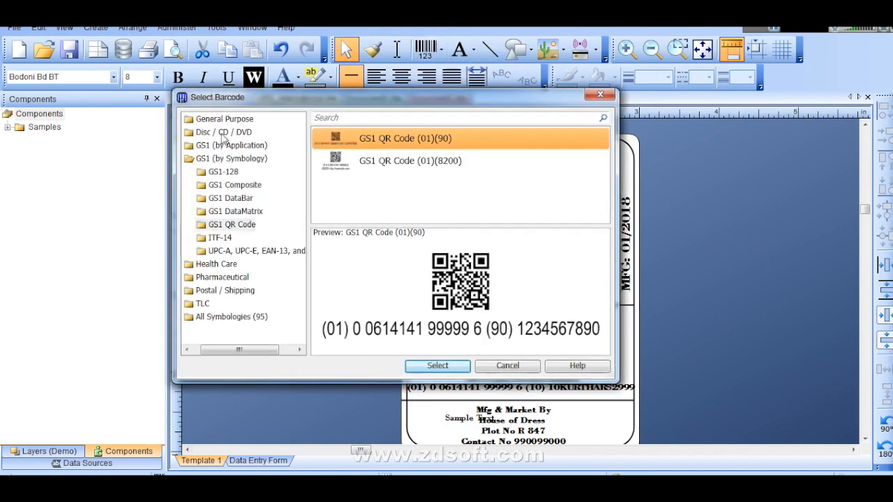
click(224, 118)
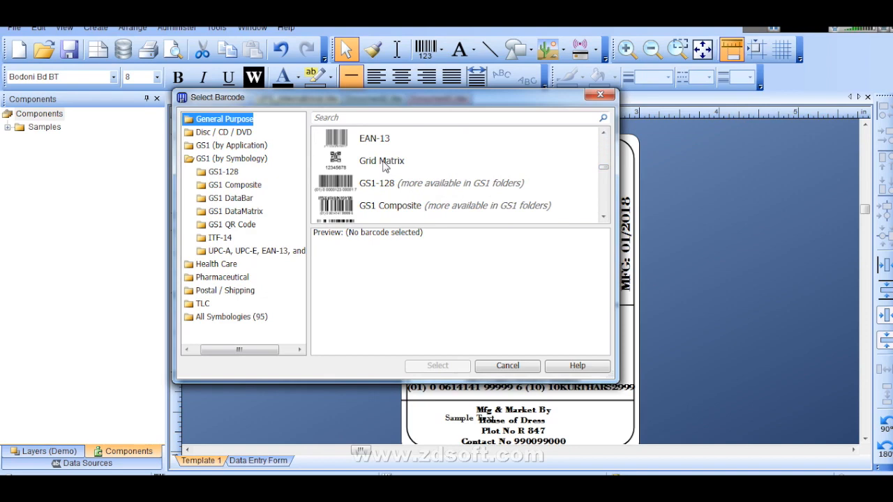
mouse_move(471, 301)
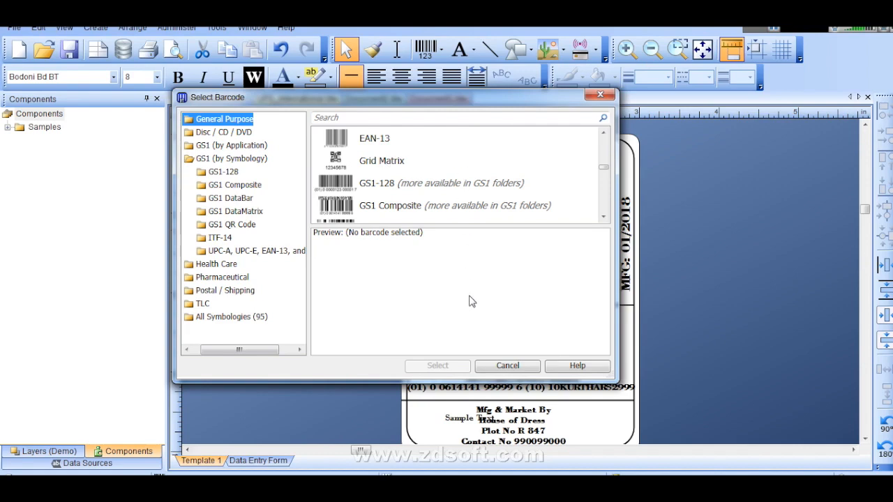
click(508, 365)
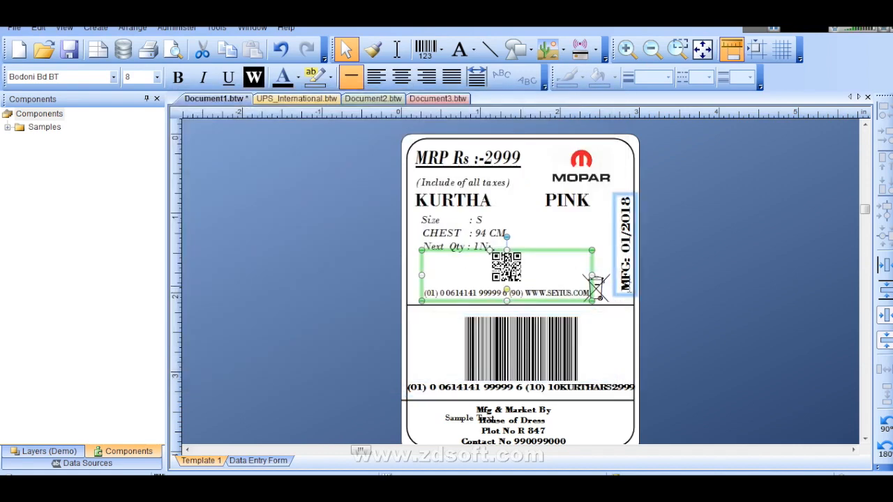
Step: Select the large bottom barcode and show the recently used barcode types list
click(522, 356)
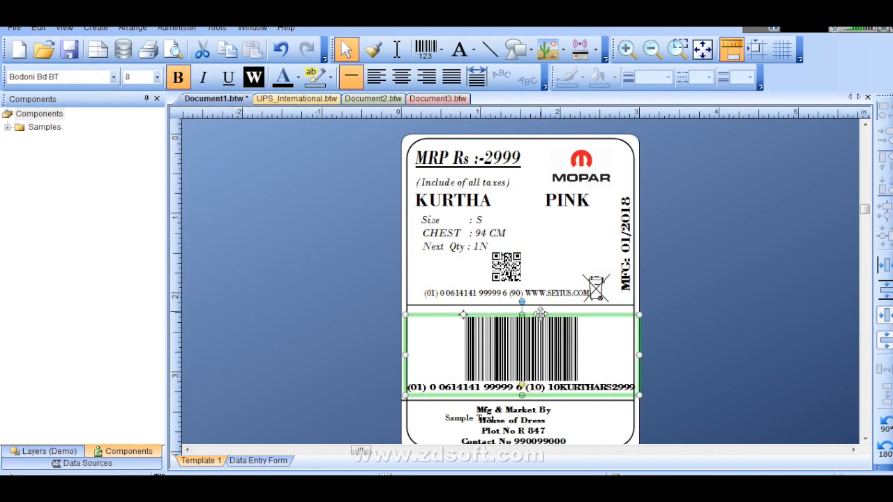
click(425, 49)
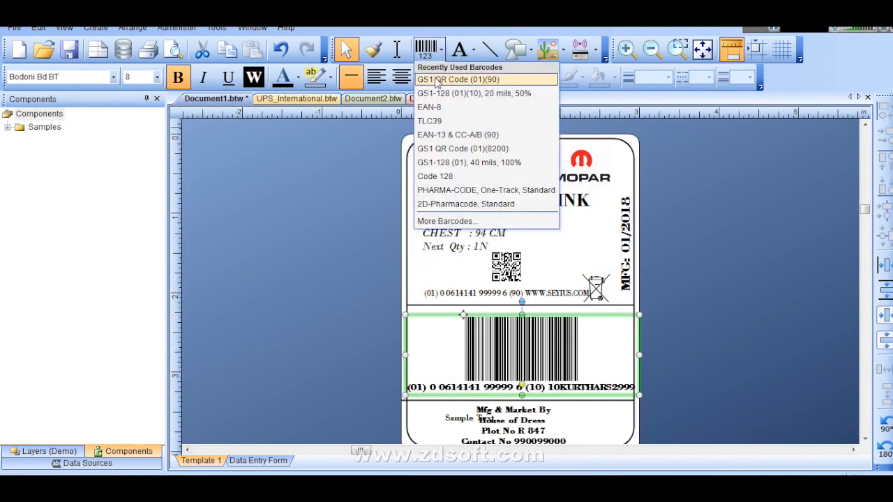
mouse_move(447, 220)
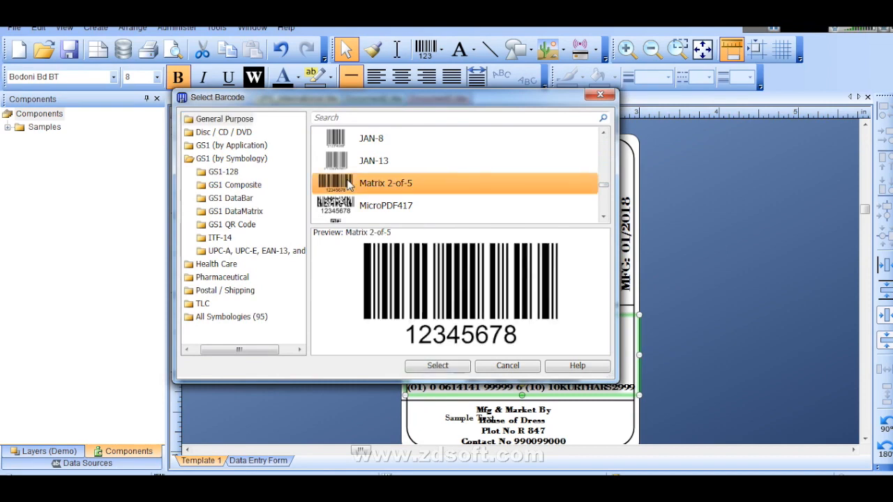
Step: Confirm Matrix 2-of-5 as the barcode type and place it beside the QR code
click(437, 365)
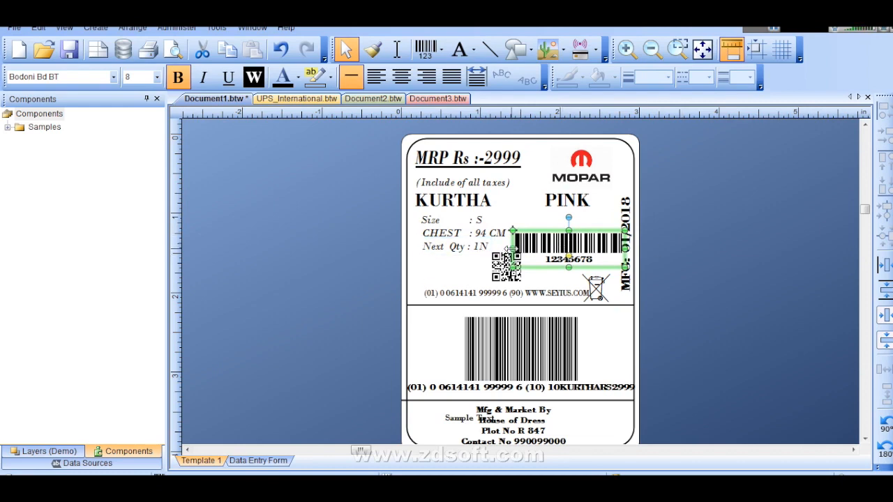
click(569, 249)
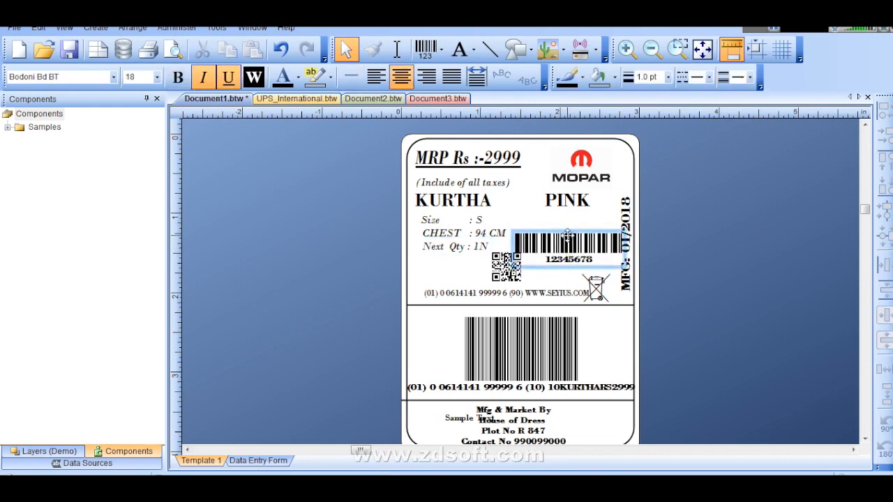
Step: Adjust the Matrix 2-of-5 barcode's X Dimension to about 9.86 mils in Symbology and Size
double_click(569, 248)
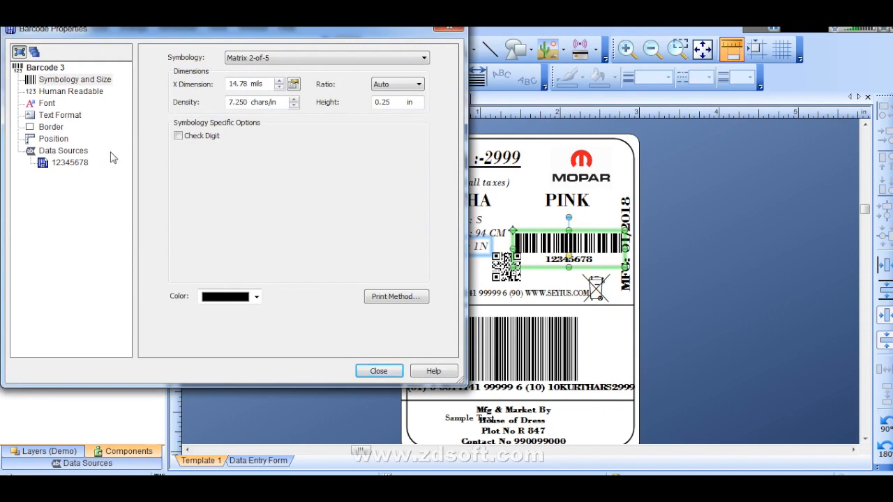
click(76, 78)
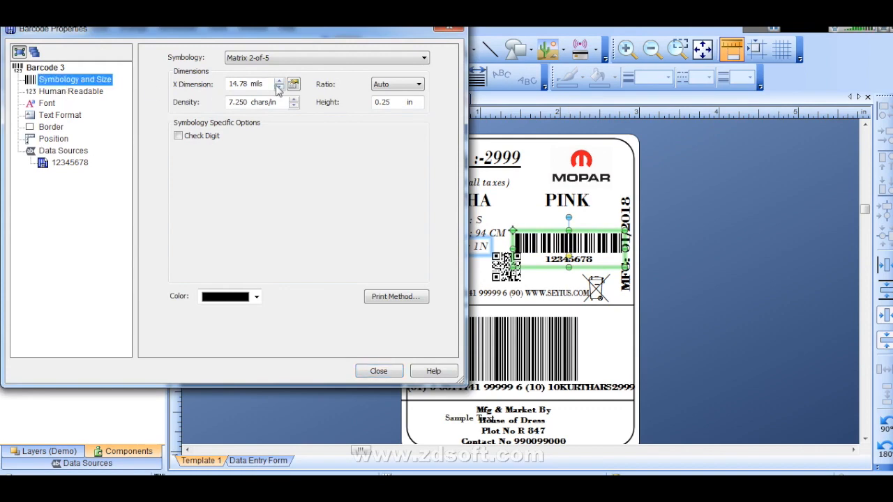
click(279, 87)
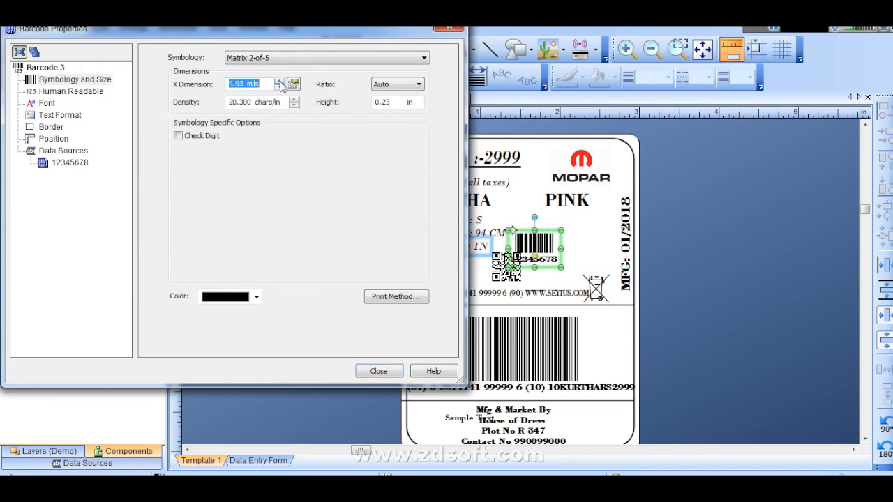
click(279, 80)
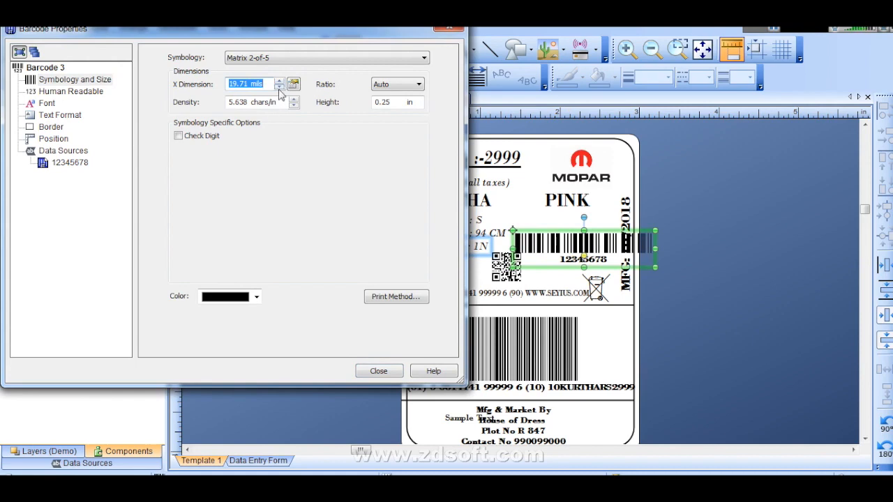
click(279, 86)
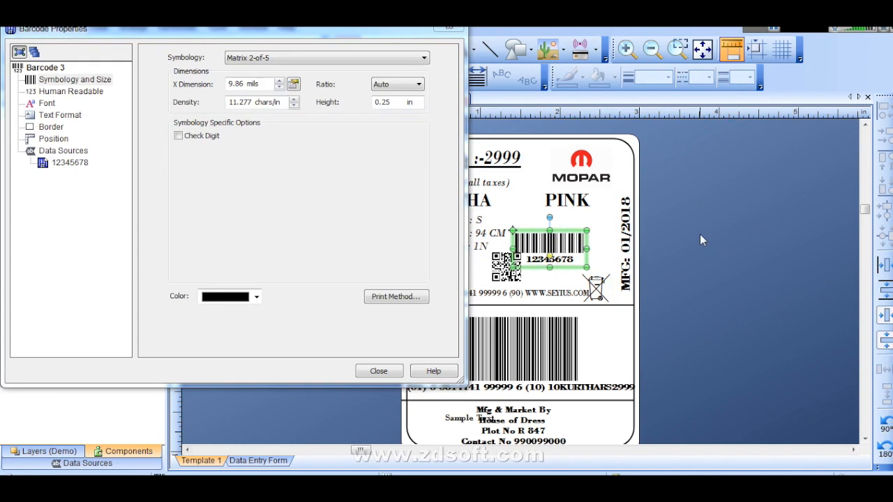
Step: Delete the trial Matrix 2-of-5 barcode, leaving only the original QR code and barcode
click(505, 264)
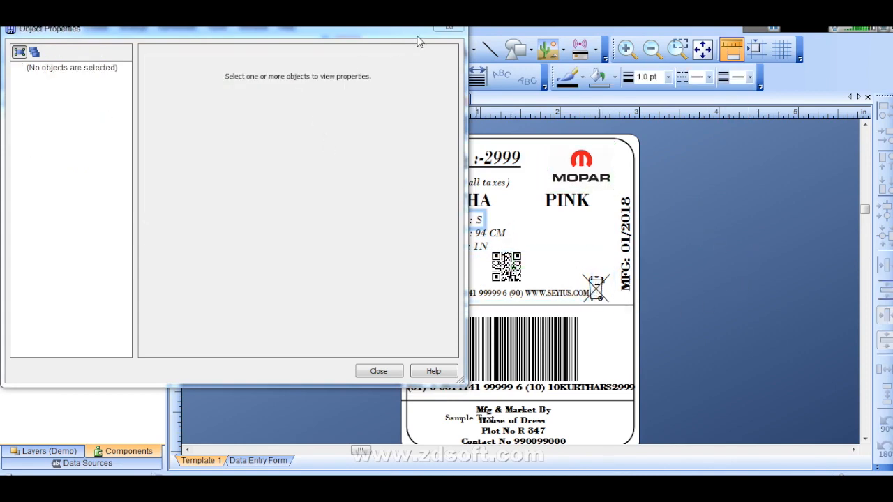
click(378, 371)
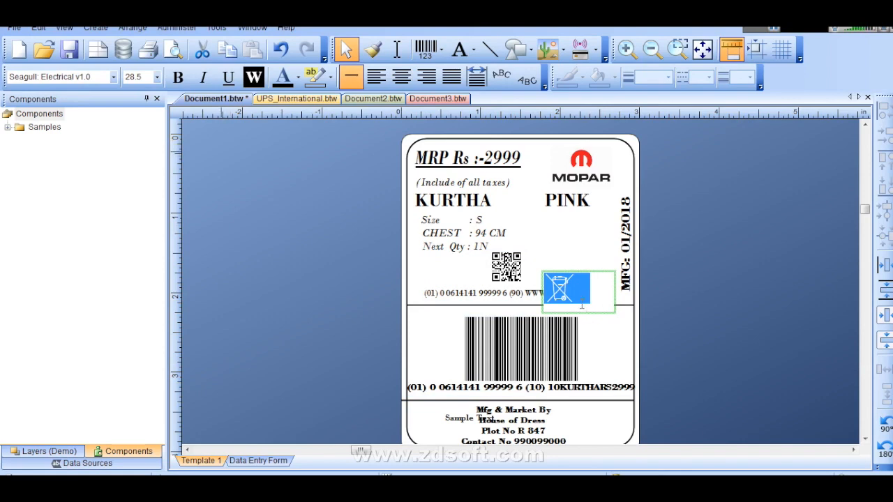
Step: Deselect the label objects and choose the symbol font character text object type to add
click(566, 288)
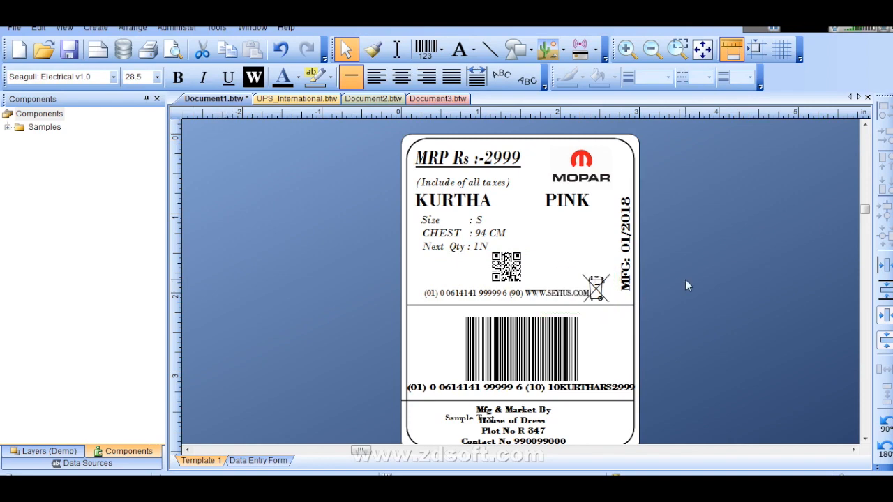
click(549, 49)
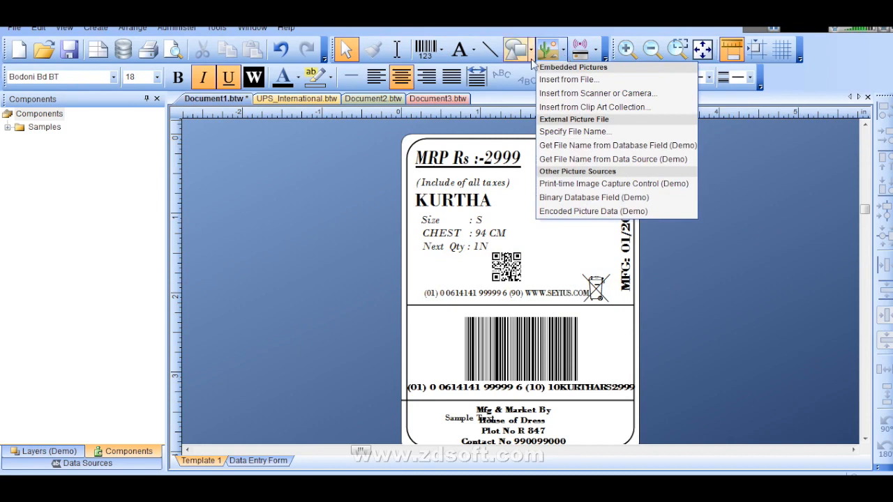
click(461, 49)
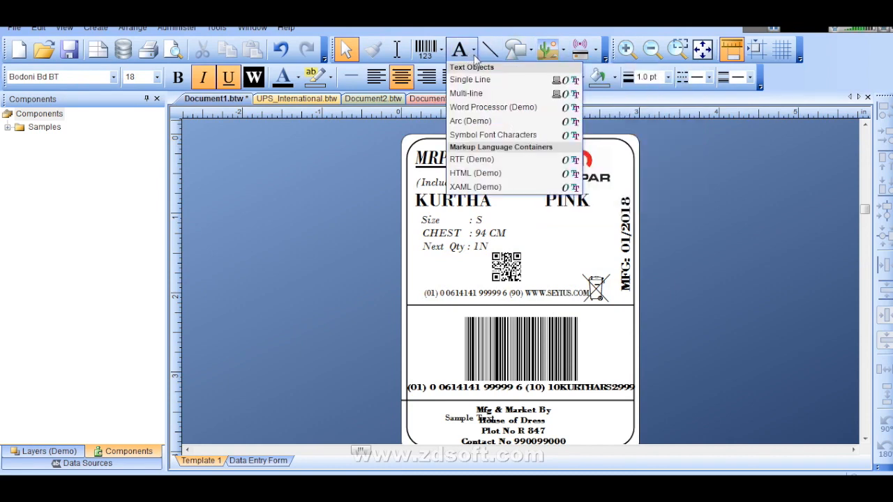
mouse_move(494, 134)
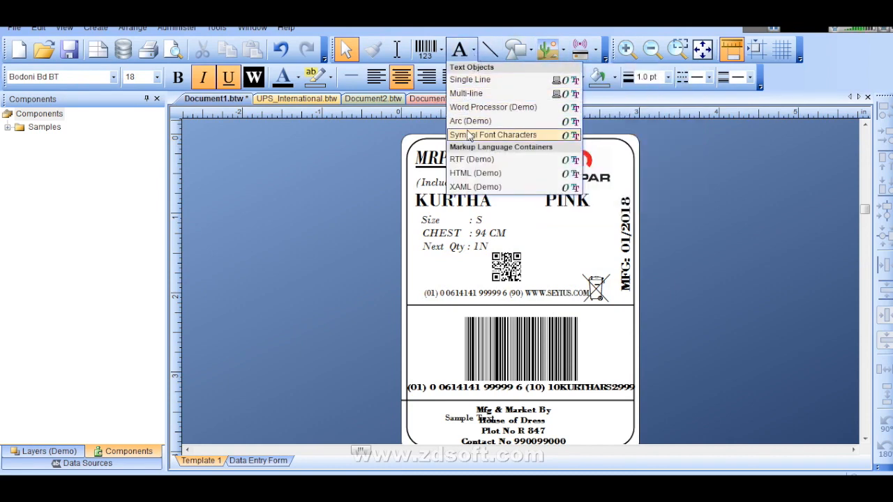
click(496, 134)
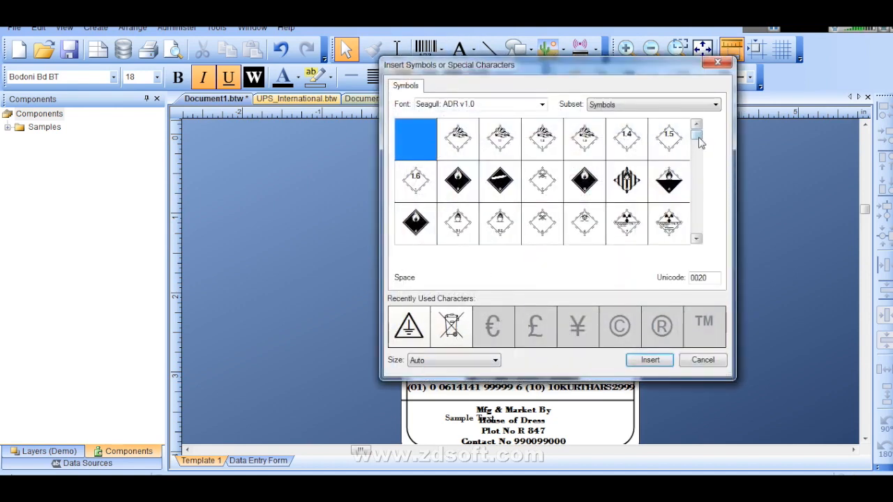
click(541, 104)
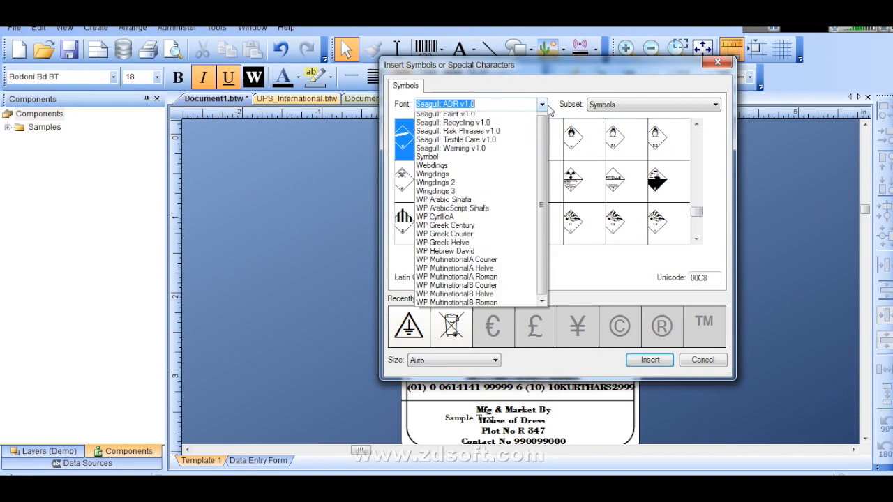
click(433, 165)
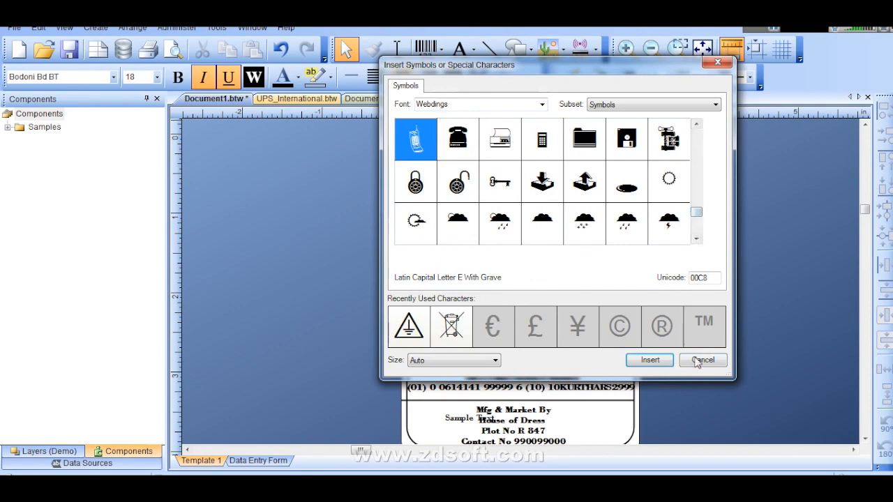
mouse_move(723, 370)
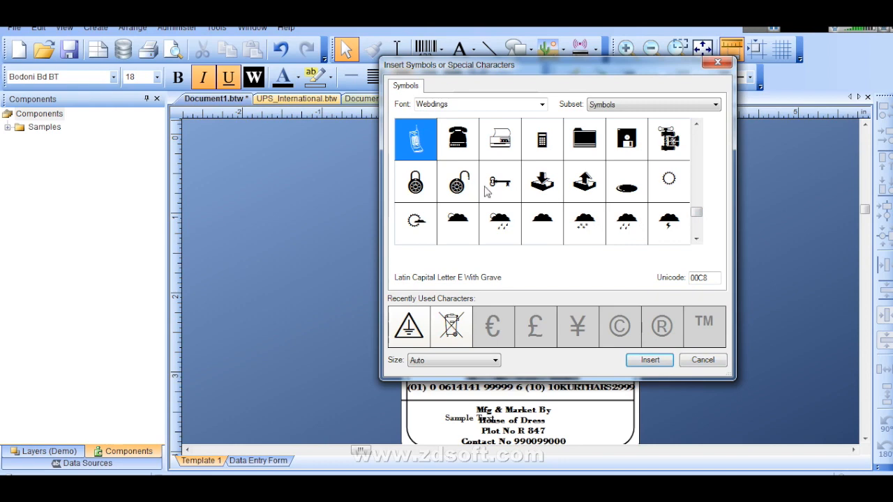
click(702, 360)
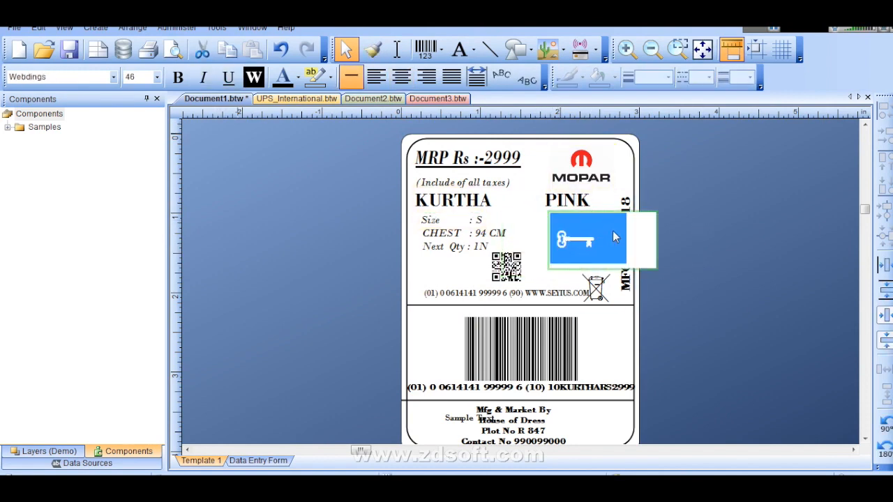
click(695, 299)
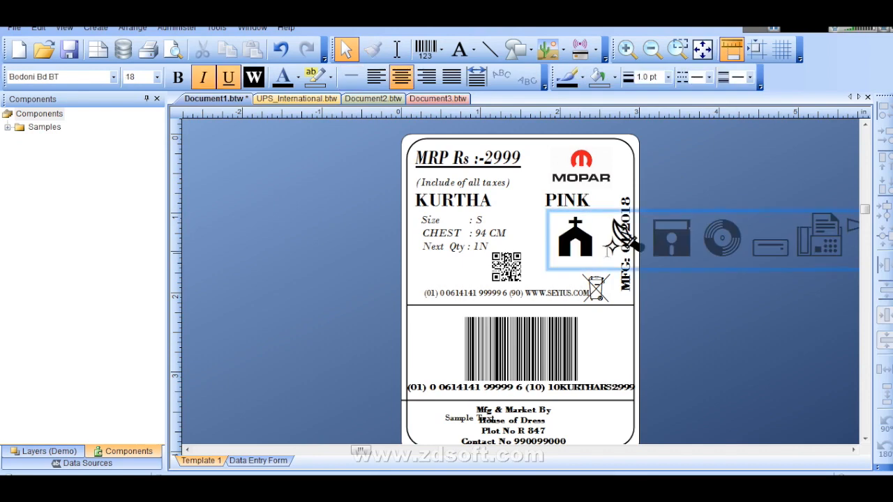
click(581, 164)
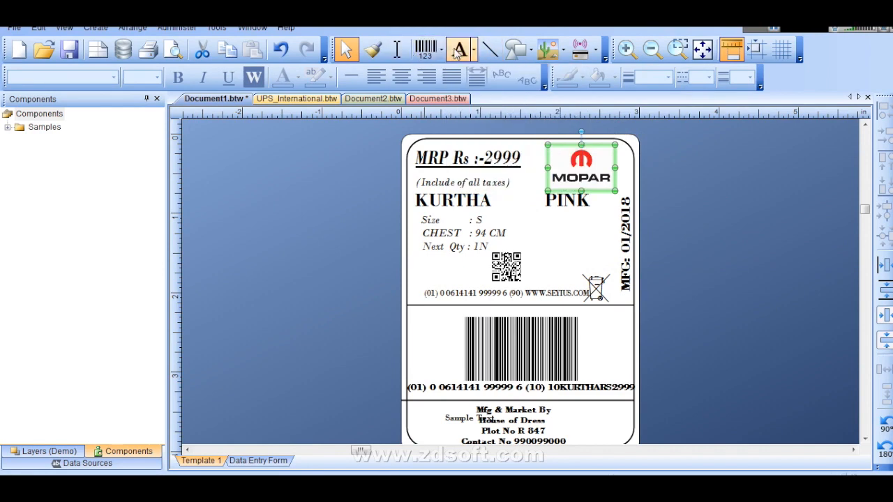
click(471, 49)
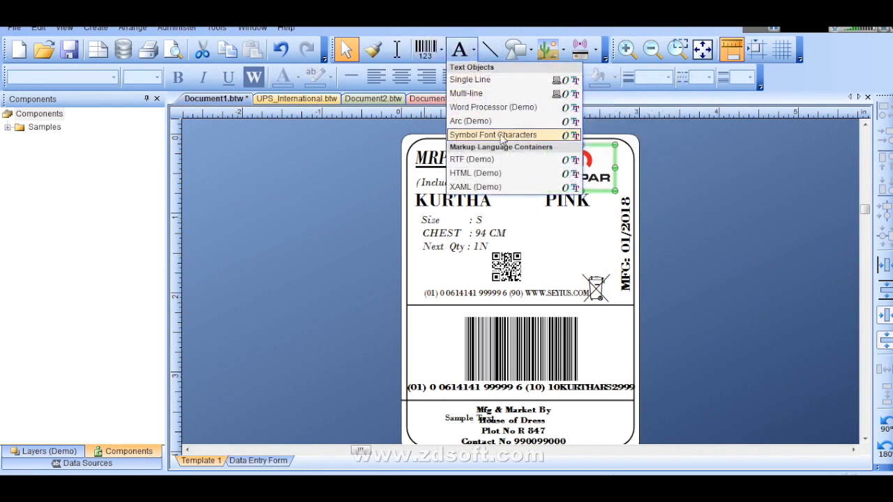
click(493, 134)
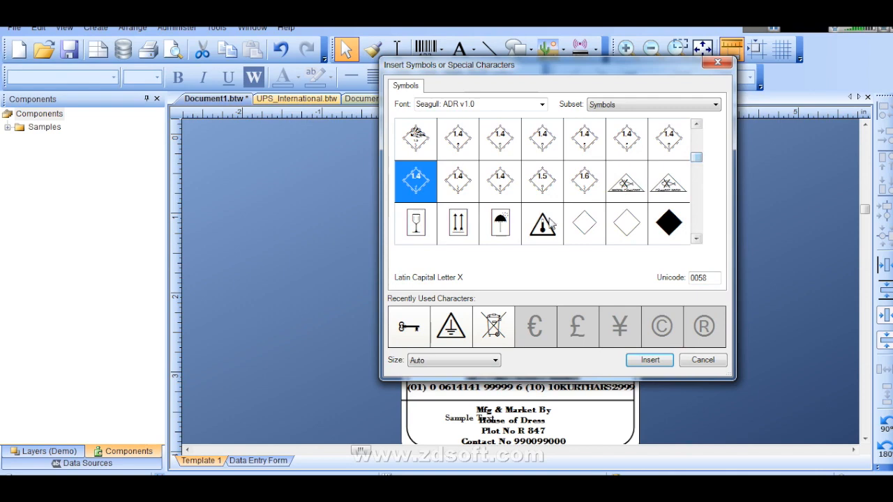
click(648, 360)
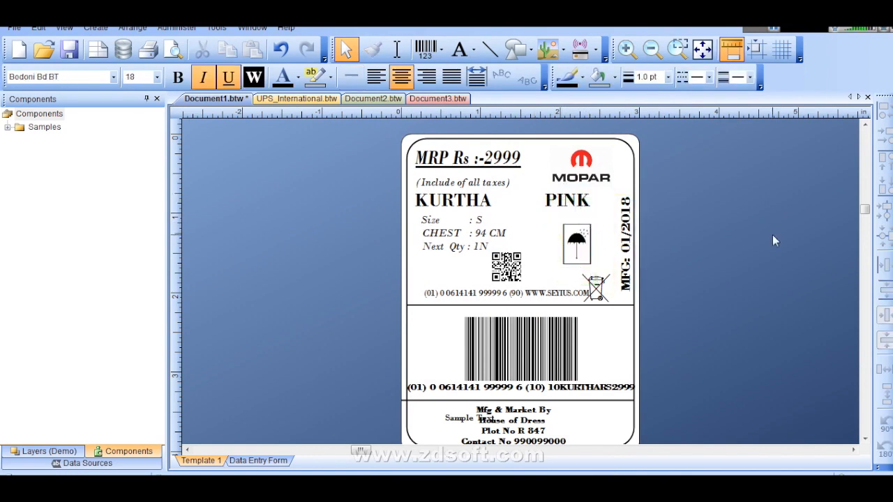
mouse_move(656, 307)
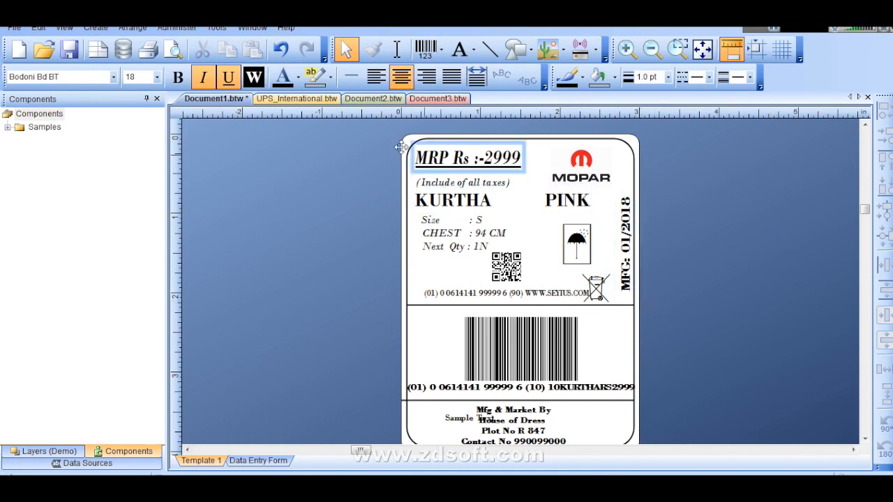
click(597, 288)
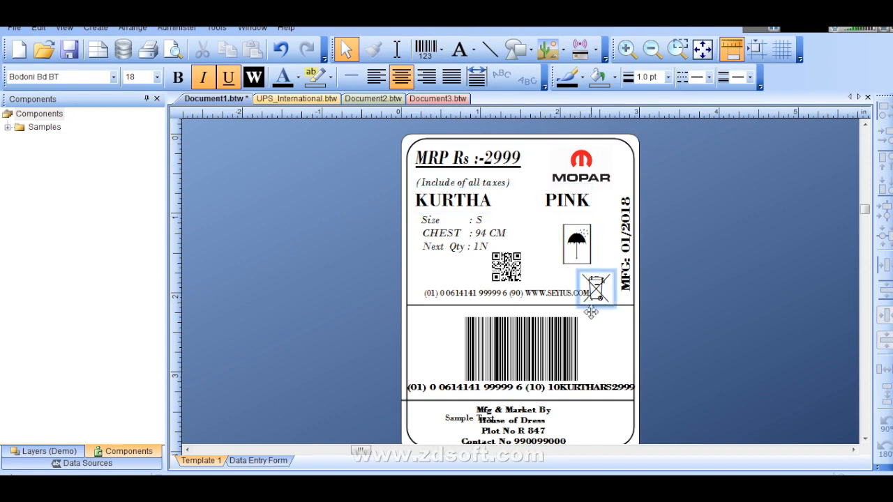
scroll(down, 3)
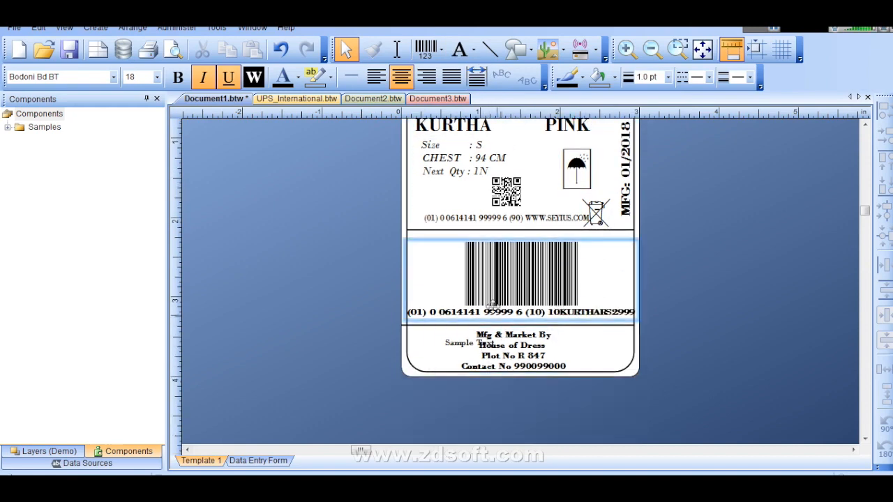
click(506, 198)
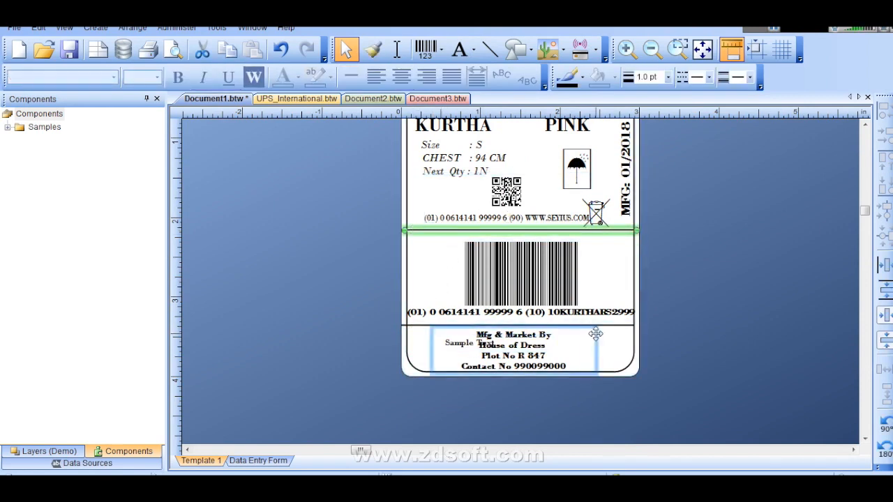
click(574, 169)
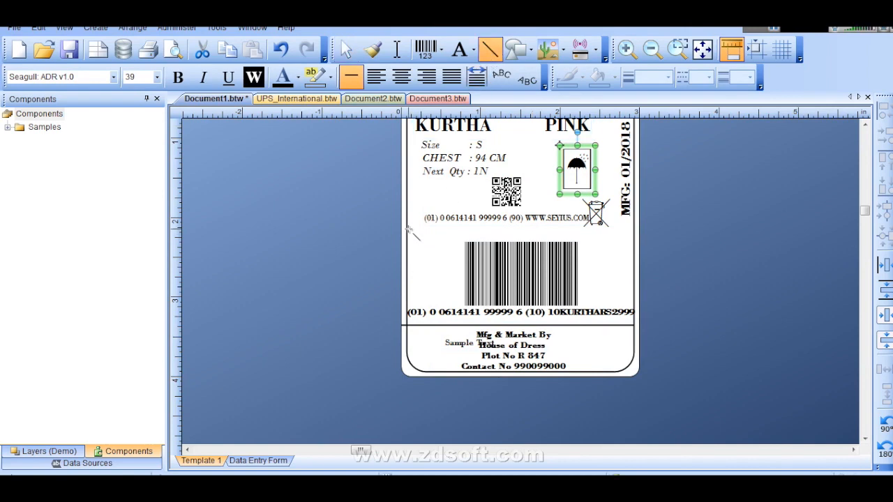
mouse_move(491, 49)
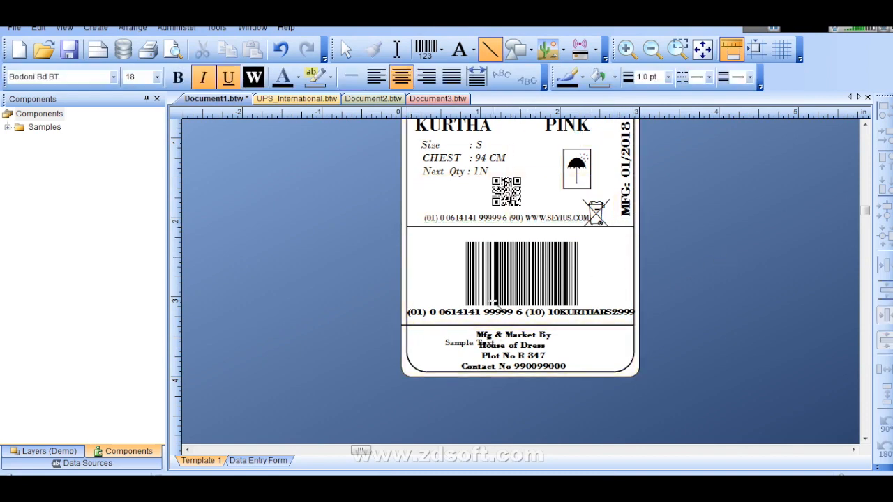
scroll(down, 3)
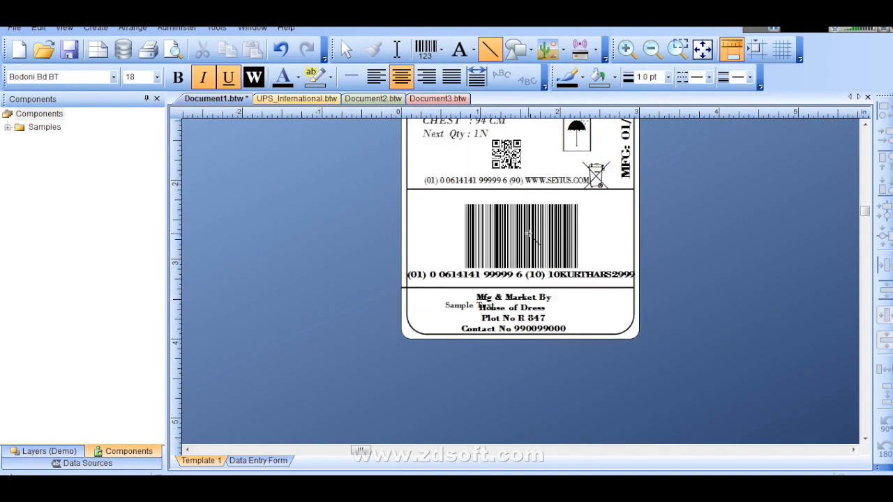
scroll(up, 3)
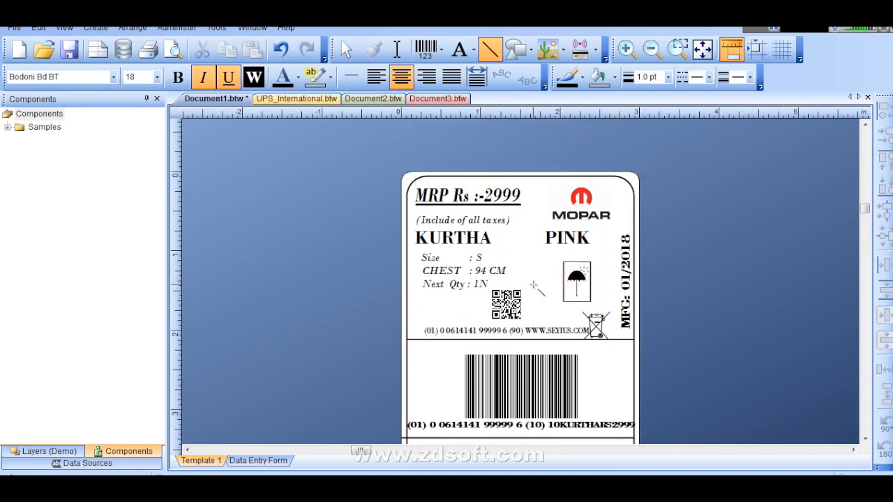
mouse_move(543, 299)
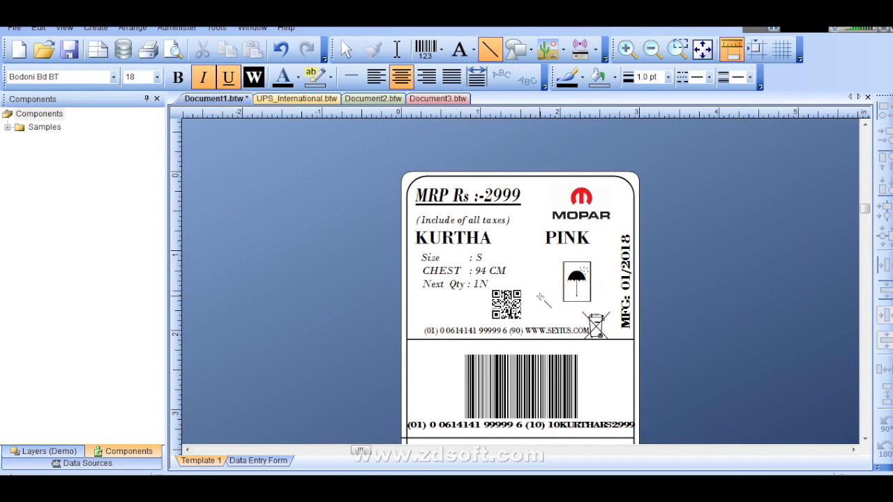
scroll(down, 3)
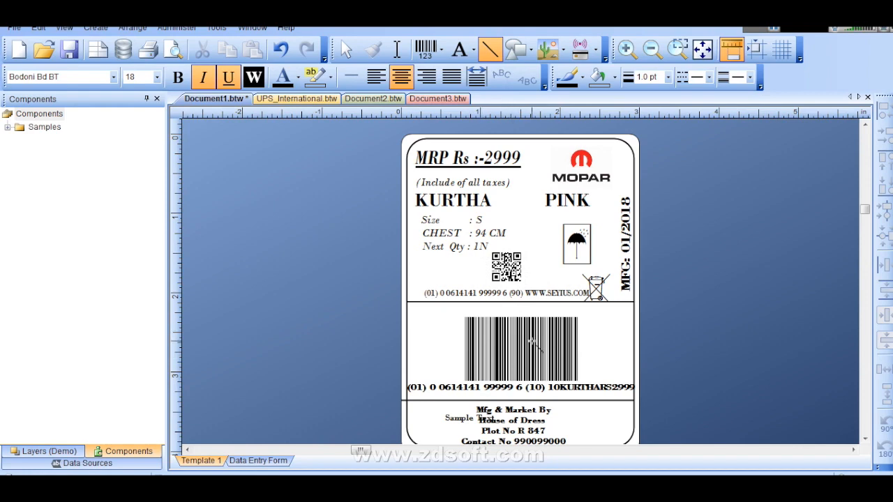
mouse_move(207, 173)
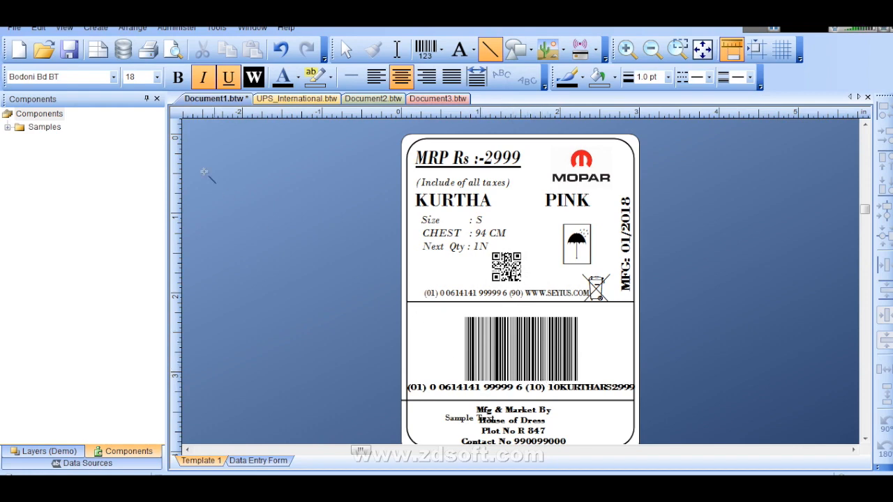
mouse_move(332, 165)
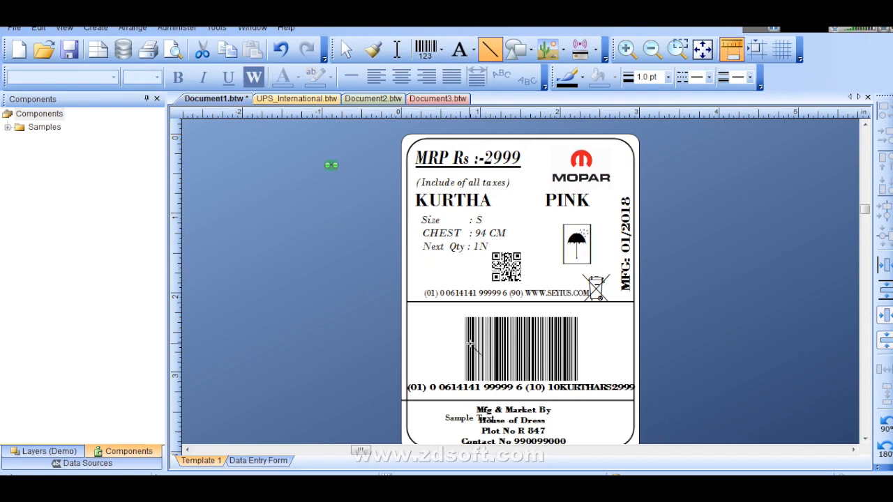
Step: View the Batch/Lot and GTIN data sources in the large barcode's properties
double_click(519, 348)
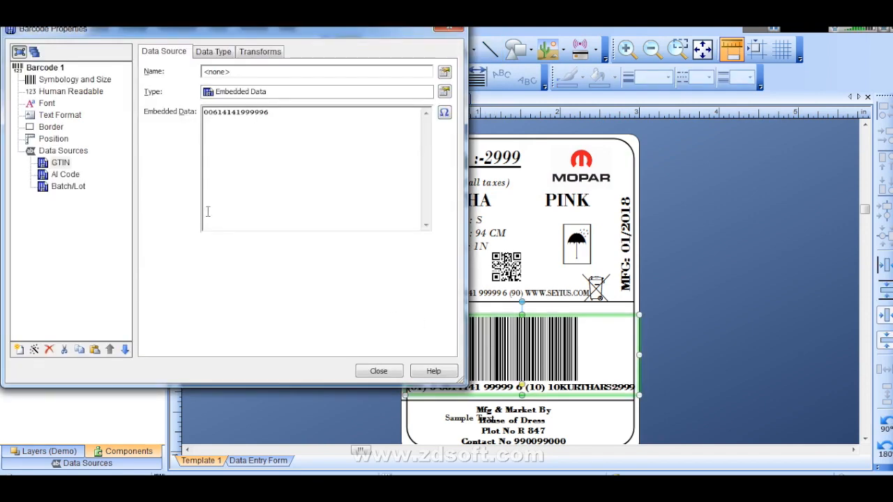
click(68, 187)
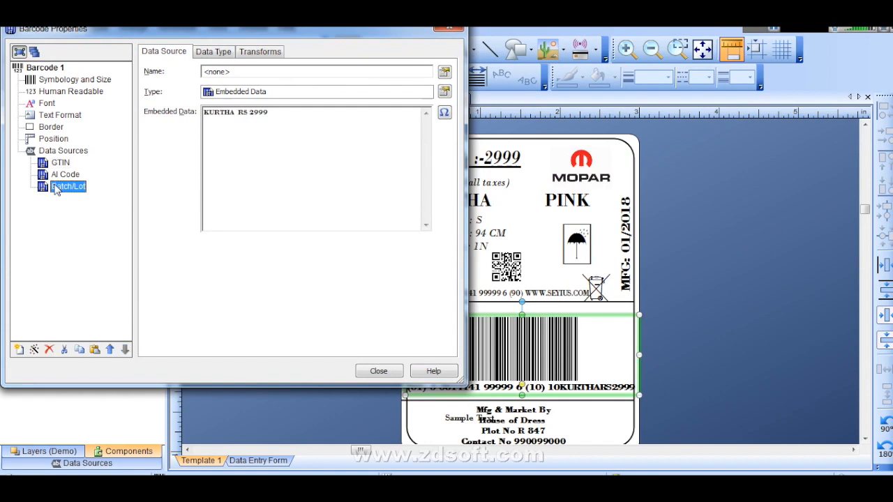
click(64, 173)
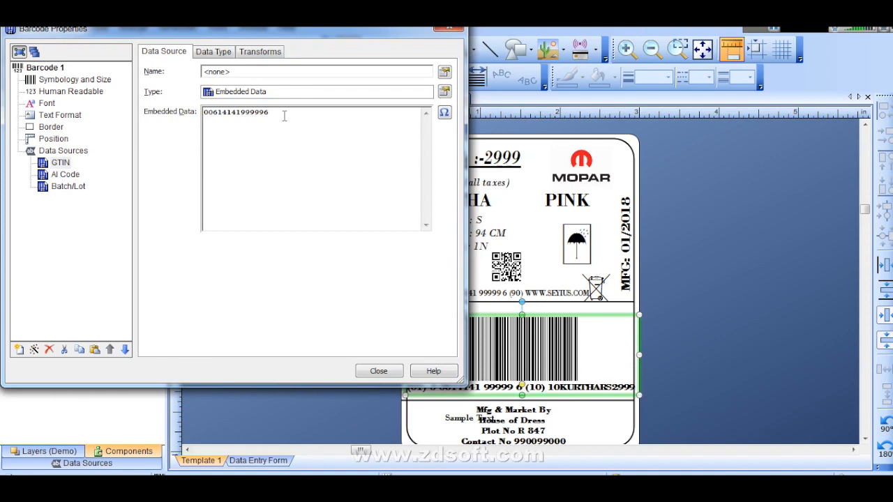
text(=)
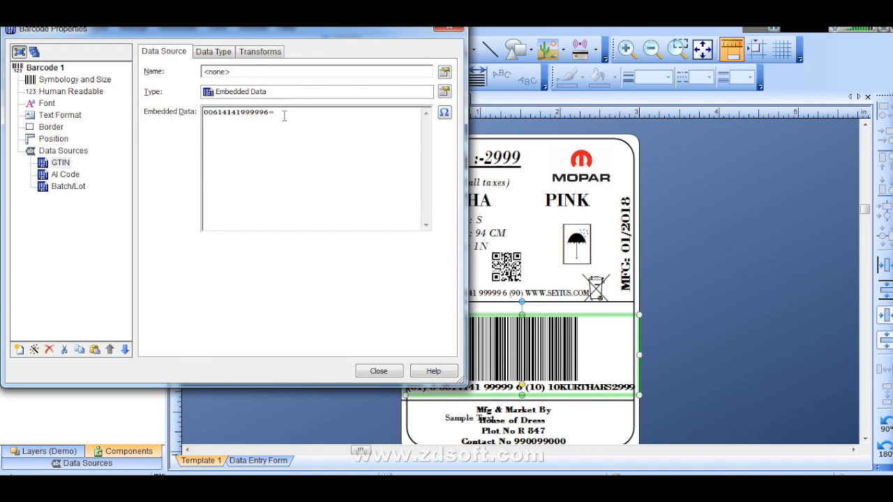
key(backspace)
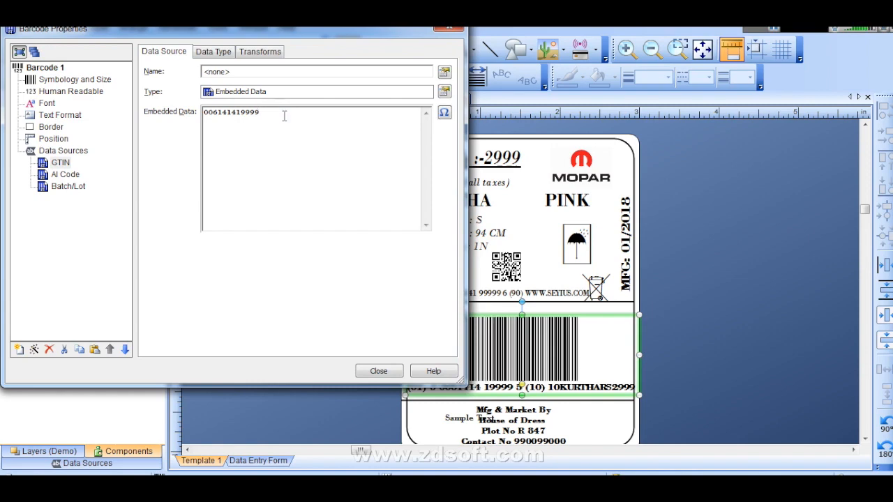
text(7)
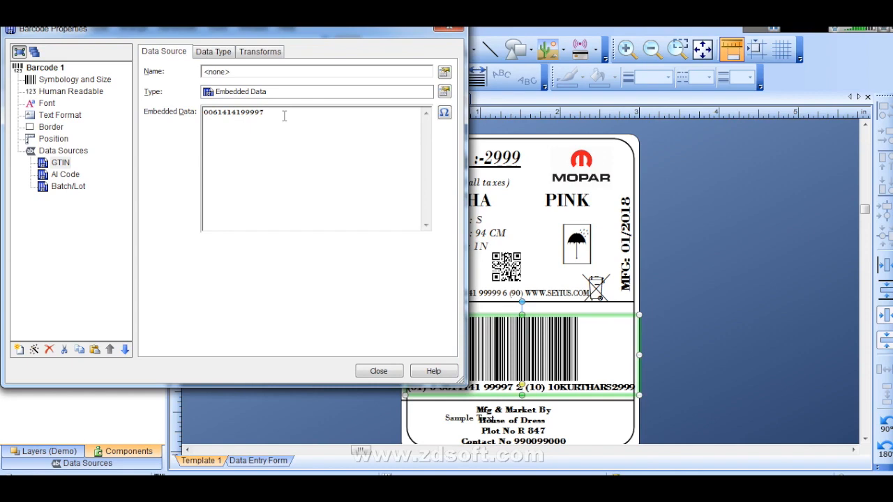
text(744)
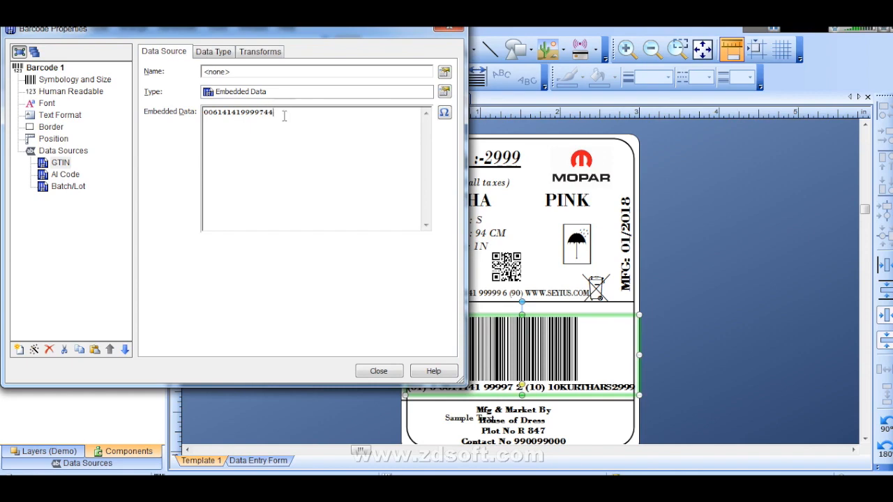
key(BackSpace)
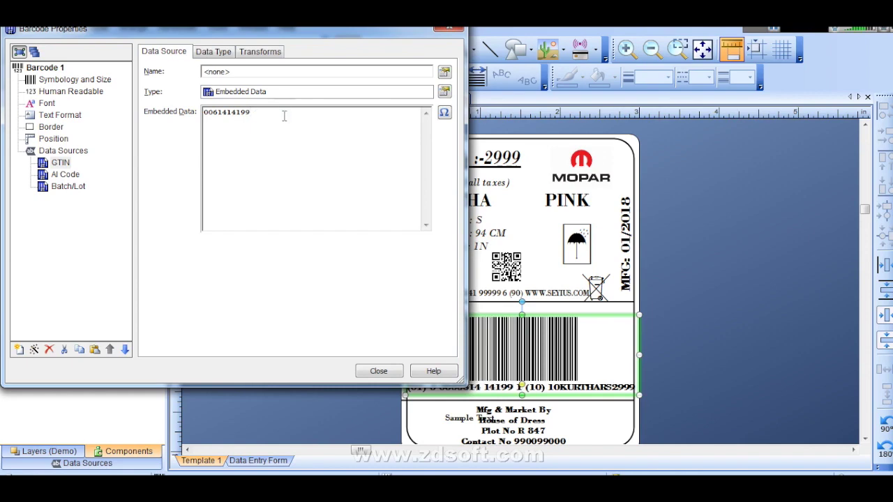
key(Backspace)
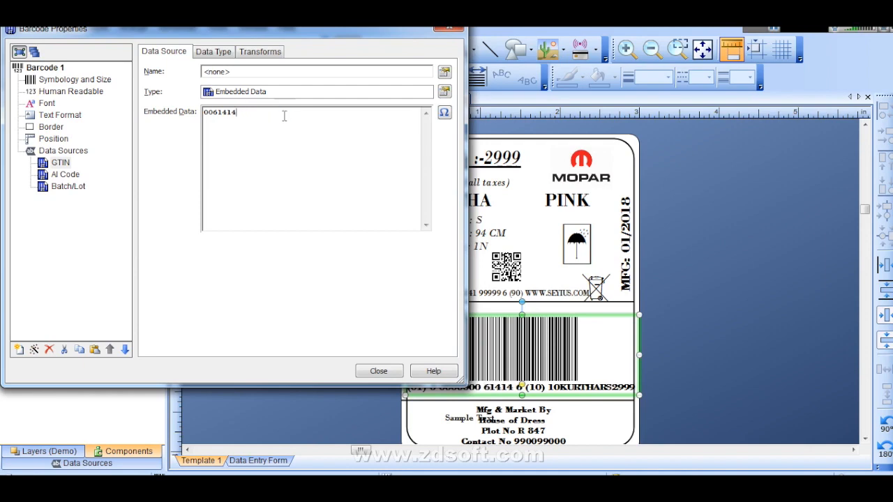
mouse_move(332, 399)
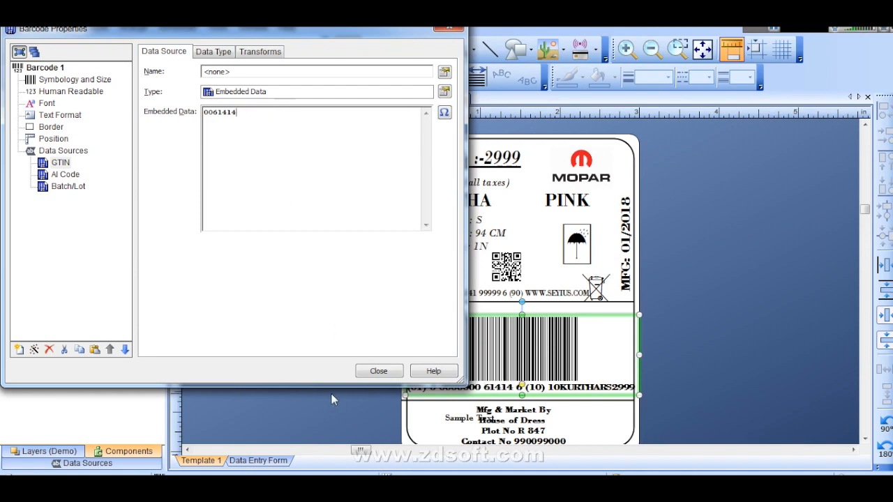
mouse_move(516, 354)
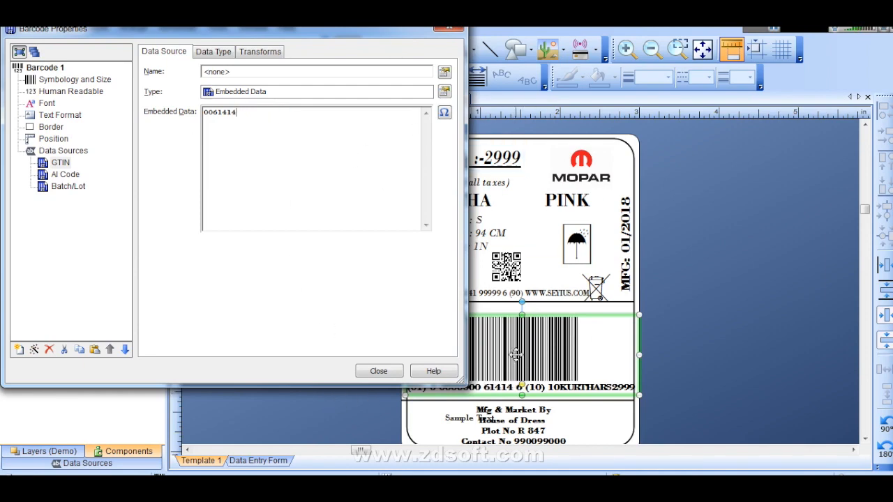
click(378, 371)
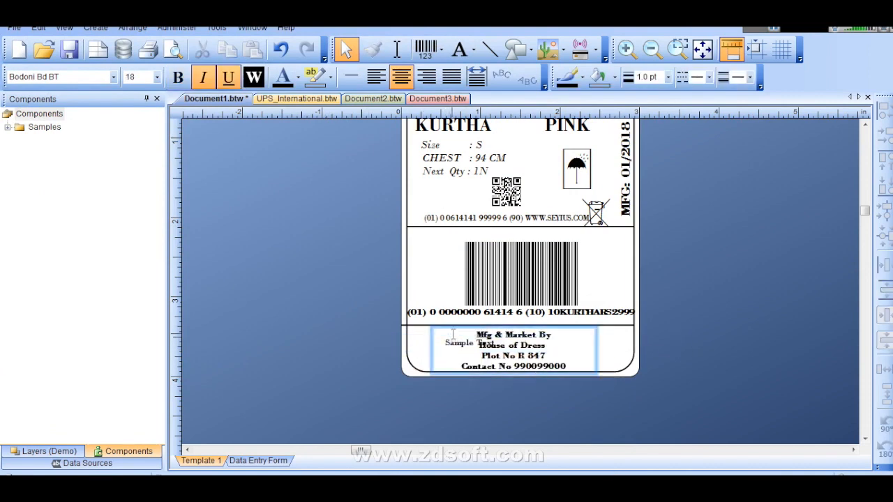
double_click(486, 343)
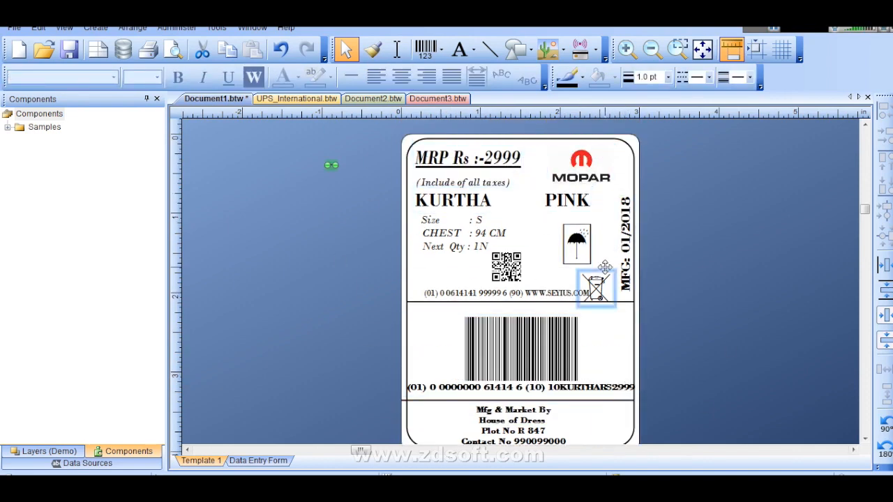
scroll(down, 3)
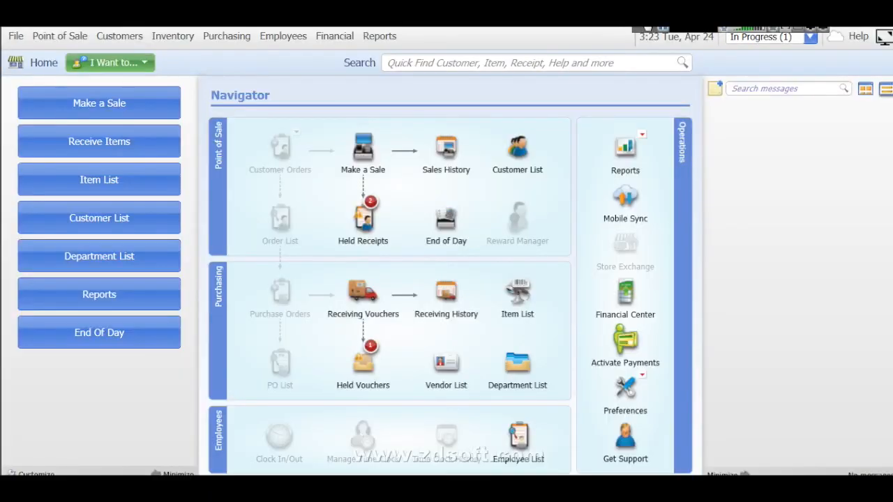
mouse_move(385, 182)
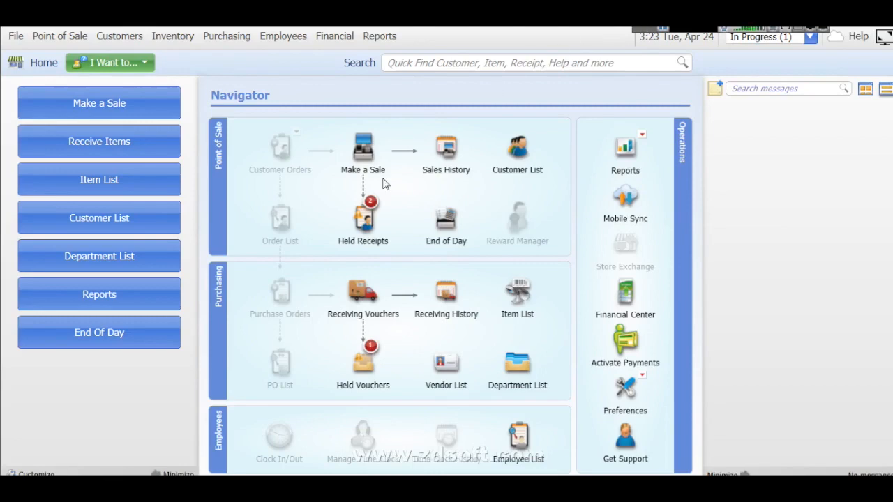
mouse_move(383, 150)
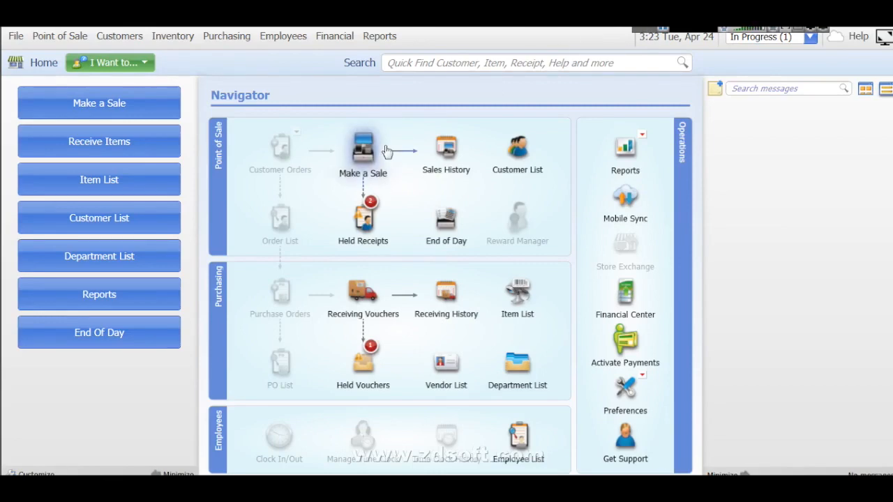
mouse_move(181, 153)
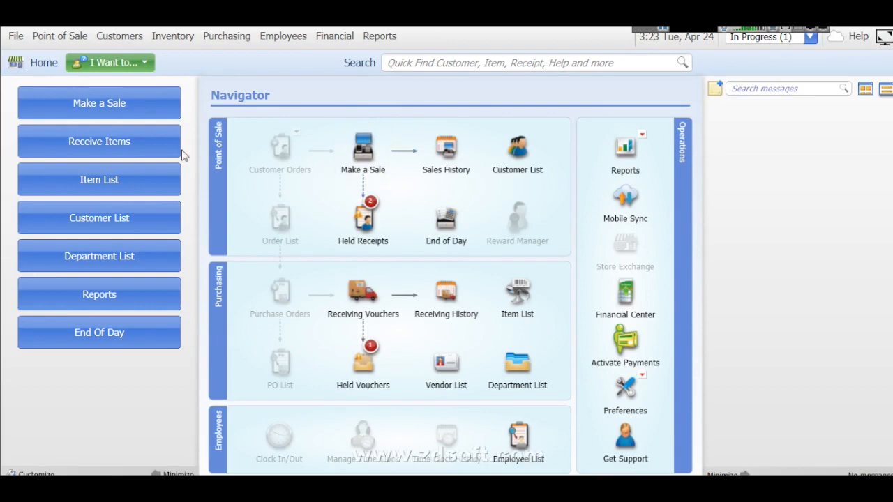
mouse_move(145, 240)
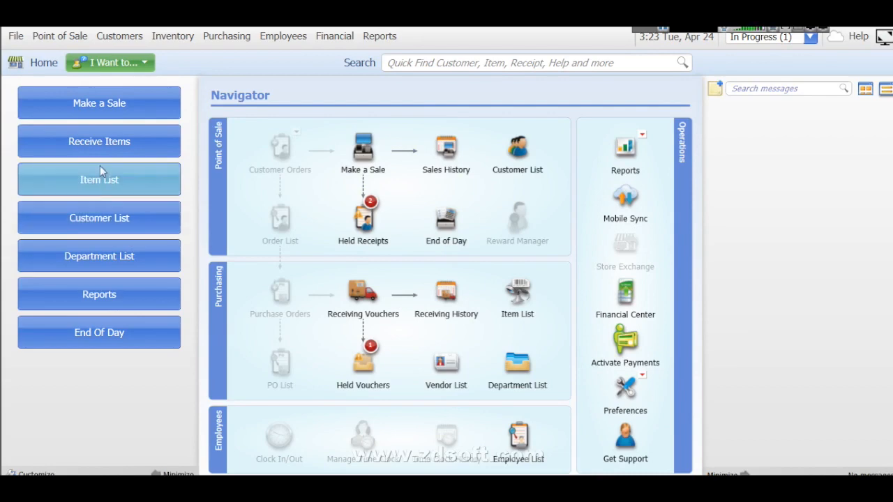
mouse_move(98, 141)
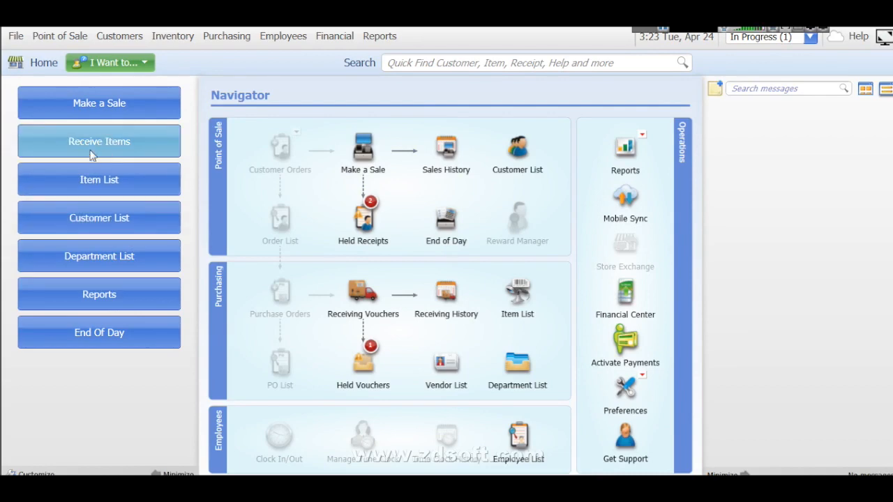
Step: Start a new, empty receiving voucher from the Home screen's Receive Items
click(97, 141)
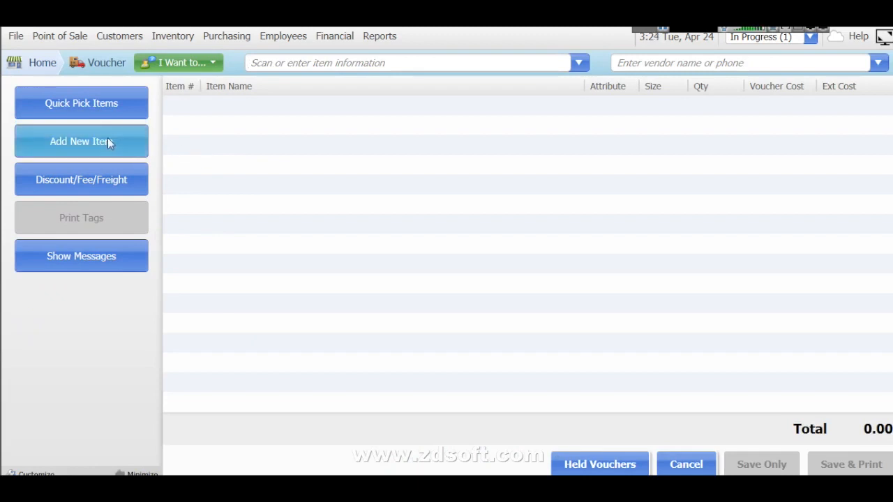
Step: Begin adding a new inventory item, numbered 14, ready for its UPC
click(81, 141)
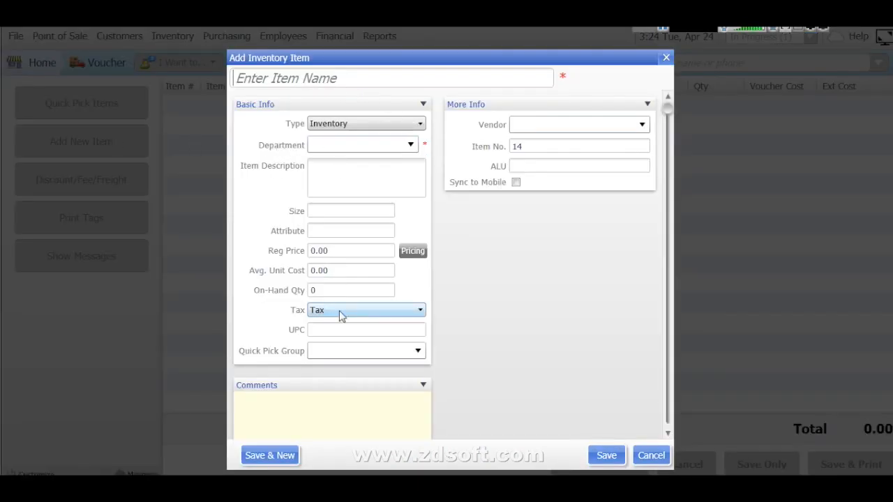
click(365, 330)
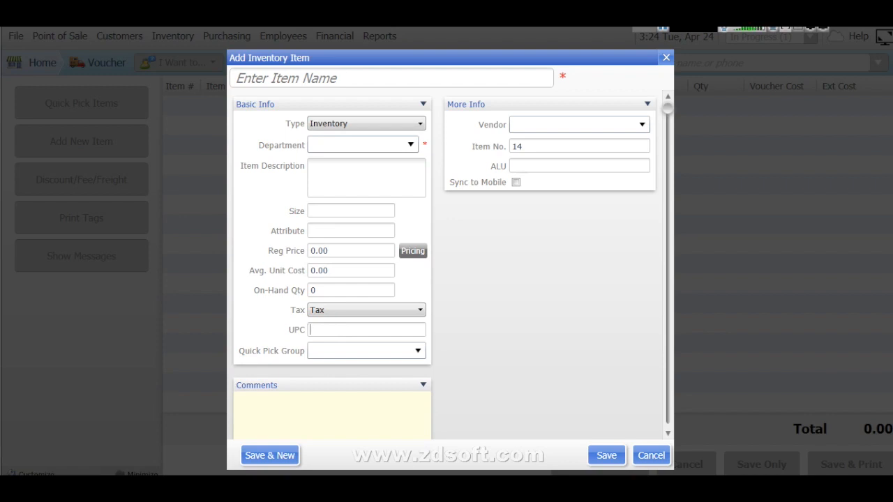
text(000212298486)
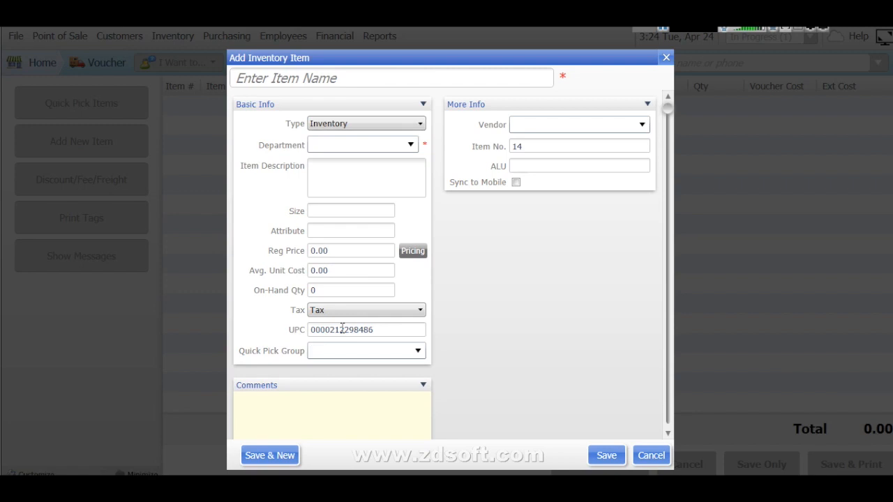
click(352, 288)
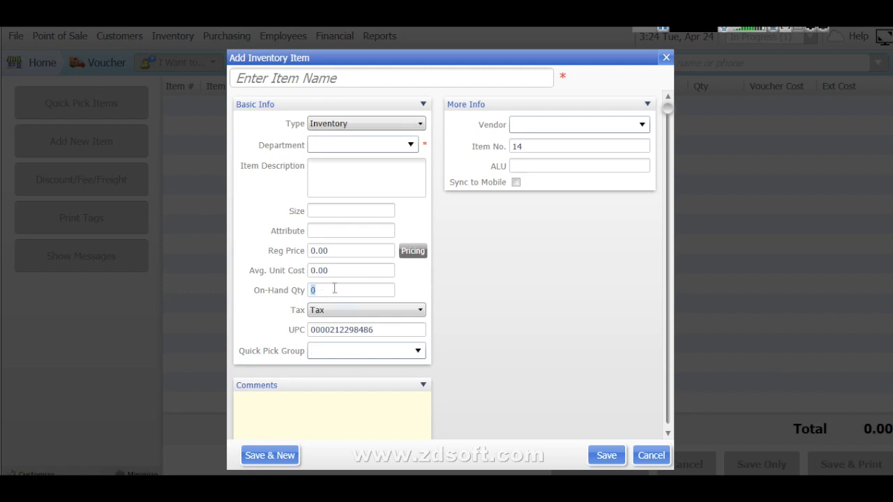
text(4)
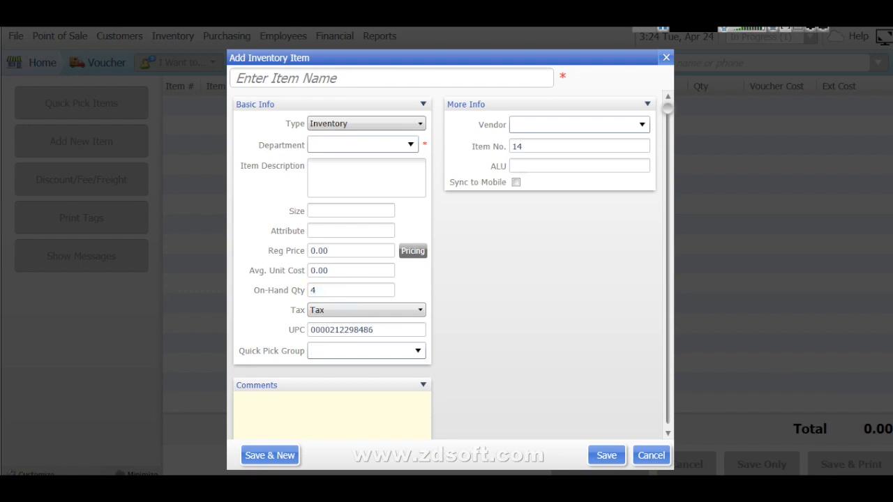
triple_click(352, 270)
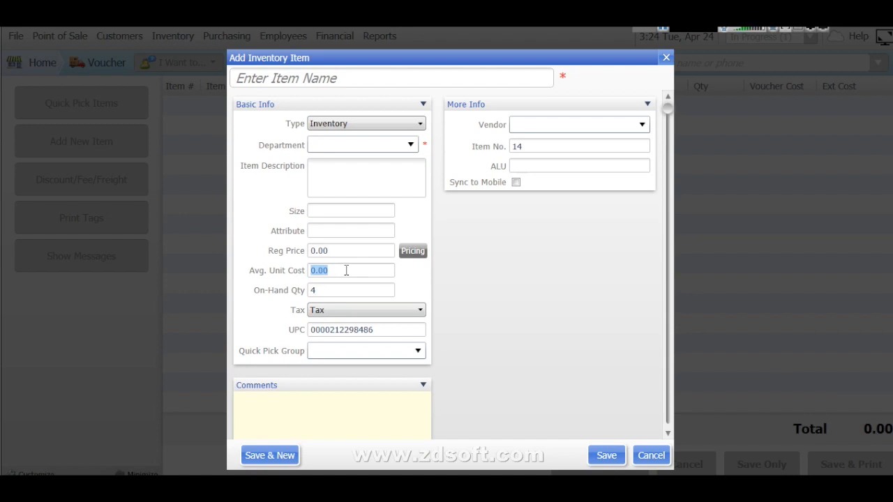
text(900)
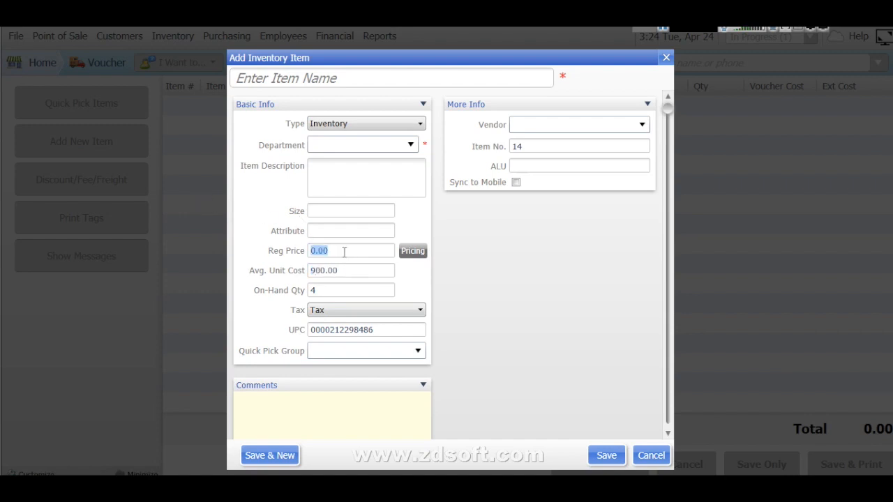
text(900)
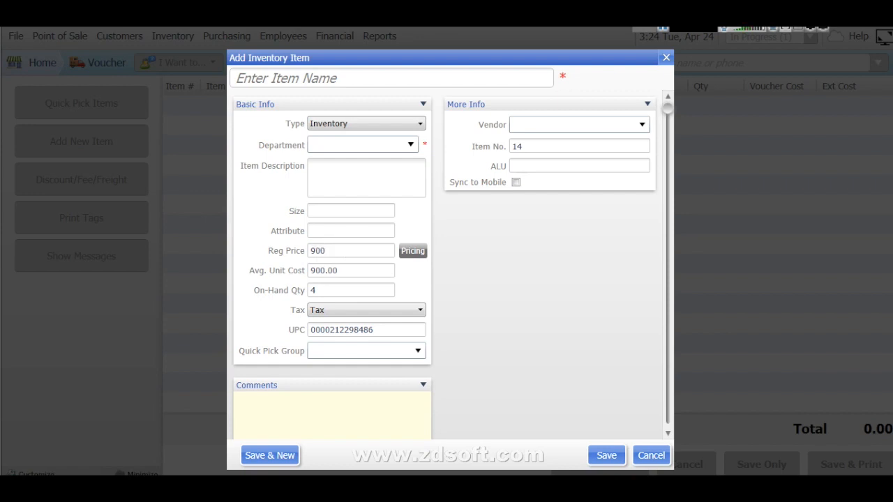
Step: Name the item 'phone cover gray color'
text(p)
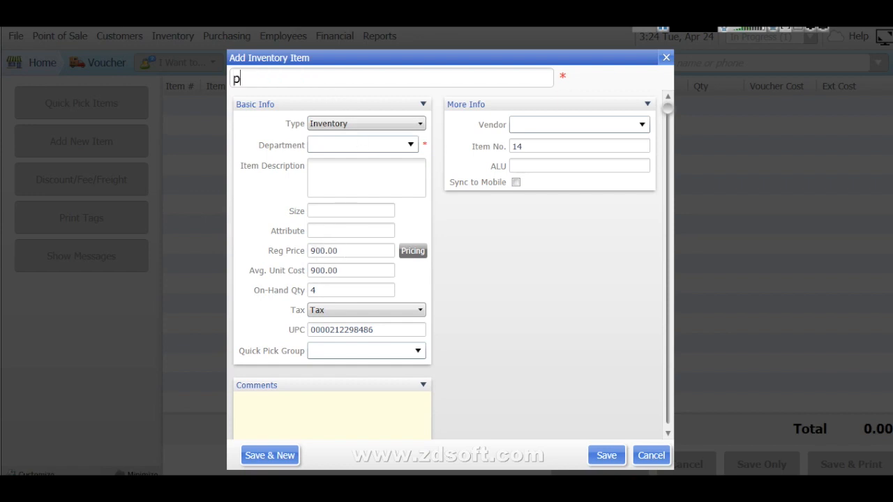
text(ho)
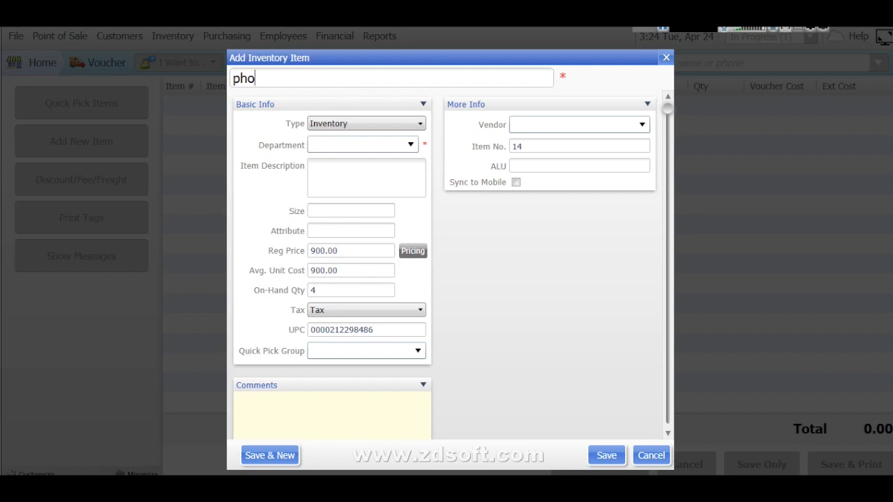
text(ne c)
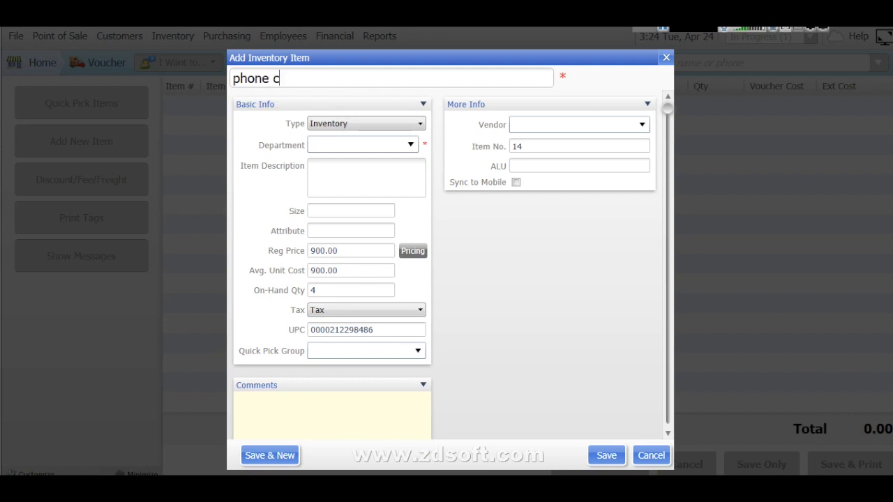
text(over)
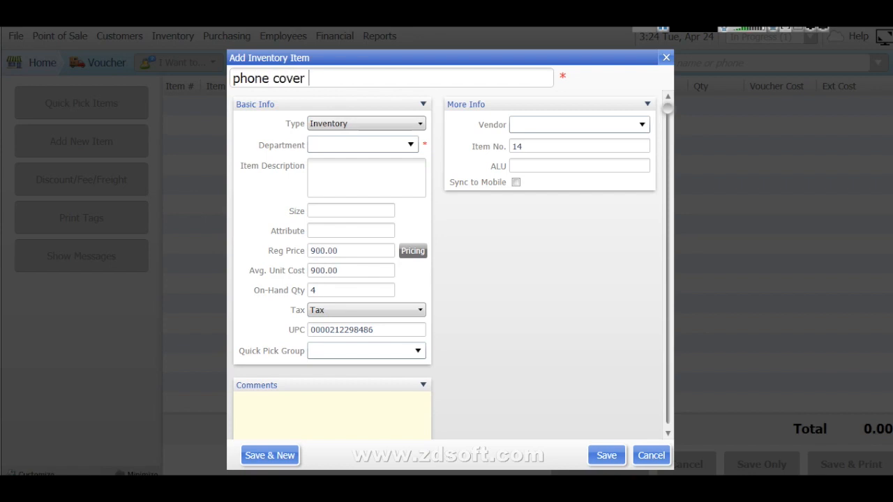
text(gra)
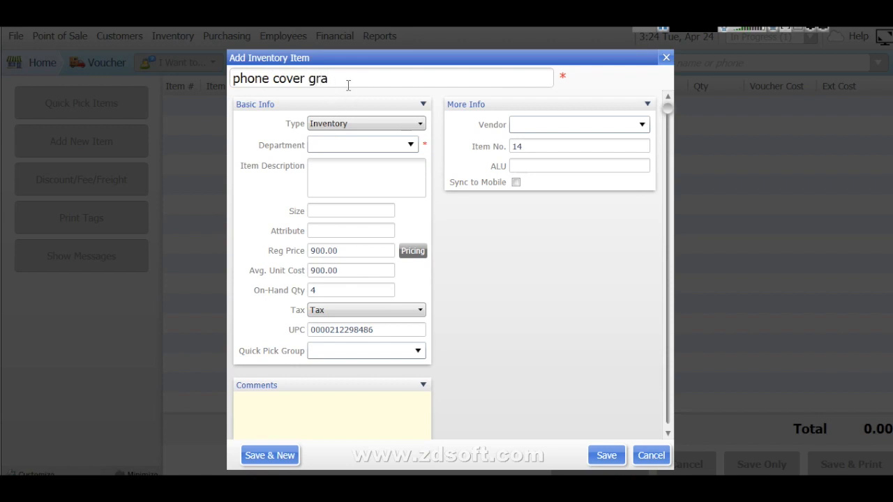
text(y c)
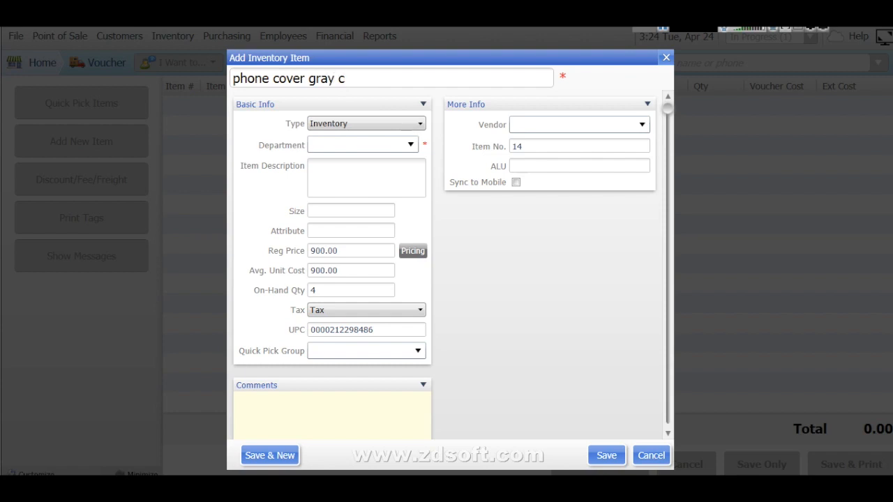
text(olor)
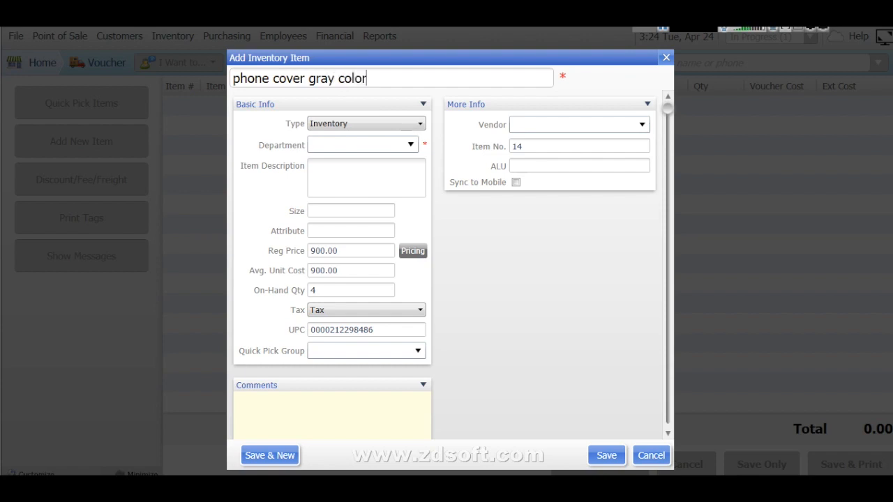
mouse_move(627, 139)
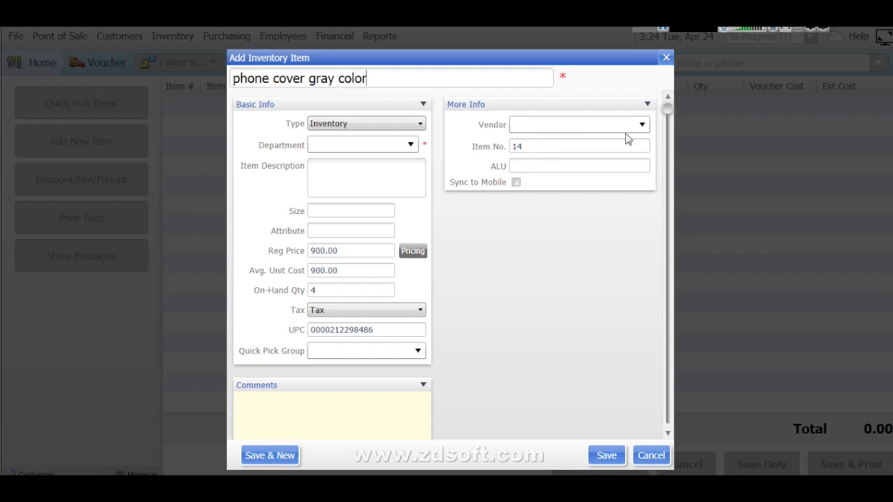
Step: Set both the item's Department and Vendor to System
click(410, 146)
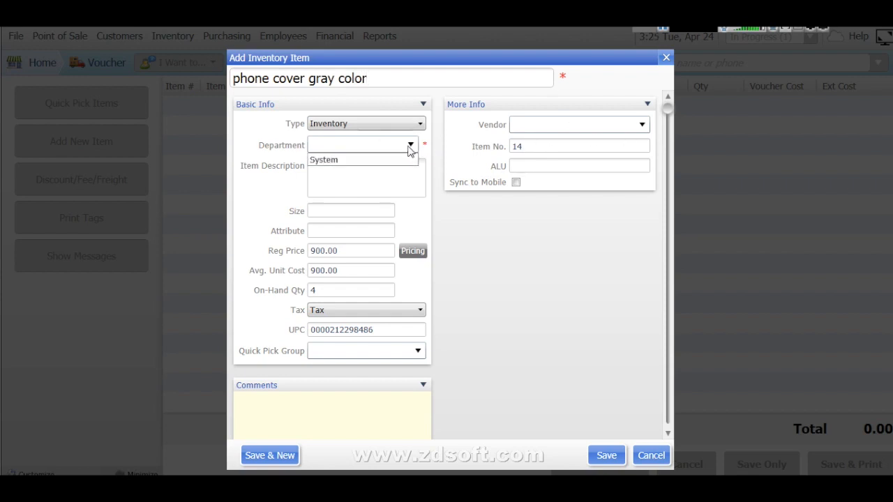
click(324, 159)
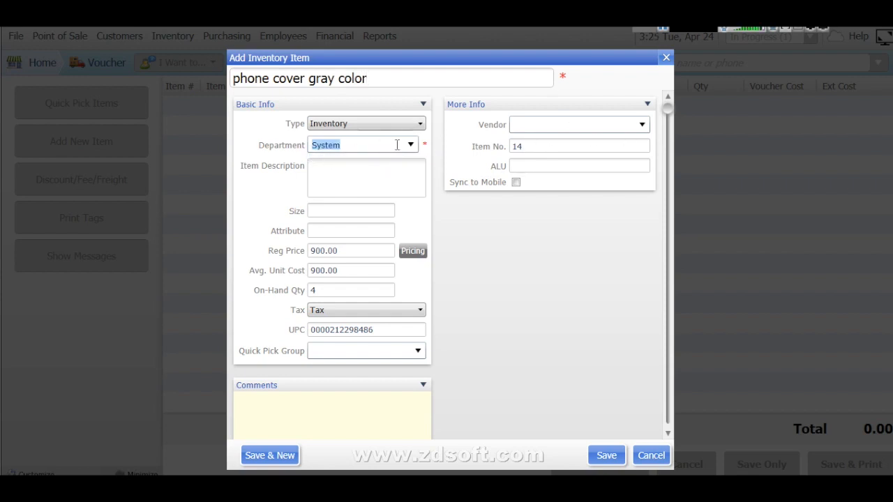
mouse_move(432, 148)
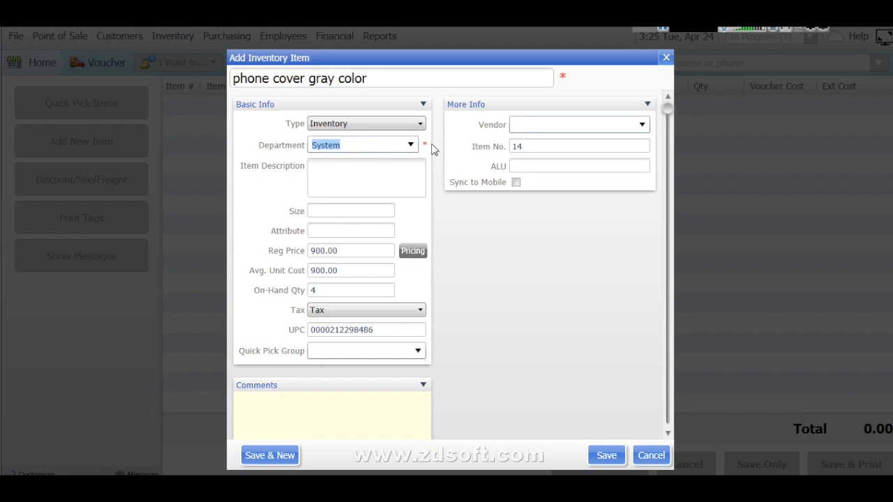
mouse_move(510, 198)
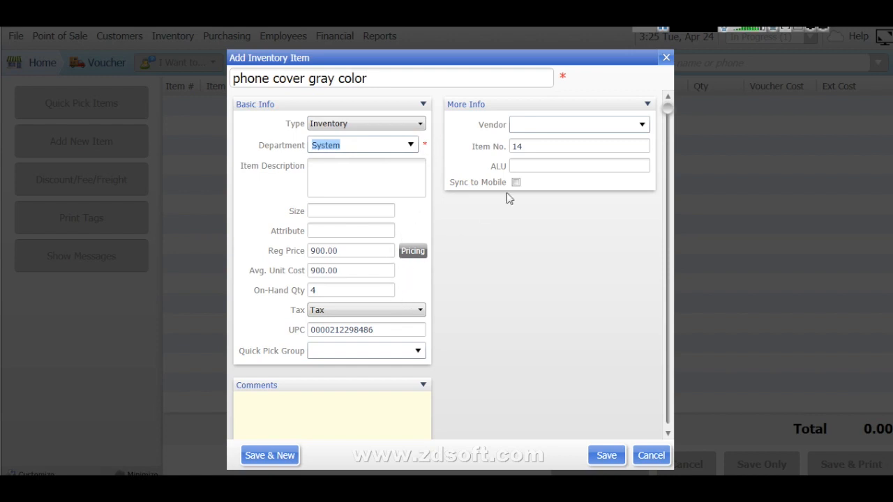
click(640, 124)
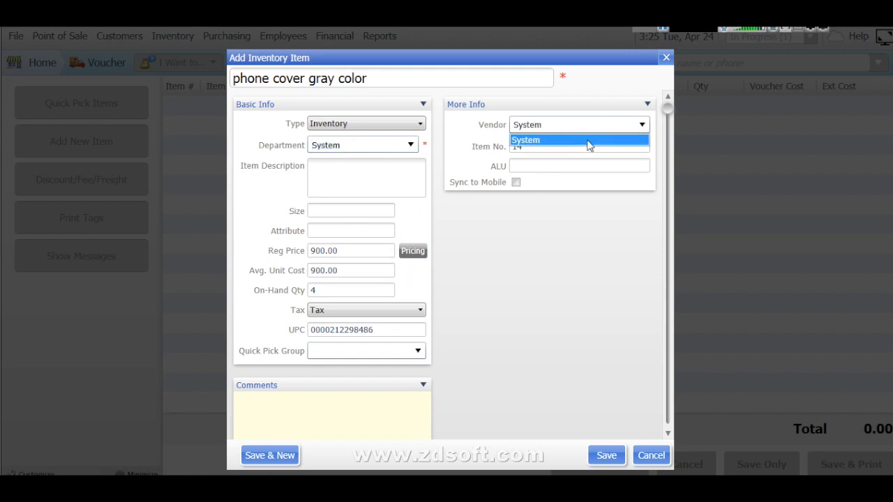
click(579, 140)
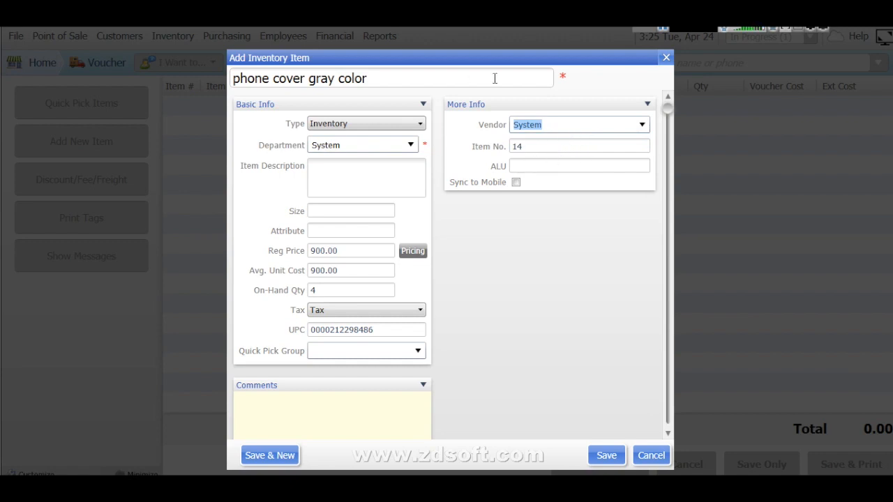
mouse_move(416, 467)
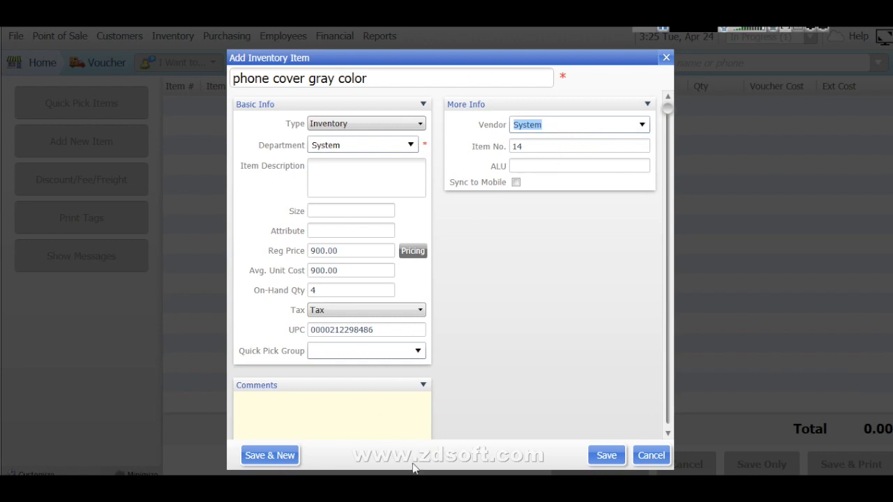